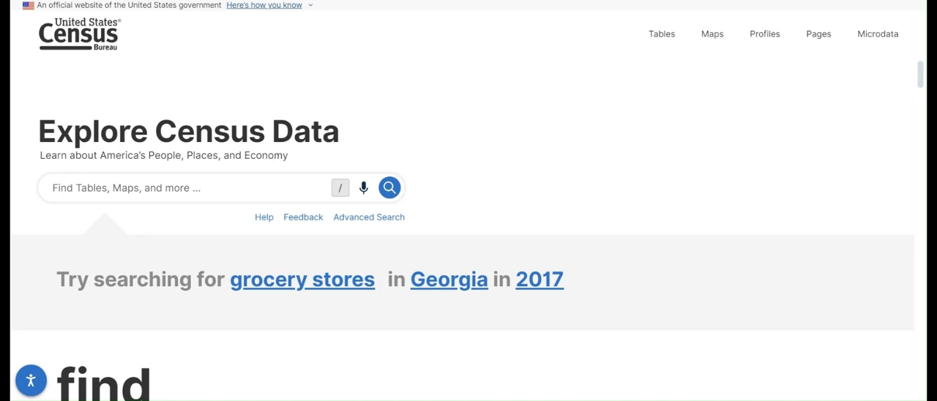
{"action": "mouse_move", "coordinate": [465, 9]}
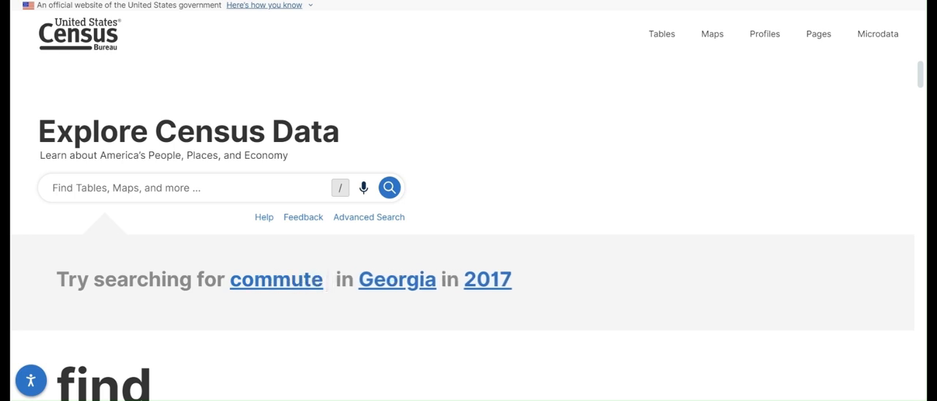
{"action": "mouse_move", "coordinate": [275, 31]}
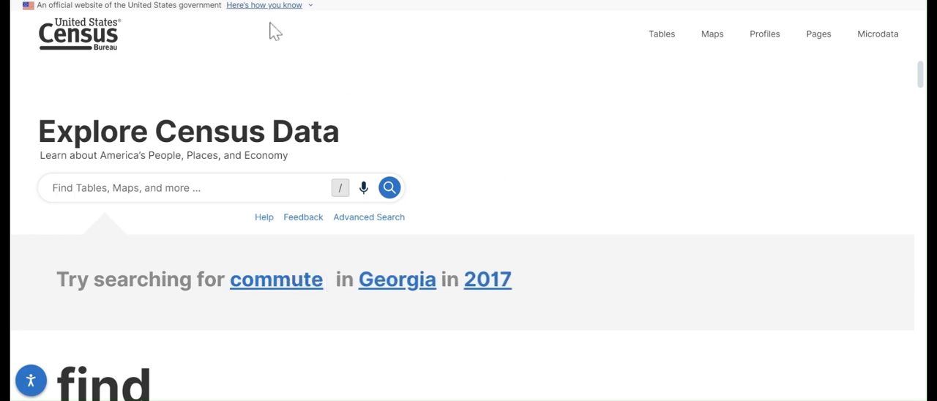
{"action": "mouse_move", "coordinate": [243, 7]}
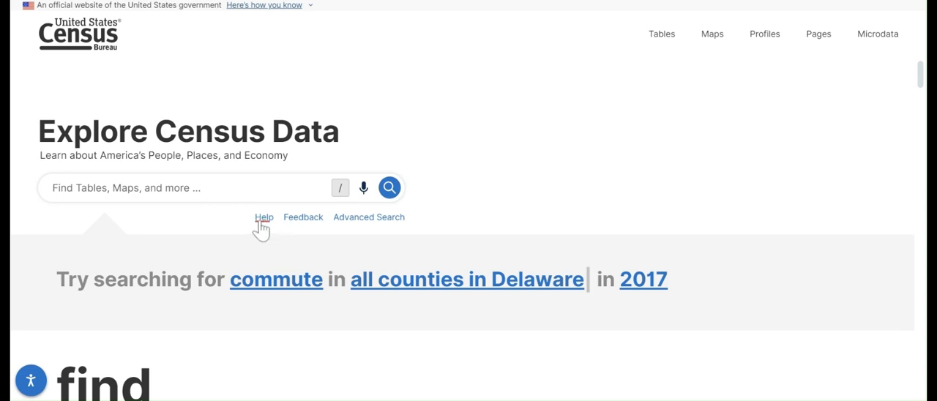
{"action": "mouse_move", "coordinate": [369, 216]}
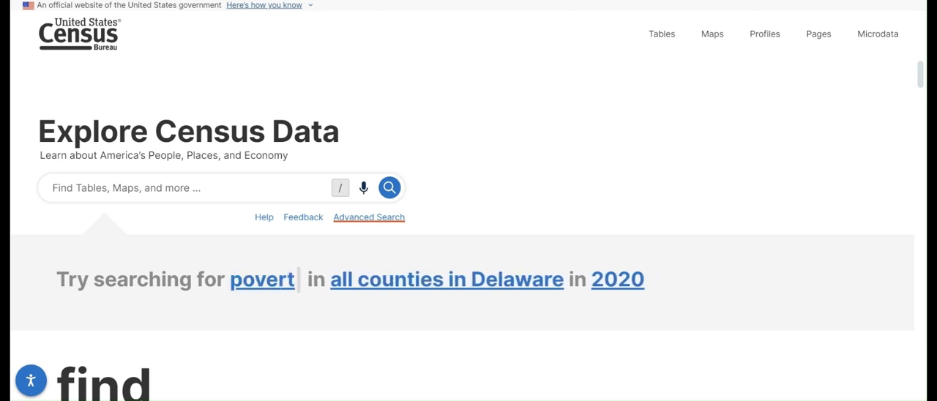
Open the Advanced Search page from the home page and view its empty filter panel
{"action": "left_click", "coordinate": [369, 217]}
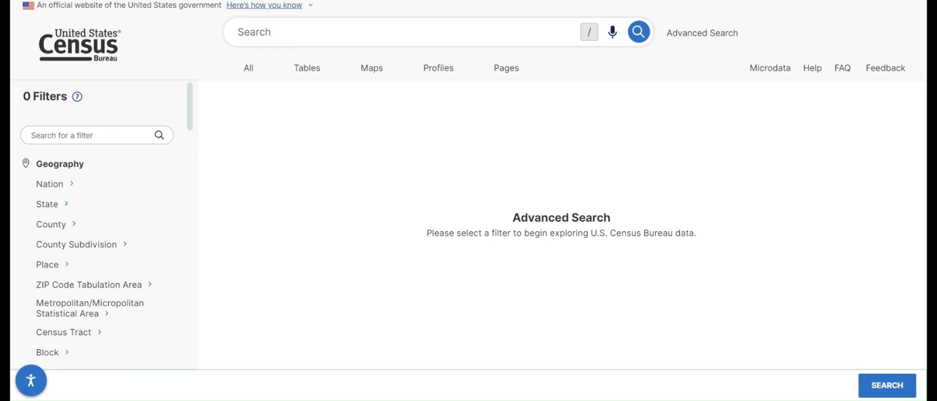
{"action": "left_click", "coordinate": [60, 163]}
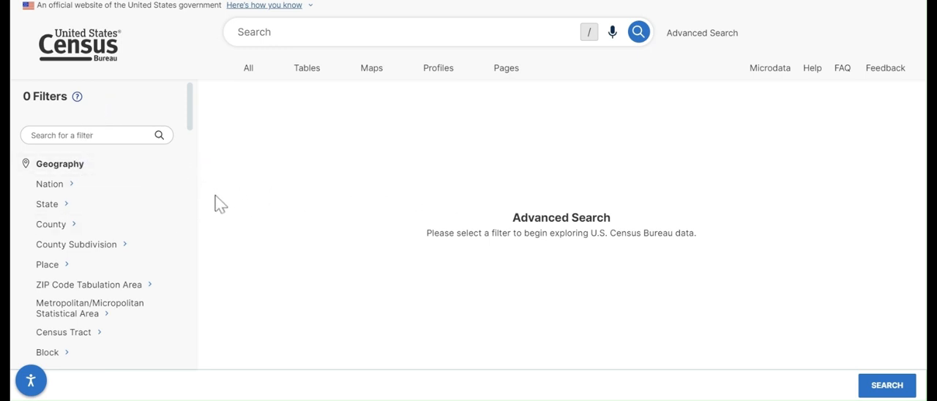
{"action": "mouse_move", "coordinate": [76, 244]}
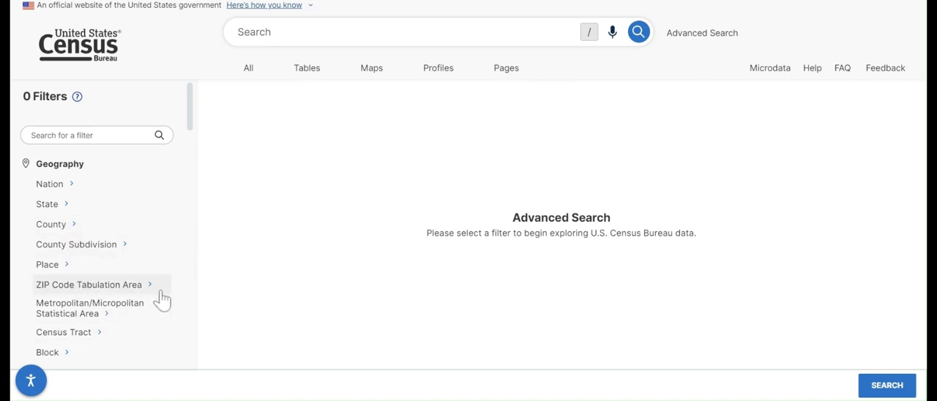
{"action": "mouse_move", "coordinate": [150, 292]}
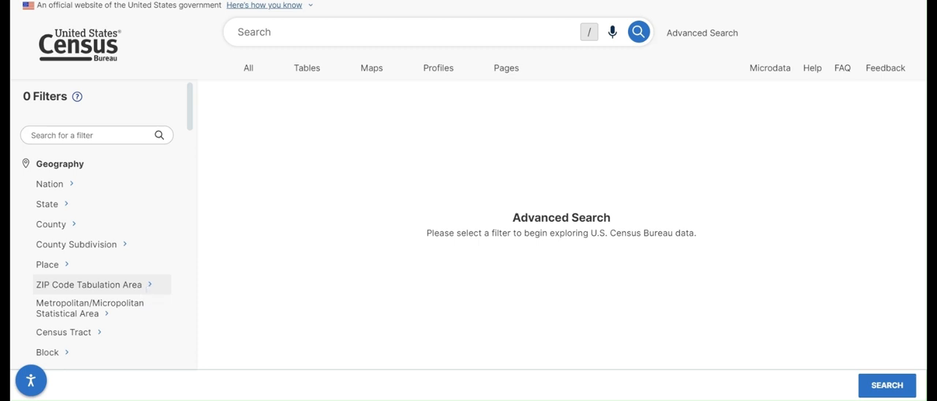
{"action": "mouse_move", "coordinate": [64, 332]}
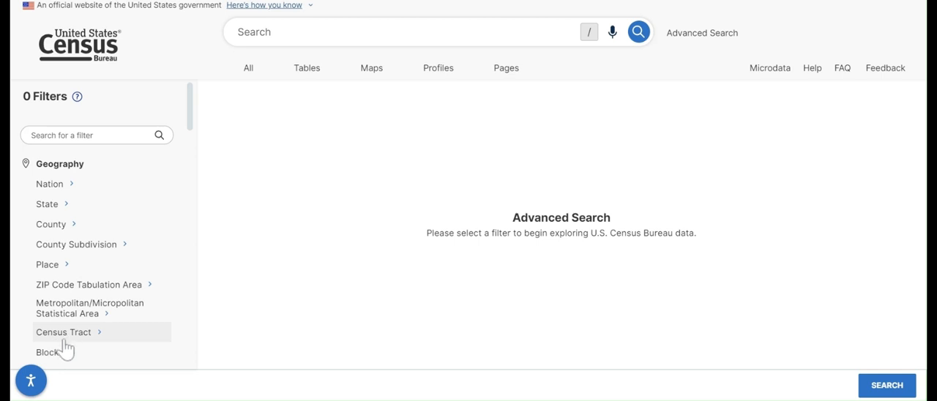
{"action": "mouse_move", "coordinate": [93, 350]}
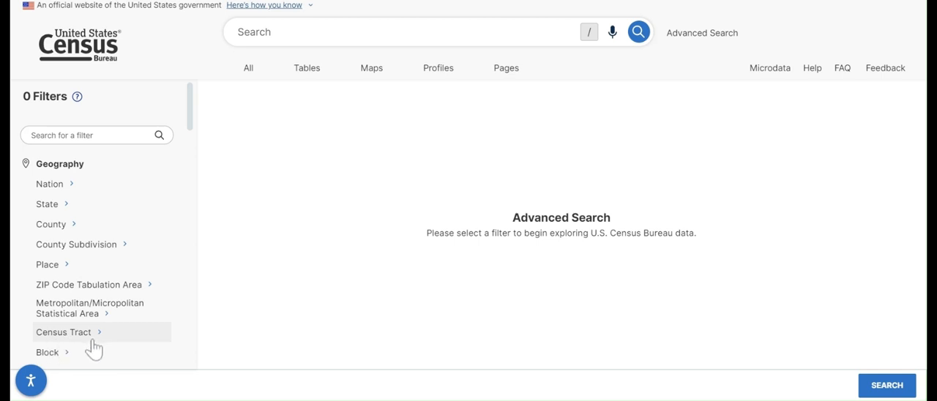
{"action": "mouse_move", "coordinate": [64, 315]}
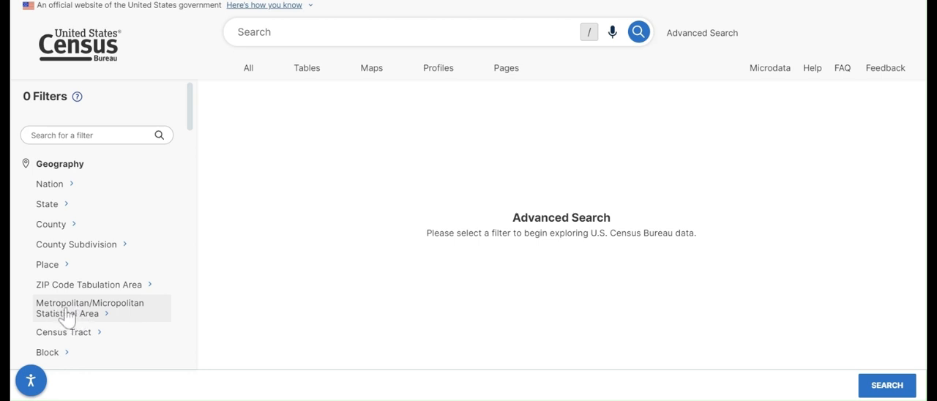
{"action": "mouse_move", "coordinate": [105, 327]}
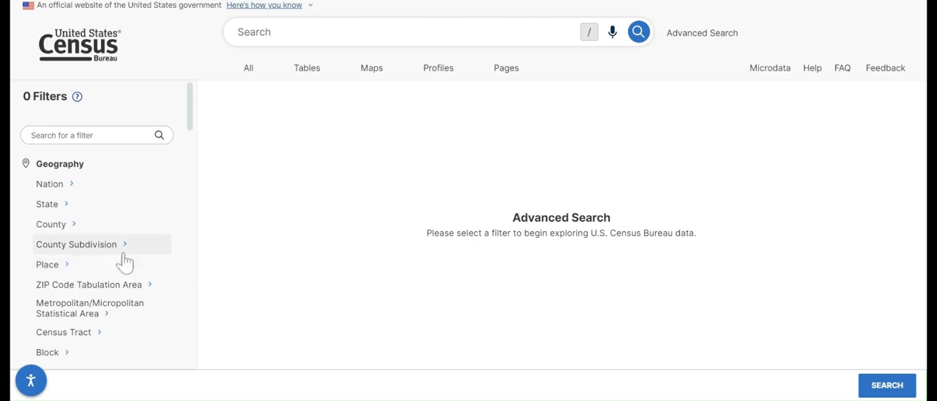
{"action": "mouse_move", "coordinate": [62, 267]}
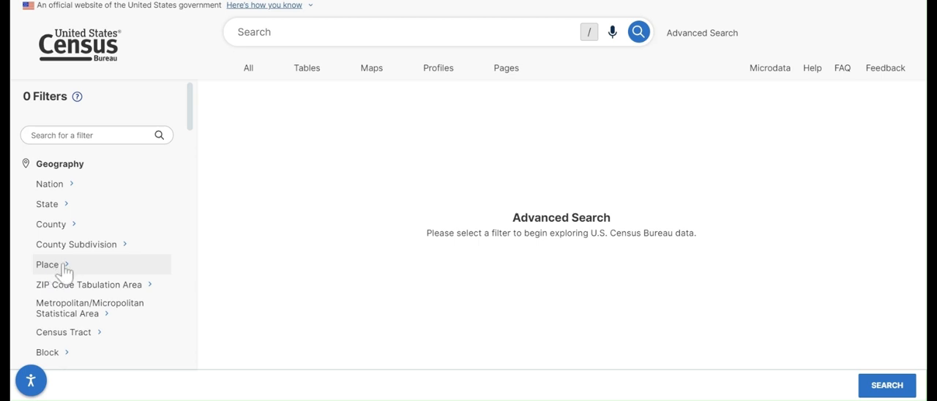
Add a Place geography filter for Austin city, Texas, found via Texas and 'au'
{"action": "left_click", "coordinate": [47, 265]}
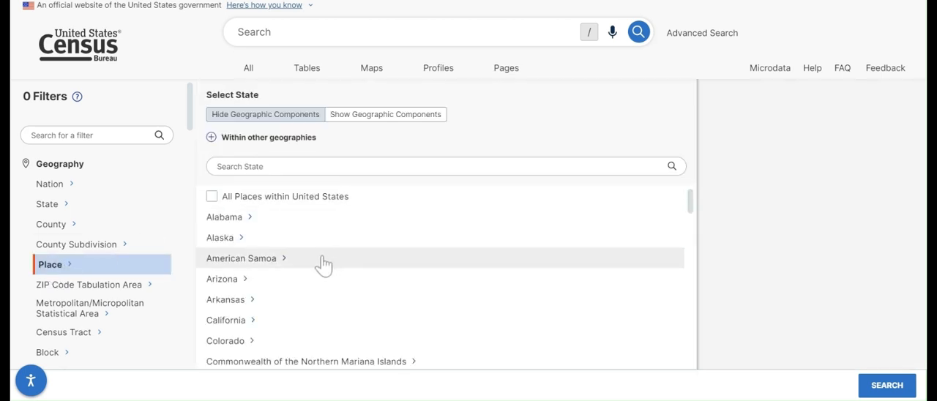
{"action": "mouse_move", "coordinate": [305, 274]}
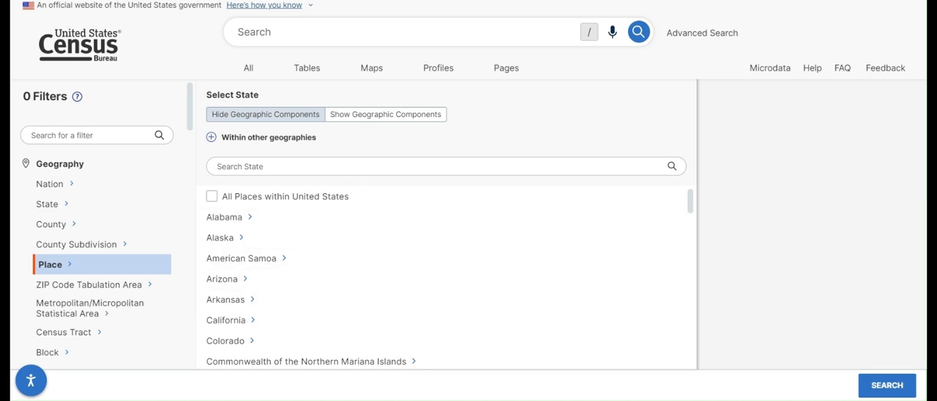
{"action": "type", "text": "texas"}
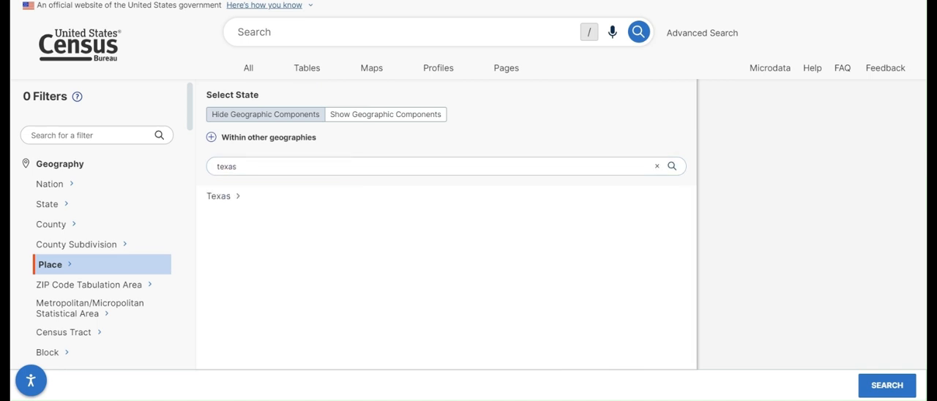
{"action": "left_click", "coordinate": [218, 195]}
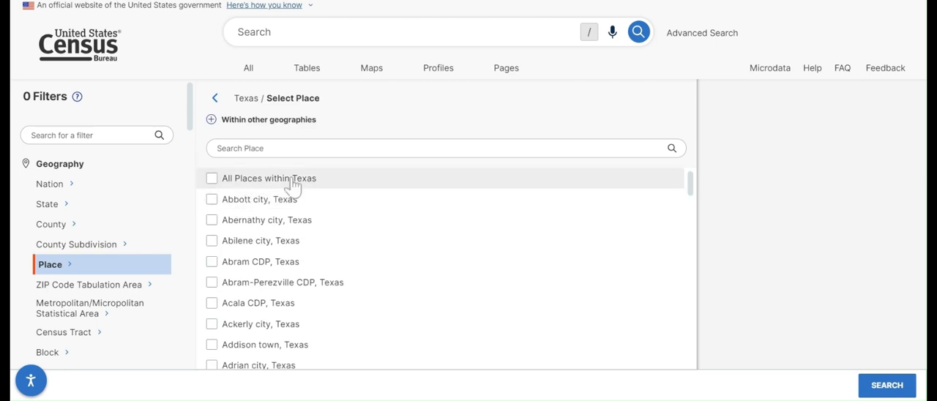
{"action": "mouse_move", "coordinate": [274, 199]}
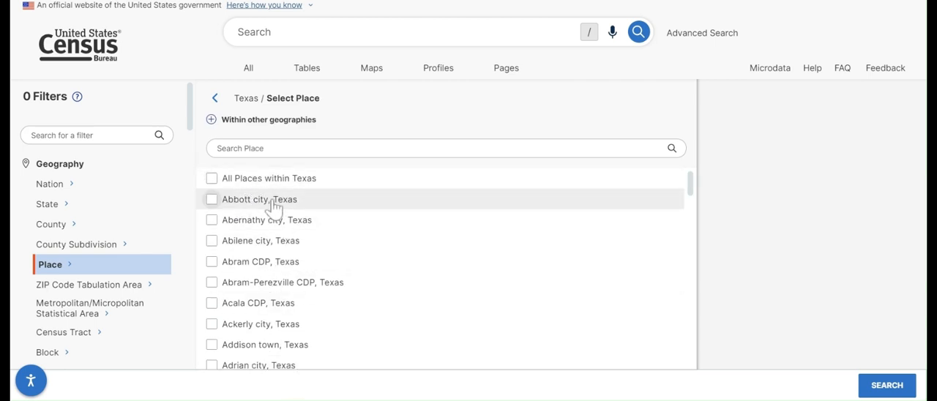
{"action": "mouse_move", "coordinate": [287, 370]}
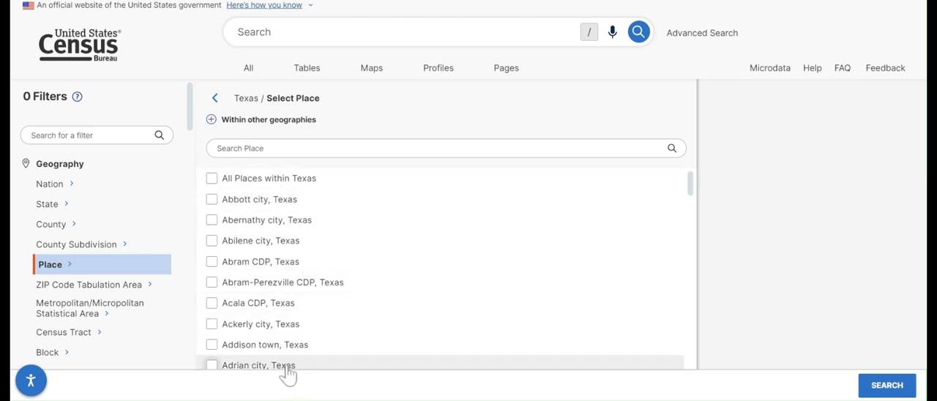
{"action": "type", "text": "austin"}
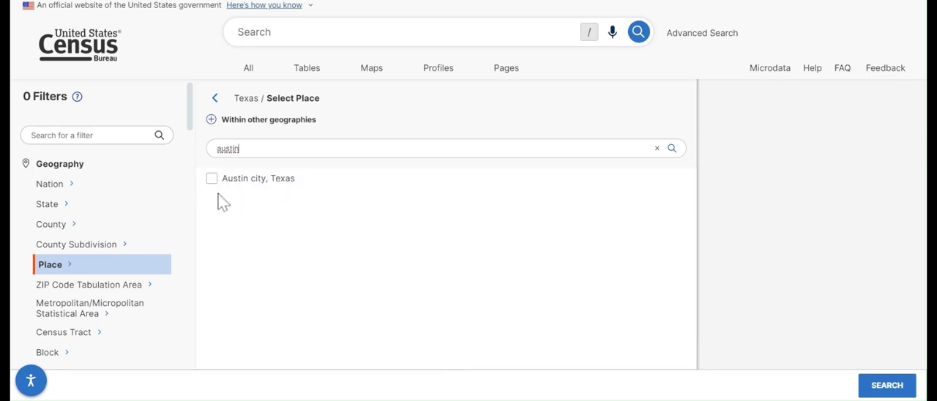
{"action": "mouse_move", "coordinate": [215, 182]}
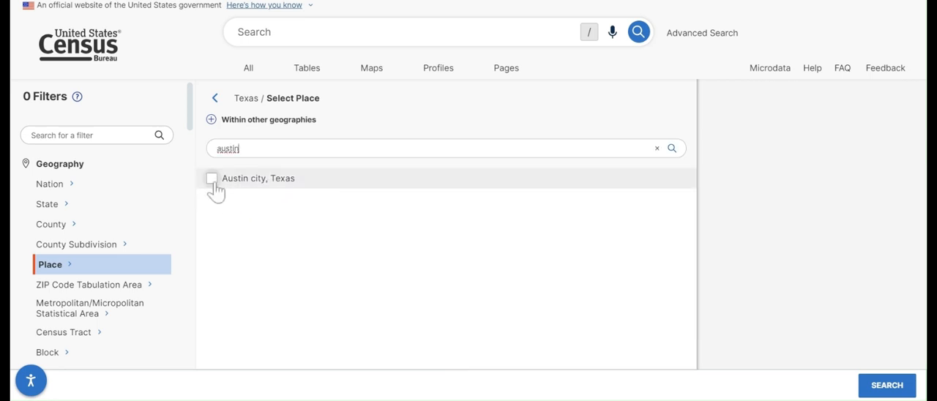
{"action": "left_click", "coordinate": [211, 178]}
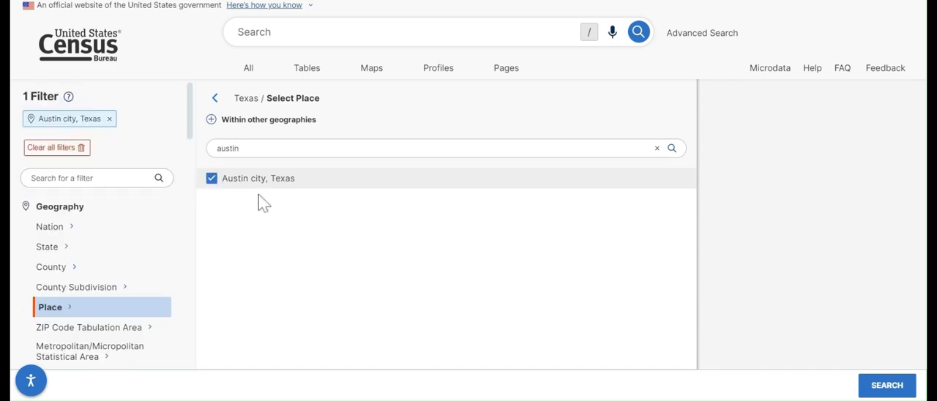
{"action": "left_click", "coordinate": [887, 385]}
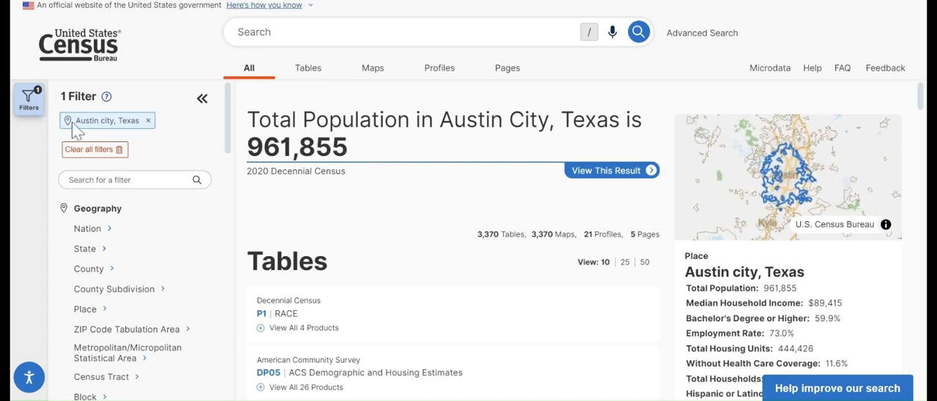
{"action": "mouse_move", "coordinate": [105, 128]}
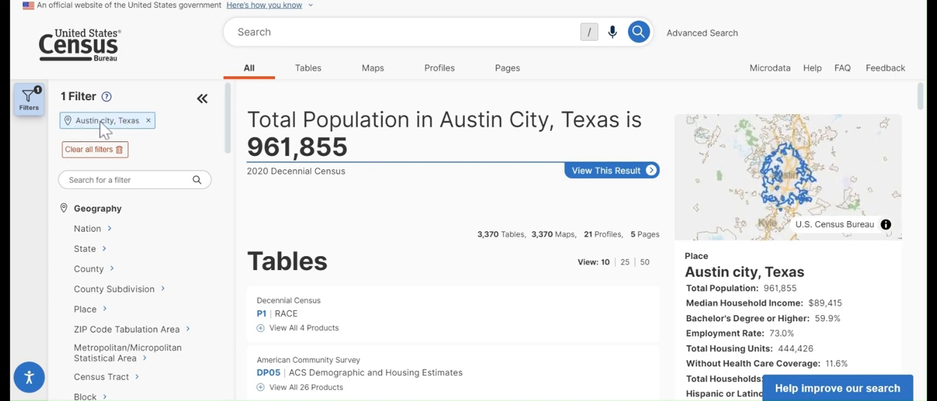
{"action": "mouse_move", "coordinate": [412, 219]}
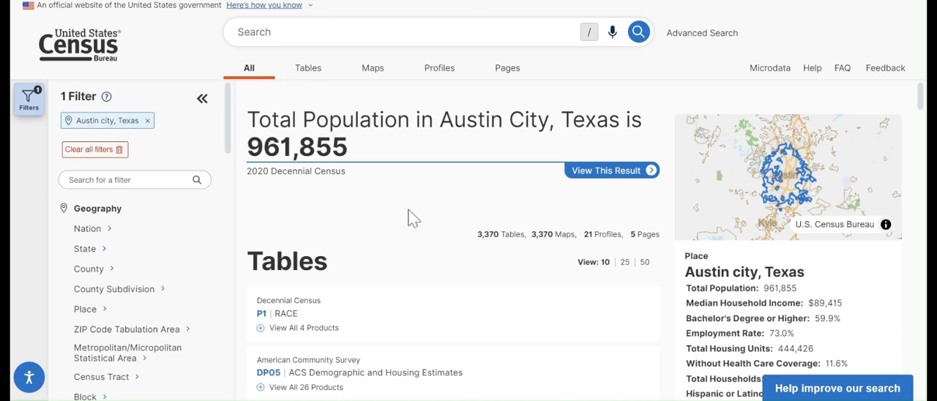
{"action": "mouse_move", "coordinate": [308, 201]}
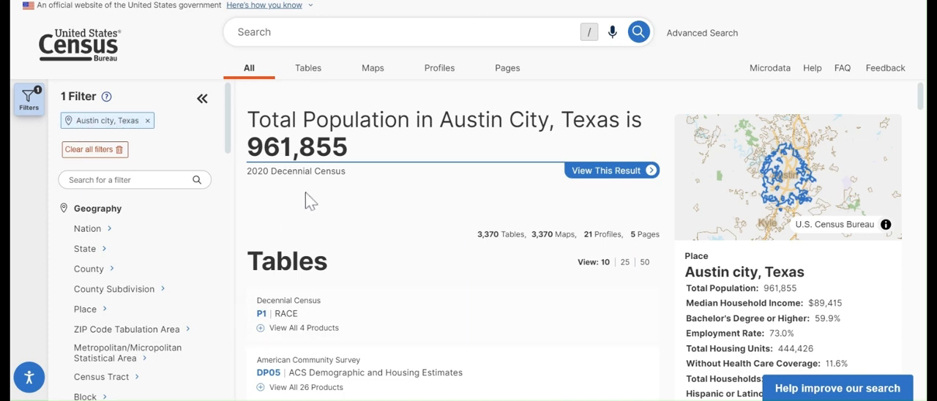
{"action": "mouse_move", "coordinate": [415, 244]}
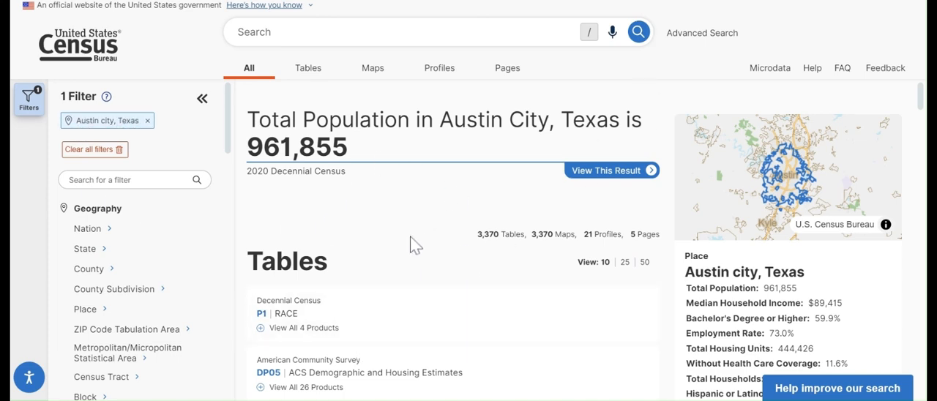
{"action": "scroll", "scroll_direction": "down", "scroll_amount": 3}
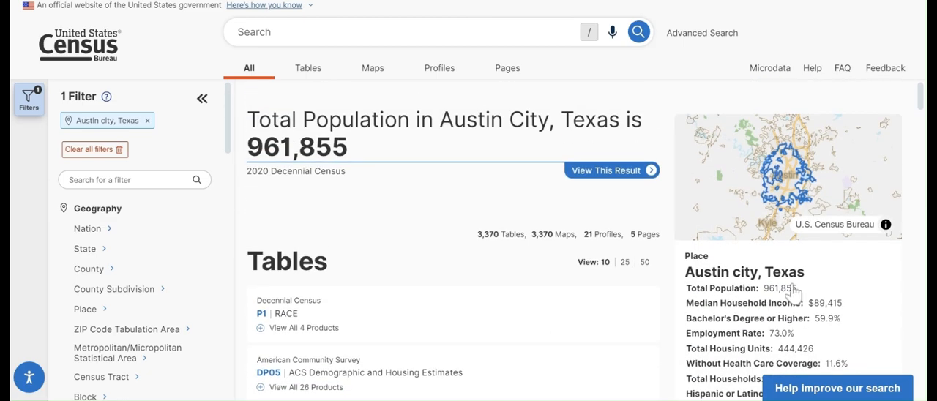
{"action": "scroll", "scroll_direction": "down", "scroll_amount": 3}
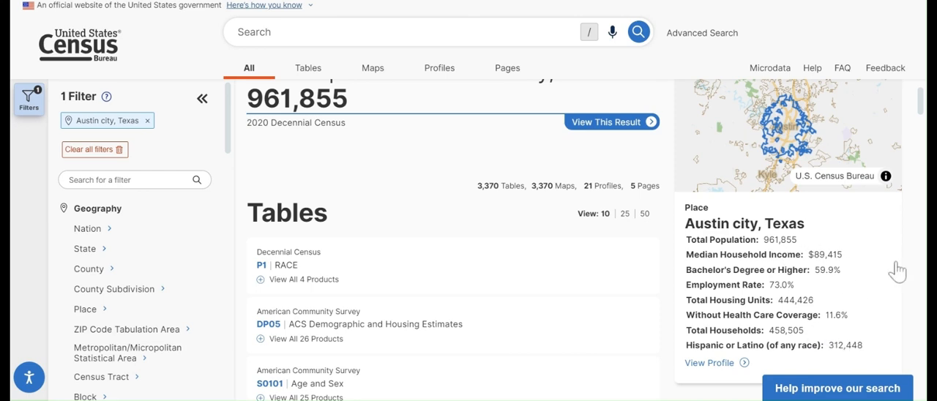
{"action": "scroll", "scroll_direction": "down", "scroll_amount": 3}
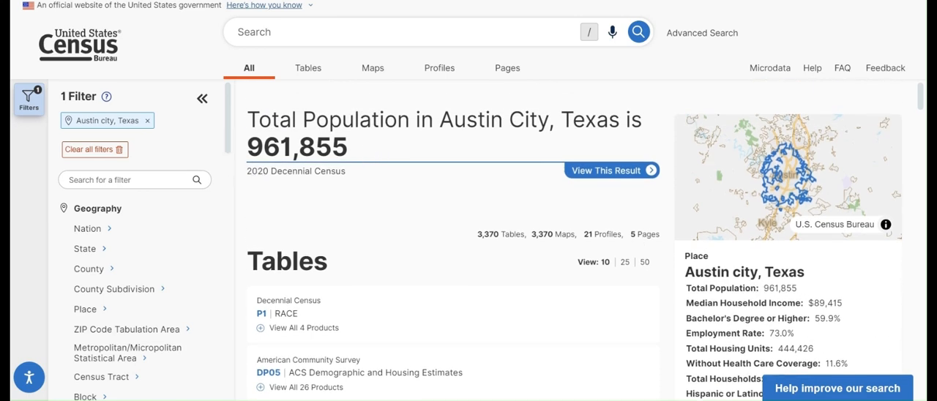
{"action": "mouse_move", "coordinate": [361, 180]}
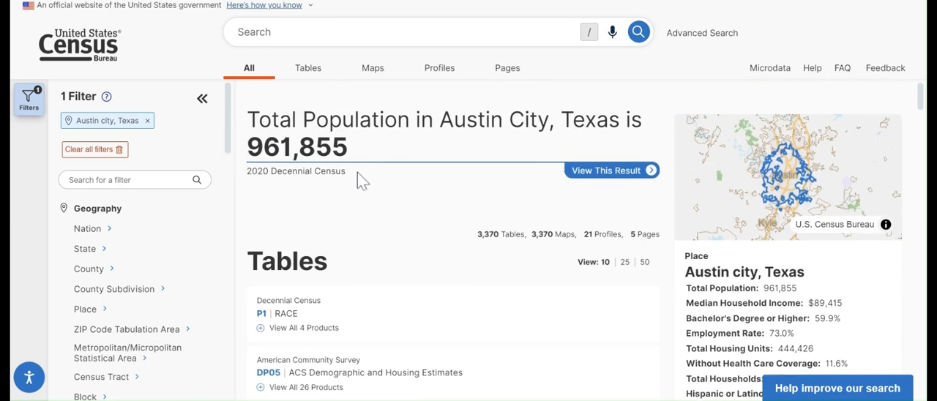
{"action": "mouse_move", "coordinate": [239, 166]}
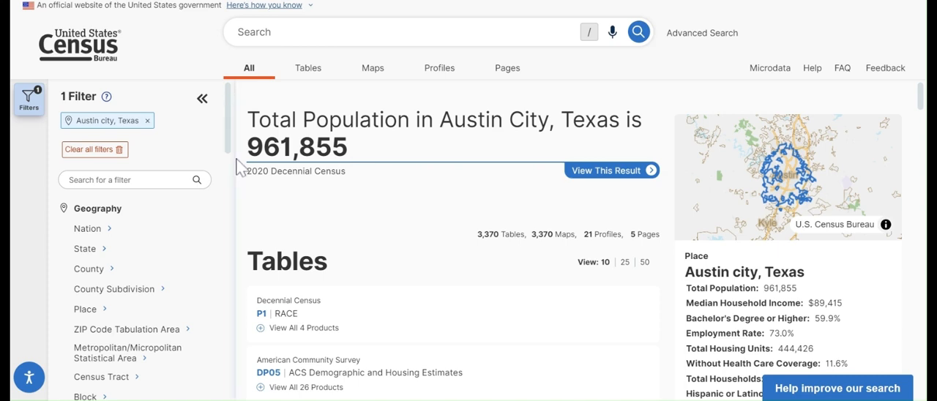
{"action": "mouse_move", "coordinate": [411, 199]}
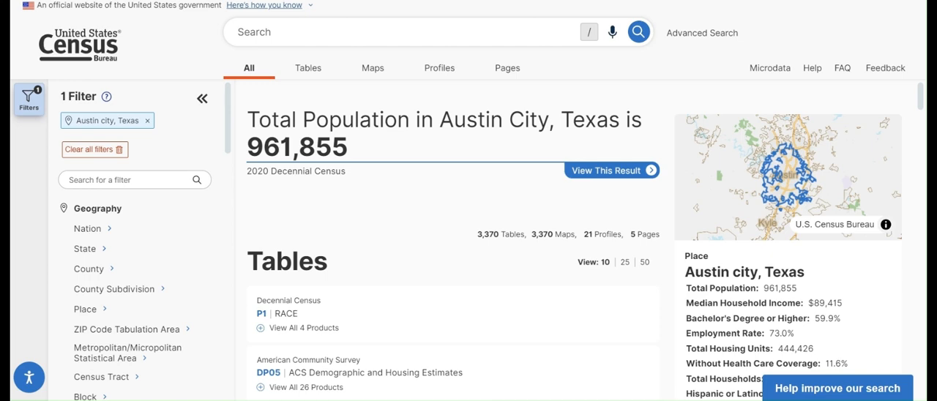
{"action": "mouse_move", "coordinate": [425, 251]}
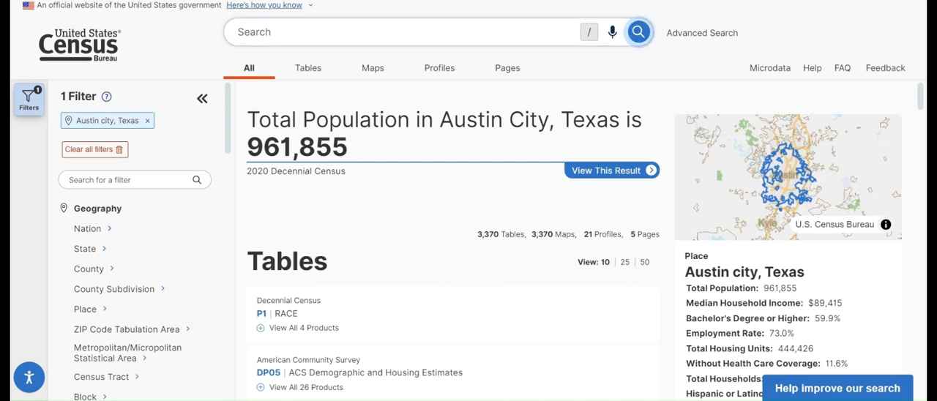
{"action": "scroll", "scroll_direction": "down", "scroll_amount": 3}
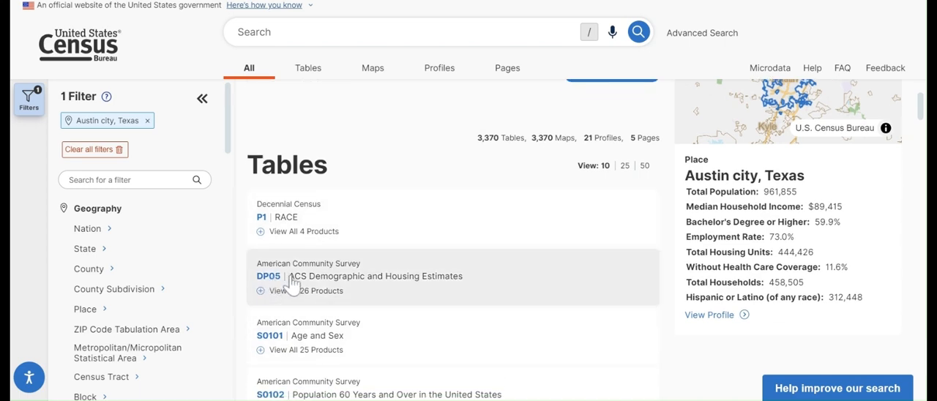
{"action": "mouse_move", "coordinate": [265, 290]}
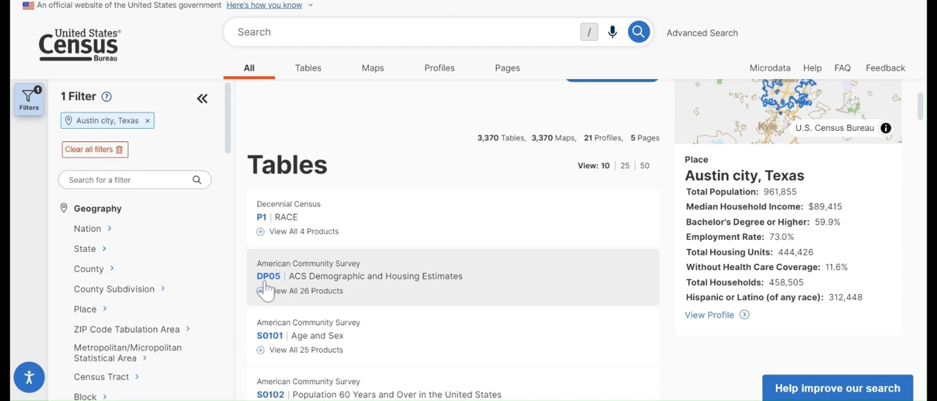
{"action": "mouse_move", "coordinate": [267, 291]}
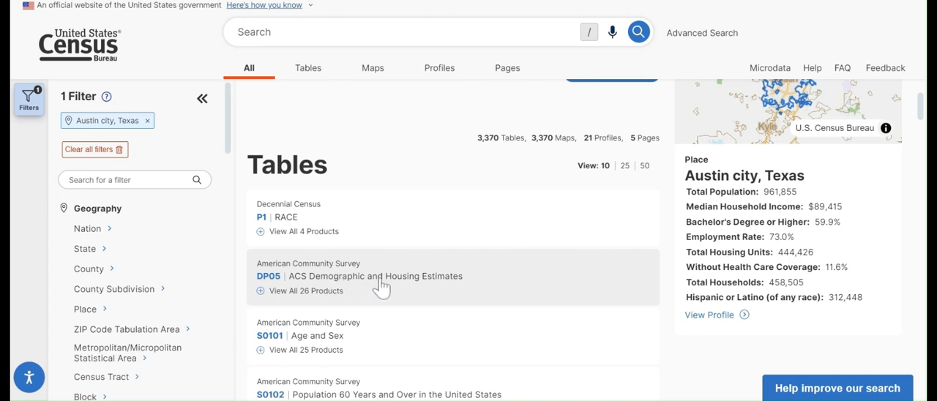
{"action": "mouse_move", "coordinate": [333, 293]}
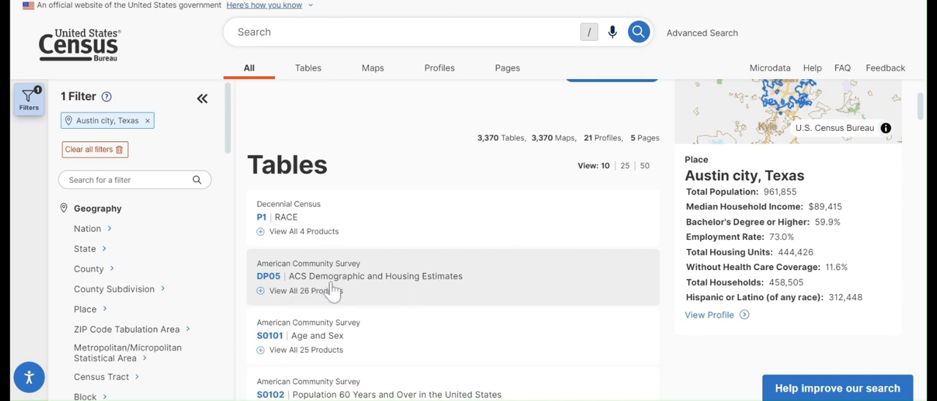
{"action": "mouse_move", "coordinate": [352, 293]}
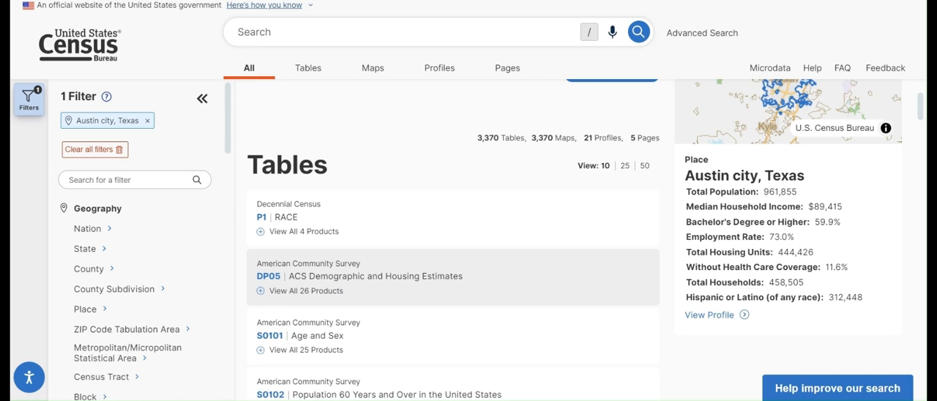
{"action": "mouse_move", "coordinate": [263, 290]}
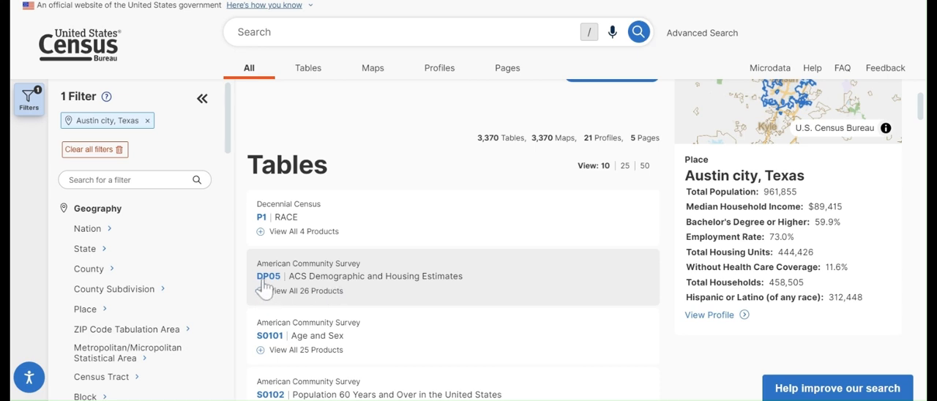
{"action": "mouse_move", "coordinate": [242, 265]}
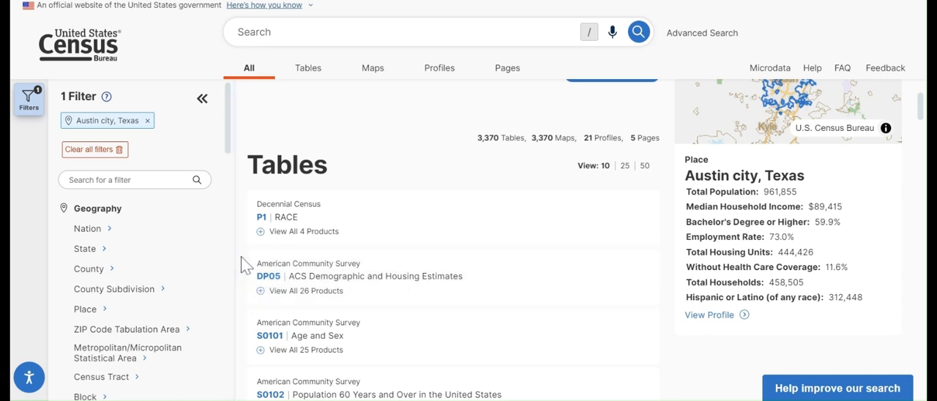
{"action": "mouse_move", "coordinate": [271, 291]}
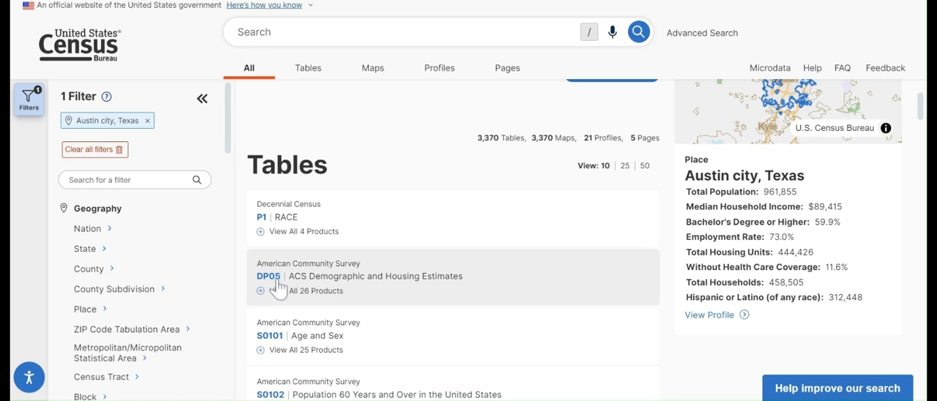
{"action": "mouse_move", "coordinate": [334, 192]}
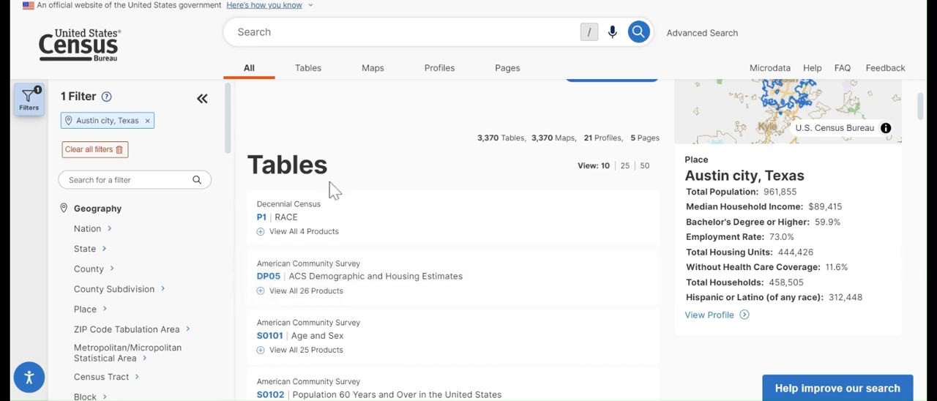
{"action": "mouse_move", "coordinate": [348, 121]}
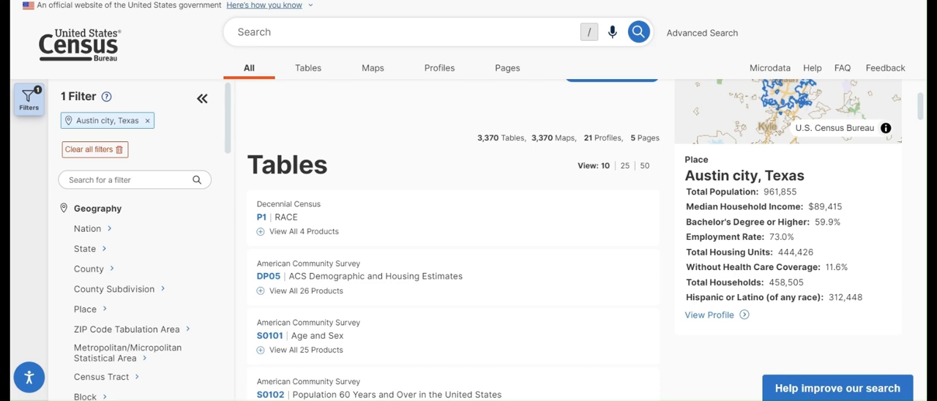
{"action": "mouse_move", "coordinate": [384, 144]}
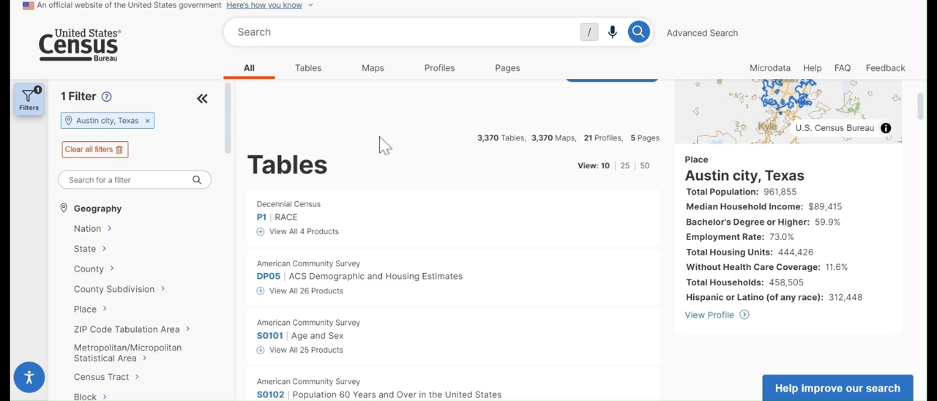
{"action": "mouse_move", "coordinate": [257, 277]}
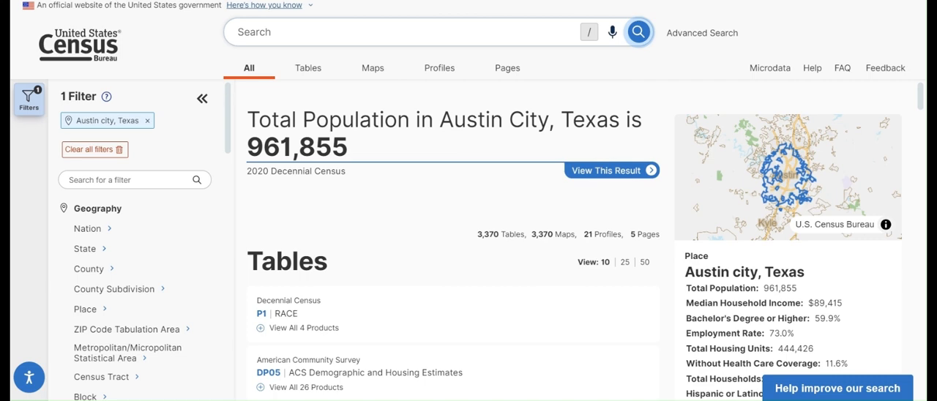
Search for DP05 while keeping the Austin city, Texas filter
{"action": "left_click", "coordinate": [410, 32]}
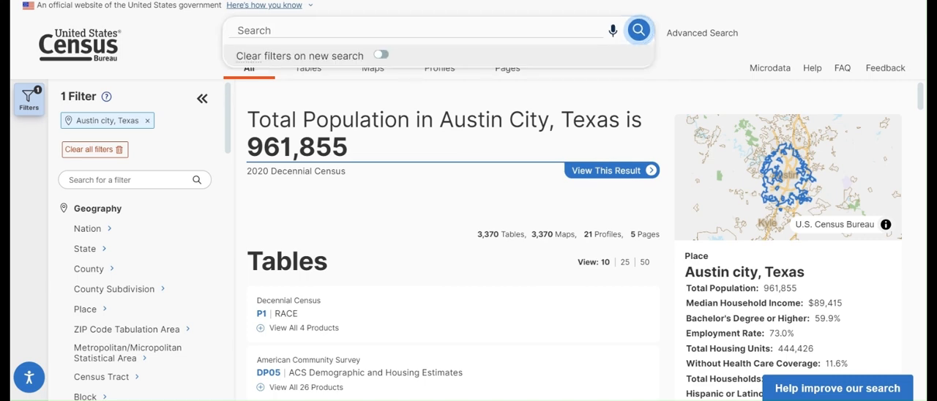
{"action": "type", "text": "DP05"}
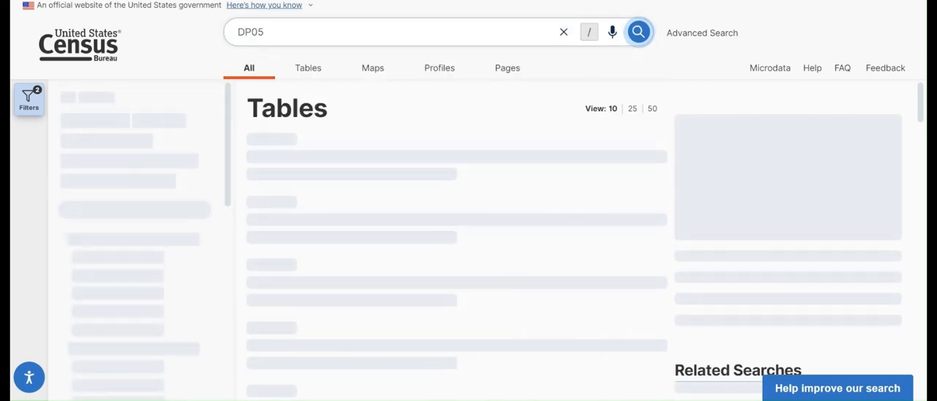
{"action": "left_click", "coordinate": [637, 32]}
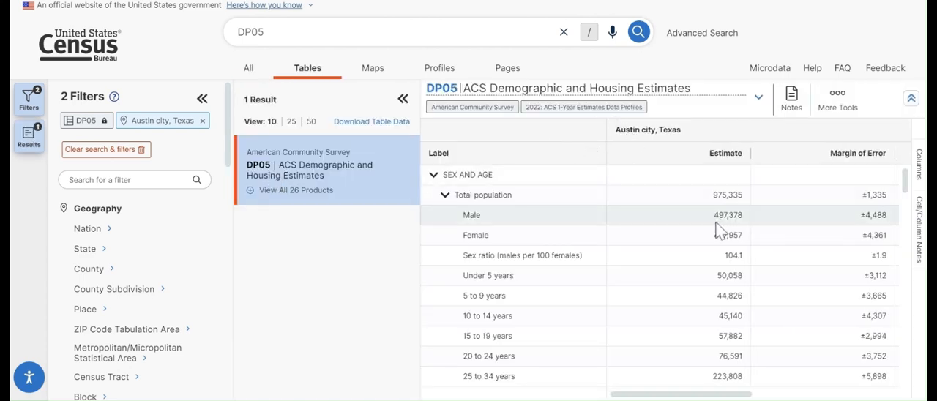
{"action": "mouse_move", "coordinate": [585, 137]}
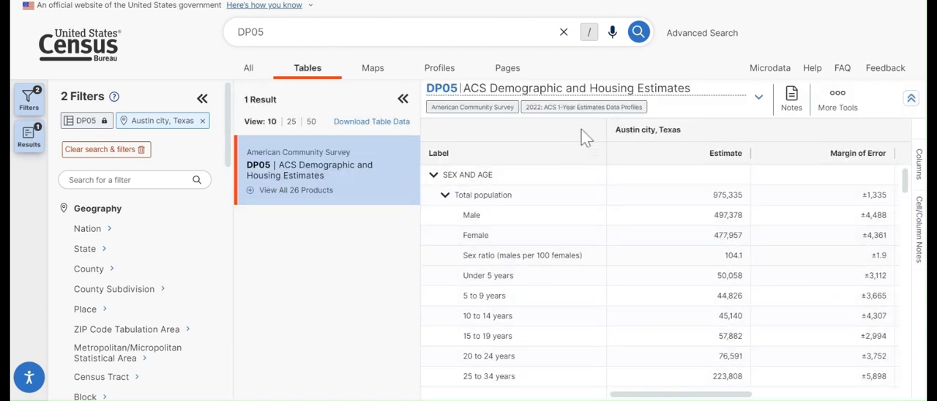
{"action": "mouse_move", "coordinate": [531, 267]}
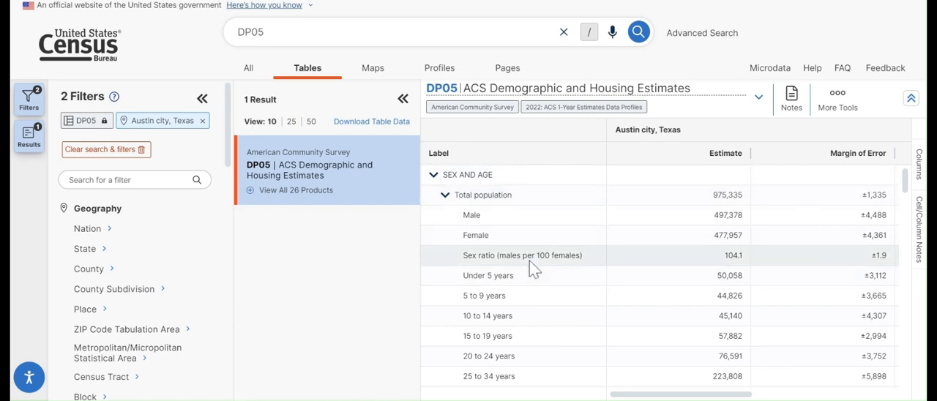
{"action": "mouse_move", "coordinate": [532, 224]}
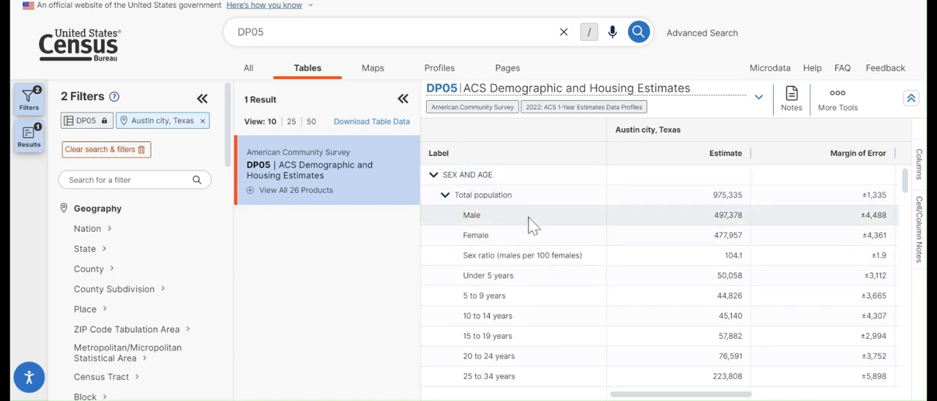
{"action": "scroll", "scroll_direction": "down", "scroll_amount": 3}
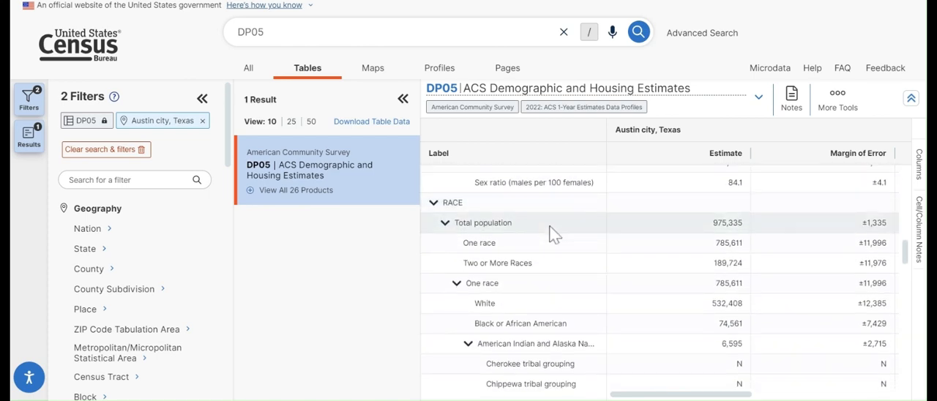
{"action": "scroll", "scroll_direction": "down", "scroll_amount": 3}
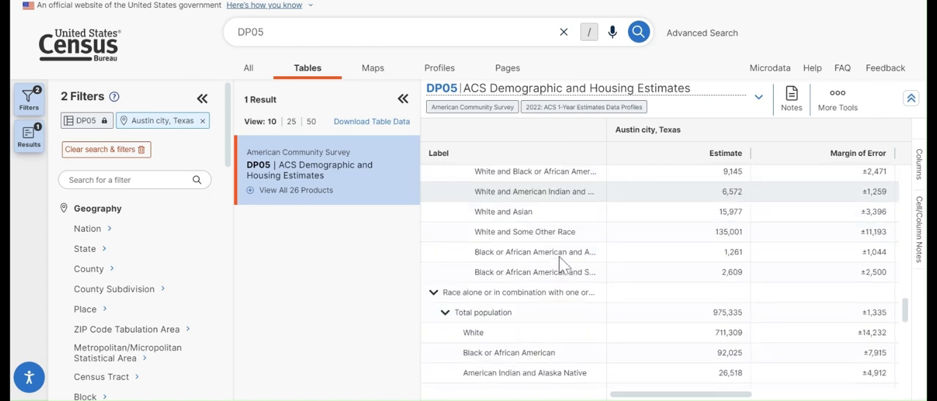
{"action": "scroll", "scroll_direction": "down", "scroll_amount": 3}
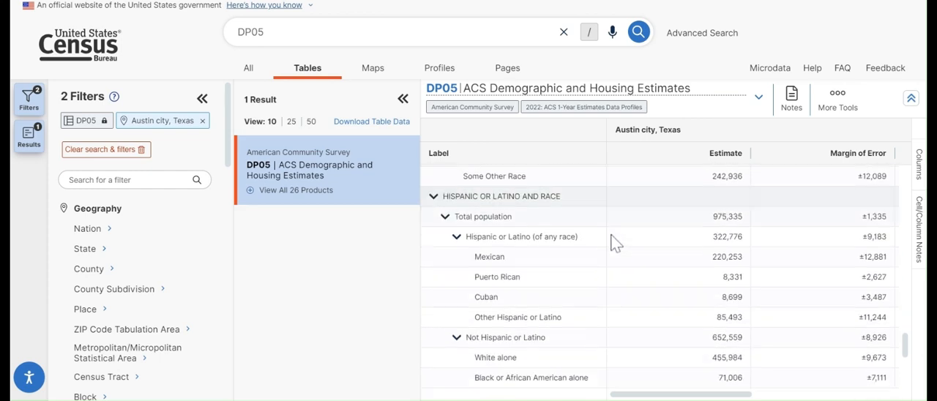
{"action": "scroll", "scroll_direction": "down", "scroll_amount": 3}
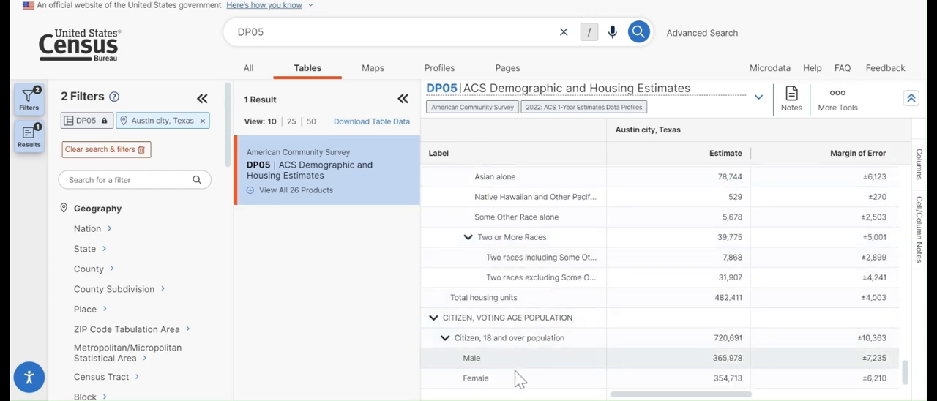
{"action": "mouse_move", "coordinate": [537, 350]}
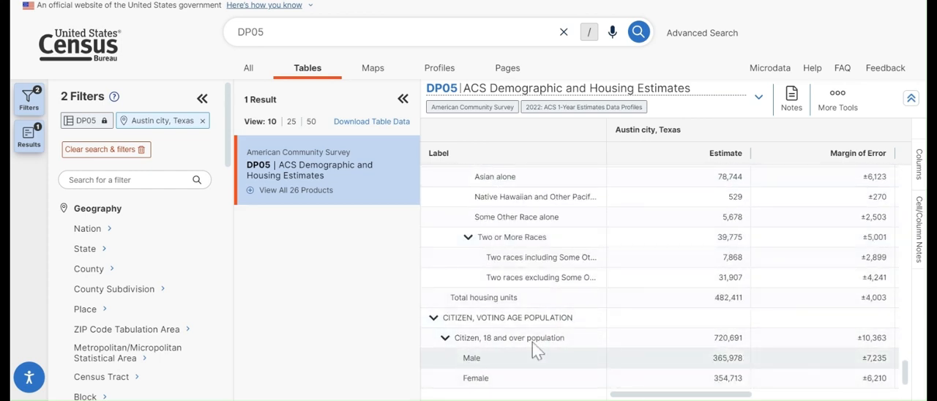
{"action": "mouse_move", "coordinate": [553, 374]}
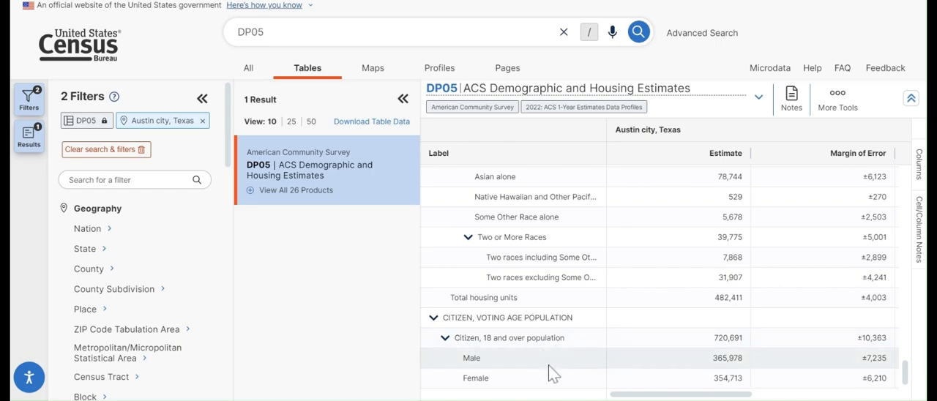
{"action": "scroll", "scroll_direction": "down", "scroll_amount": 3}
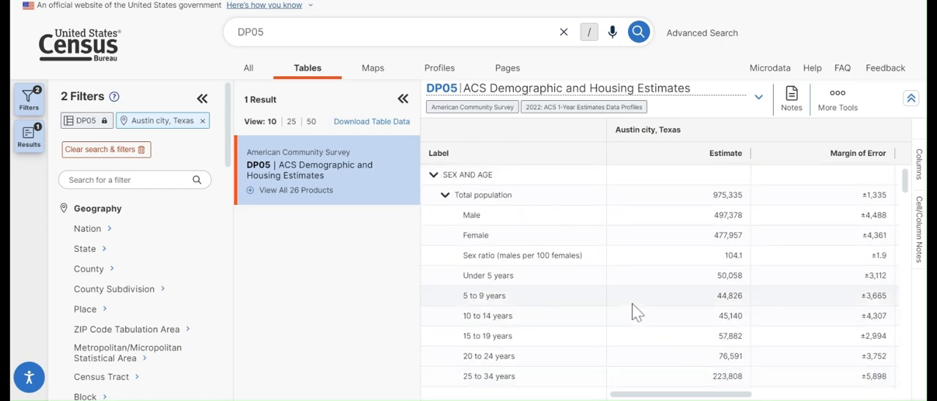
{"action": "mouse_move", "coordinate": [632, 214]}
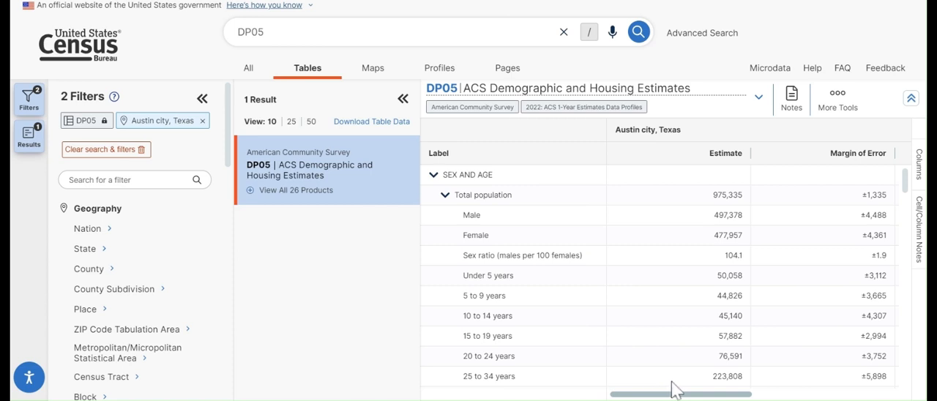
{"action": "scroll", "scroll_direction": "right", "scroll_amount": 3}
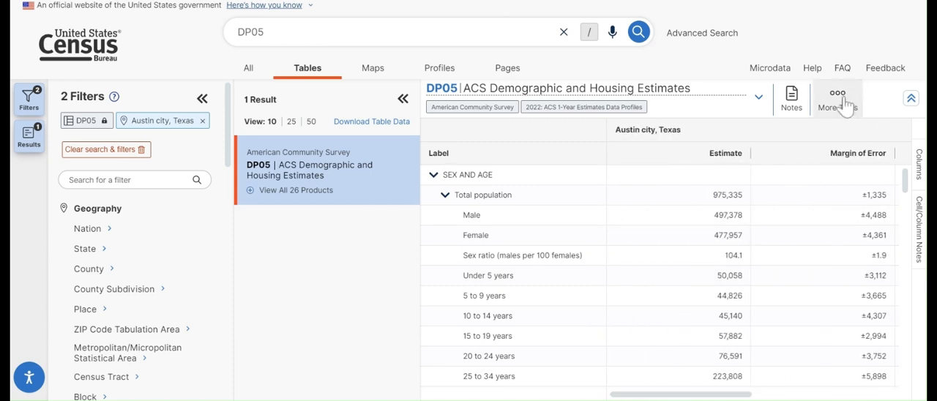
Open More Tools, close it, then reopen it to show the CSV and ZIP export options
{"action": "left_click", "coordinate": [837, 99]}
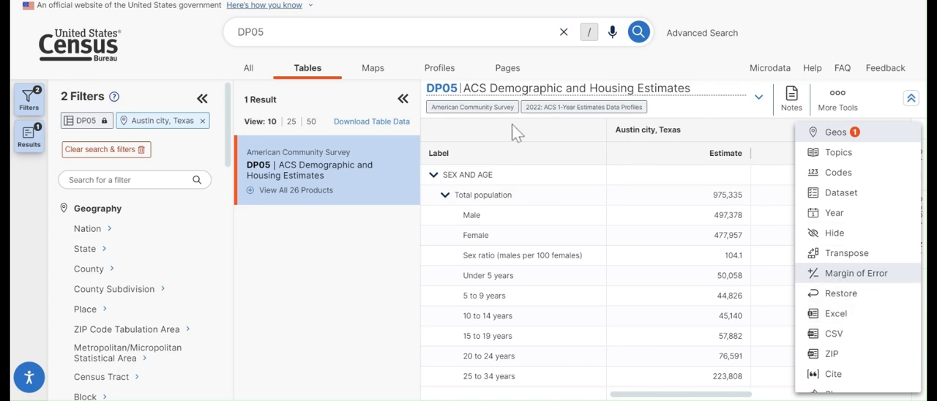
{"action": "left_click", "coordinate": [855, 273]}
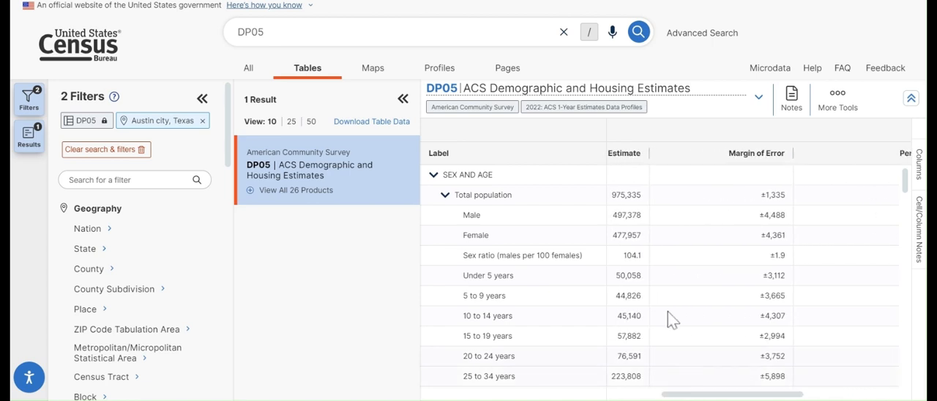
{"action": "mouse_move", "coordinate": [756, 365]}
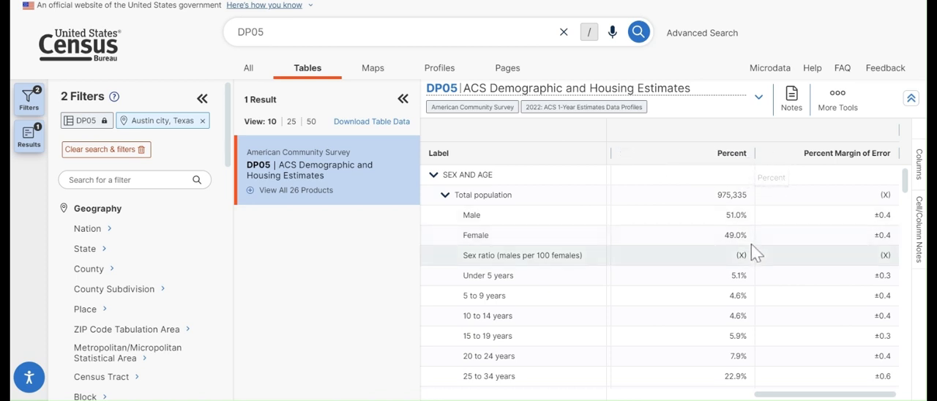
{"action": "mouse_move", "coordinate": [826, 188]}
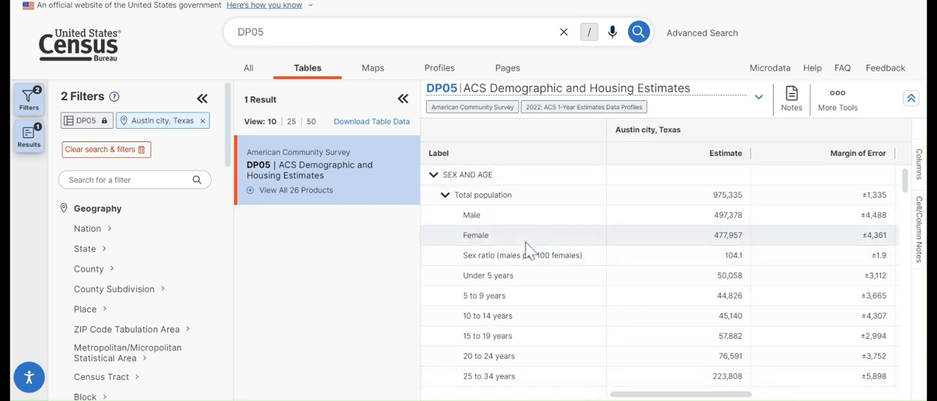
{"action": "mouse_move", "coordinate": [696, 275]}
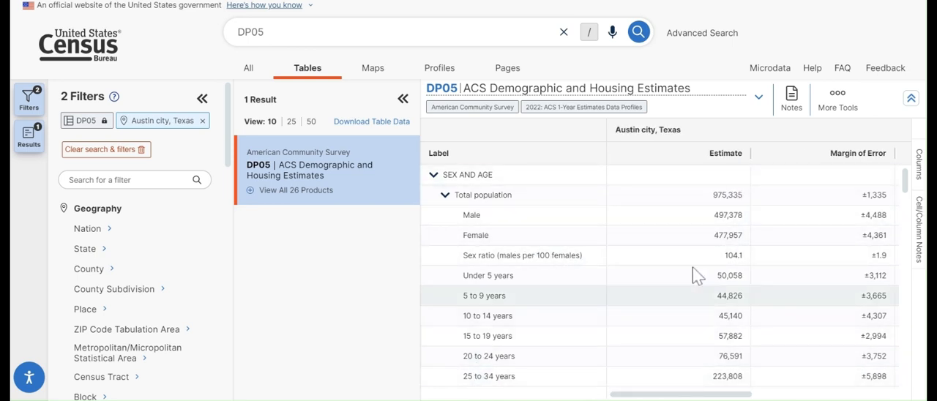
{"action": "left_click", "coordinate": [836, 99]}
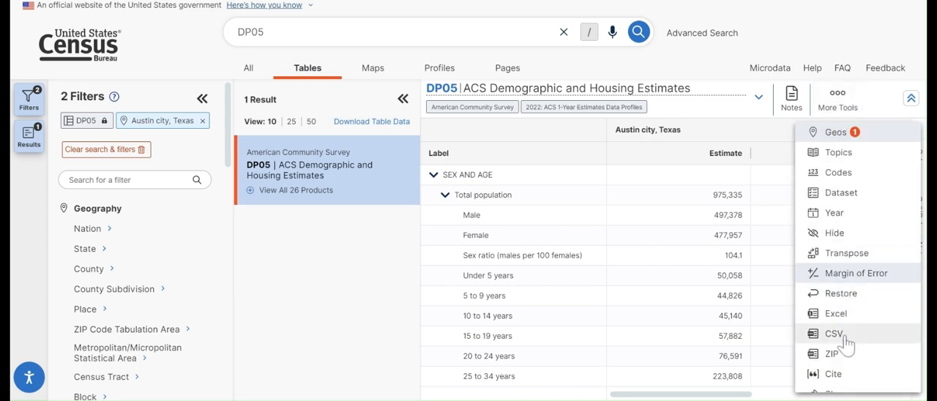
{"action": "mouse_move", "coordinate": [831, 358]}
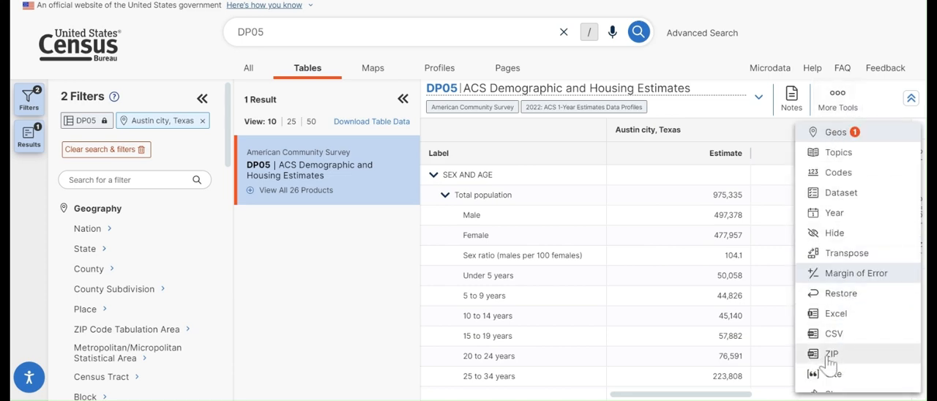
{"action": "mouse_move", "coordinate": [832, 364]}
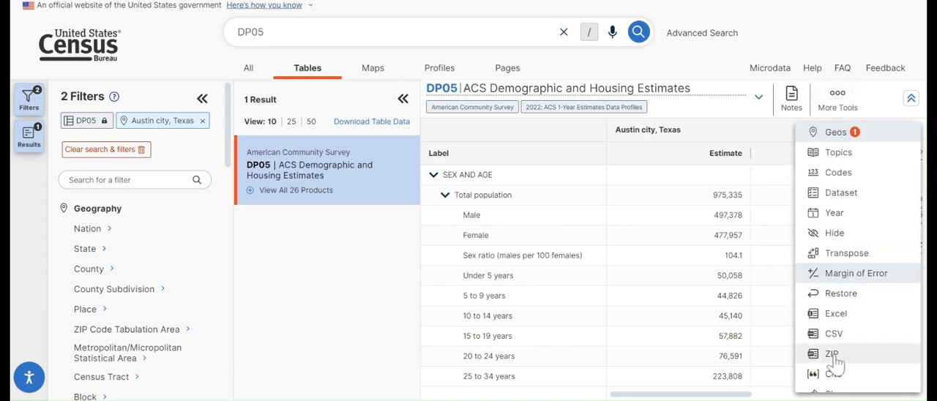
Download the DP05 table as a ZIP of CSVs for the 2022 ACS 1-Year vintage
{"action": "left_click", "coordinate": [833, 333]}
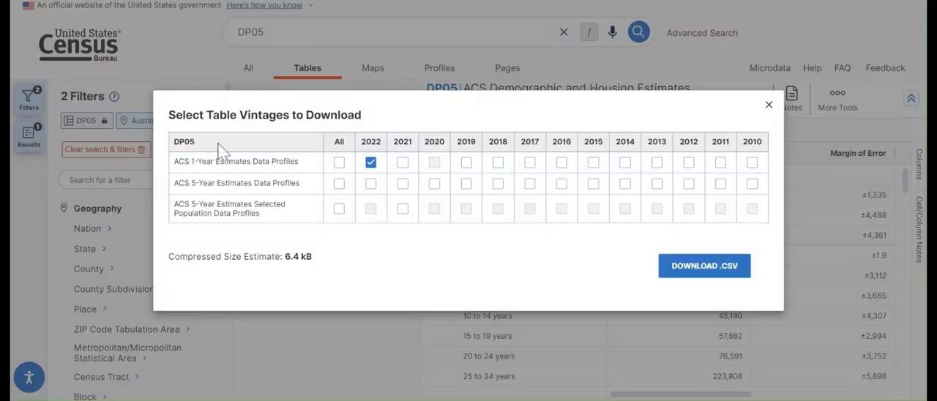
{"action": "mouse_move", "coordinate": [335, 187]}
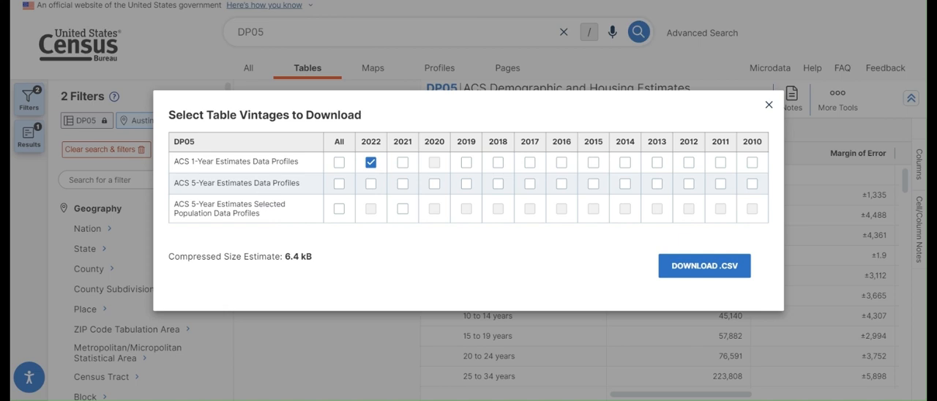
{"action": "mouse_move", "coordinate": [306, 185]}
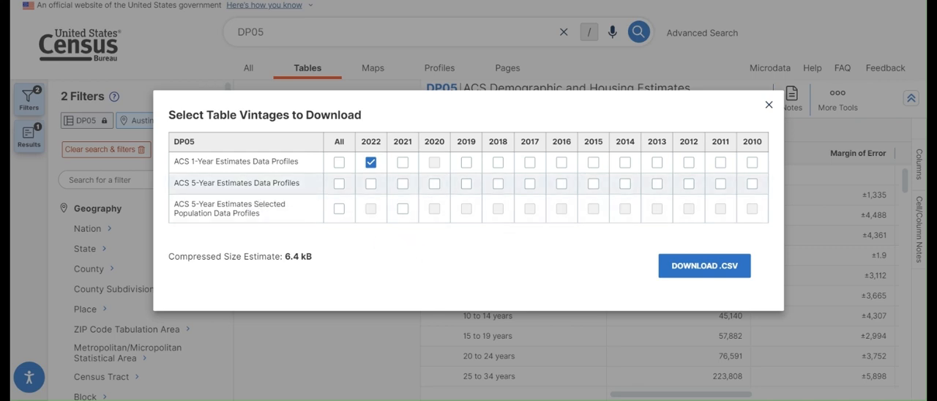
{"action": "mouse_move", "coordinate": [299, 204]}
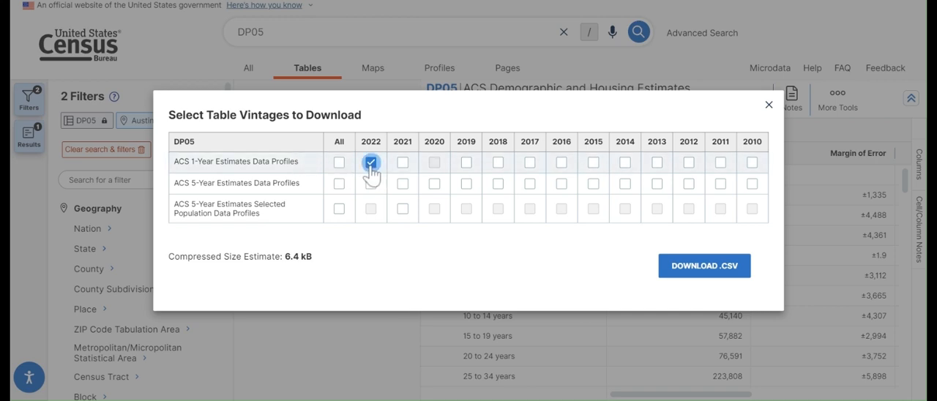
{"action": "left_click", "coordinate": [703, 265]}
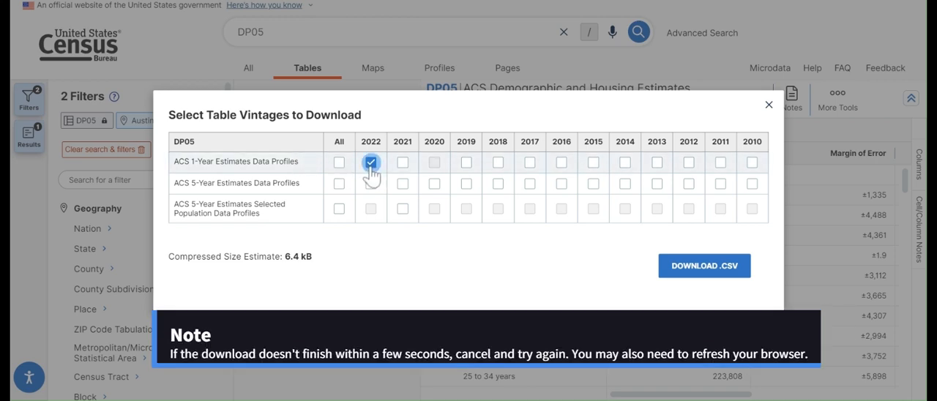
{"action": "left_click", "coordinate": [703, 265]}
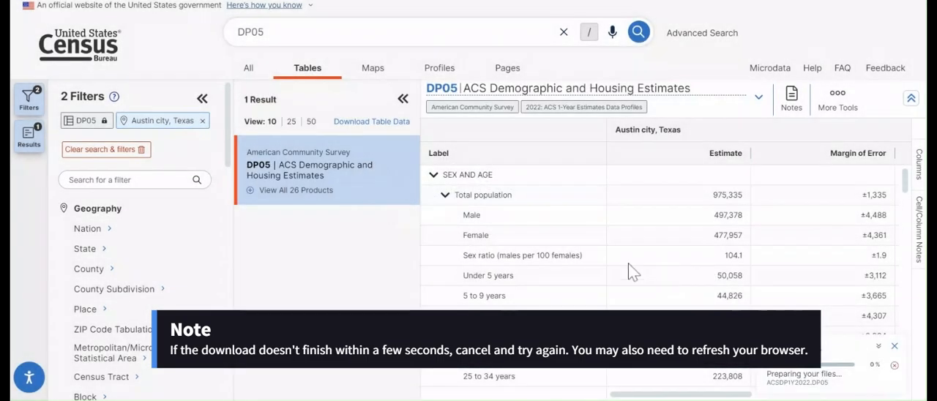
{"action": "mouse_move", "coordinate": [441, 6]}
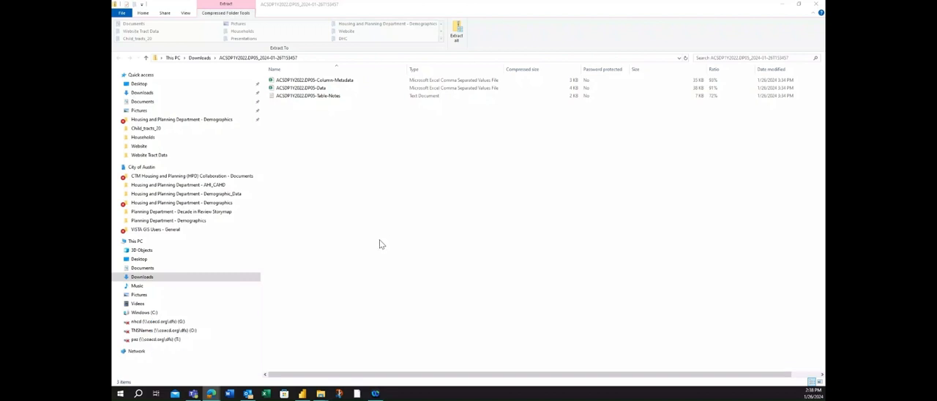
{"action": "mouse_move", "coordinate": [380, 215]}
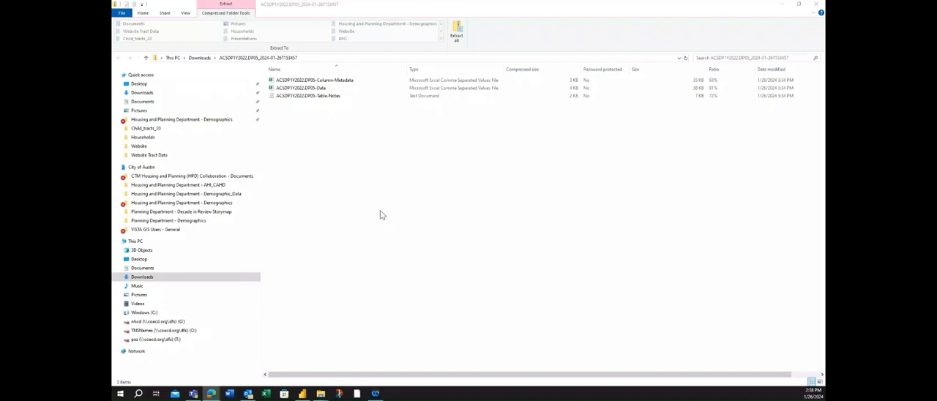
{"action": "left_click", "coordinate": [303, 88]}
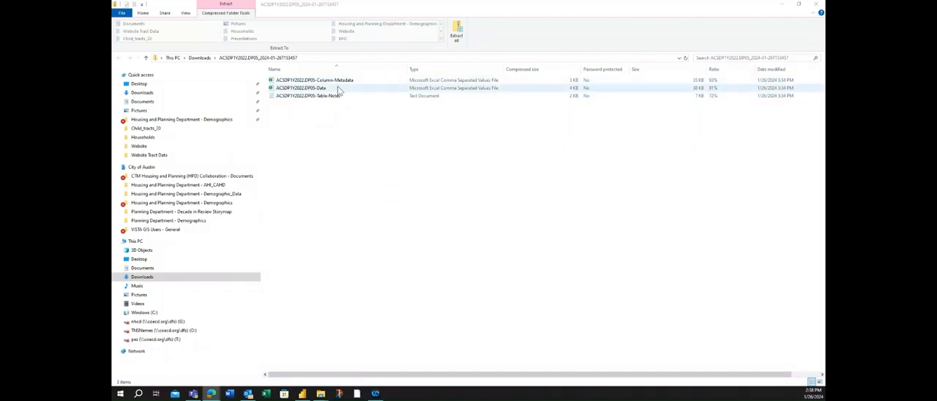
{"action": "left_click", "coordinate": [308, 96]}
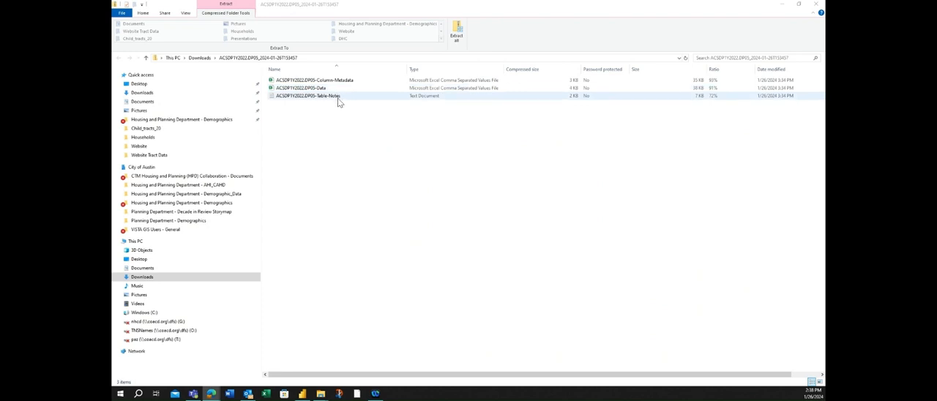
{"action": "left_click", "coordinate": [315, 80]}
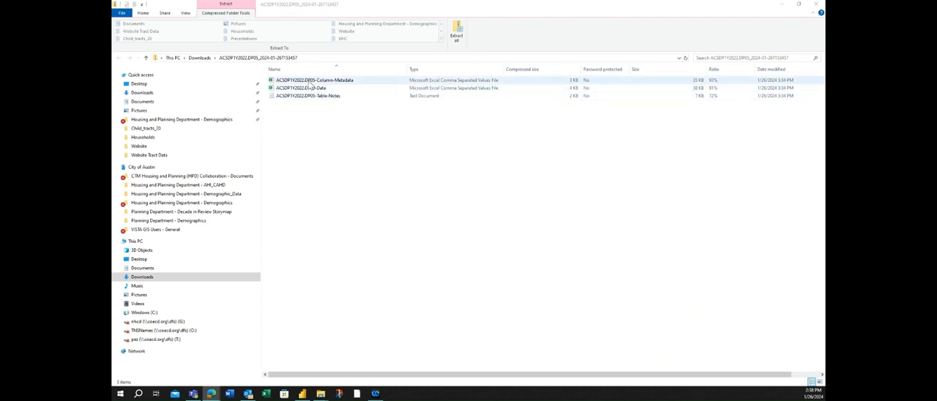
{"action": "mouse_move", "coordinate": [326, 88]}
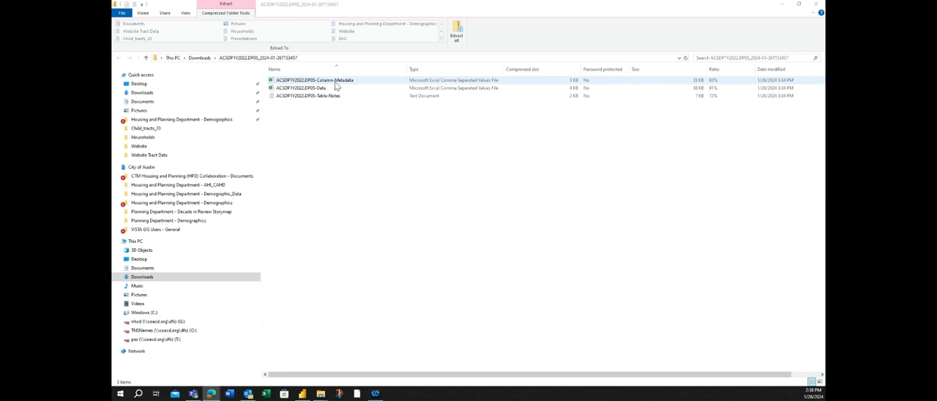
{"action": "mouse_move", "coordinate": [337, 86]}
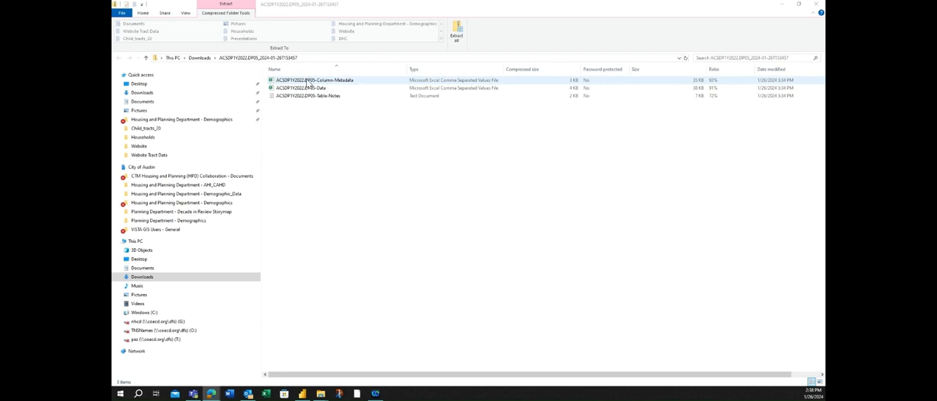
{"action": "mouse_move", "coordinate": [331, 86]}
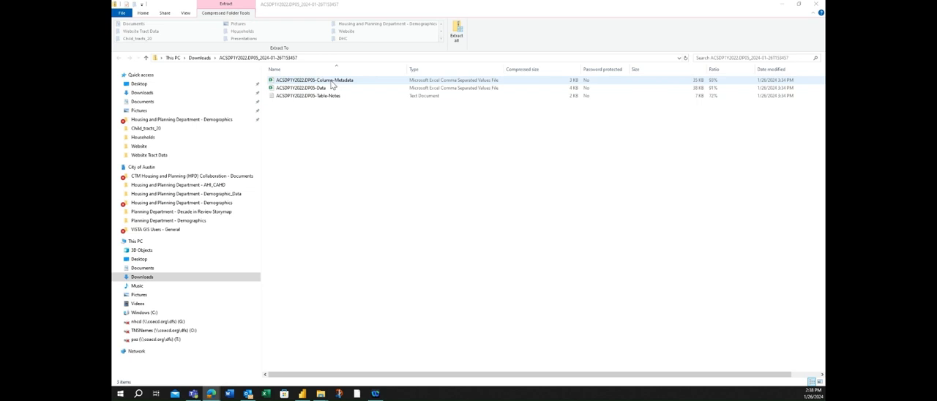
{"action": "left_click", "coordinate": [307, 88]}
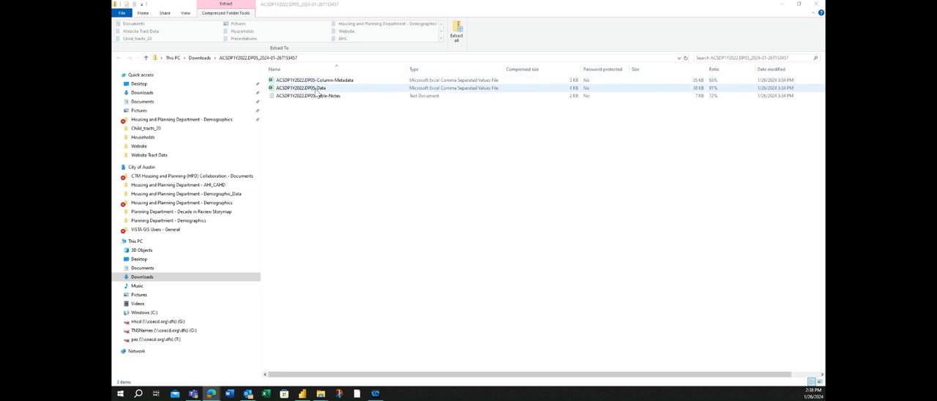
{"action": "left_click", "coordinate": [305, 88]}
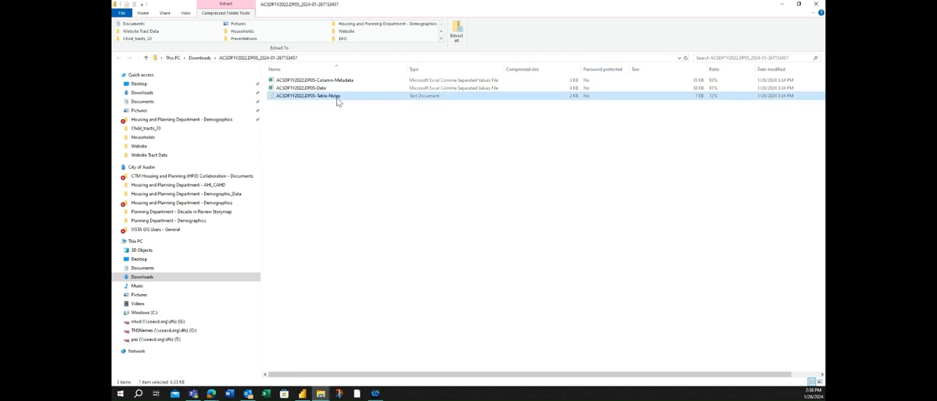
{"action": "mouse_move", "coordinate": [338, 99]}
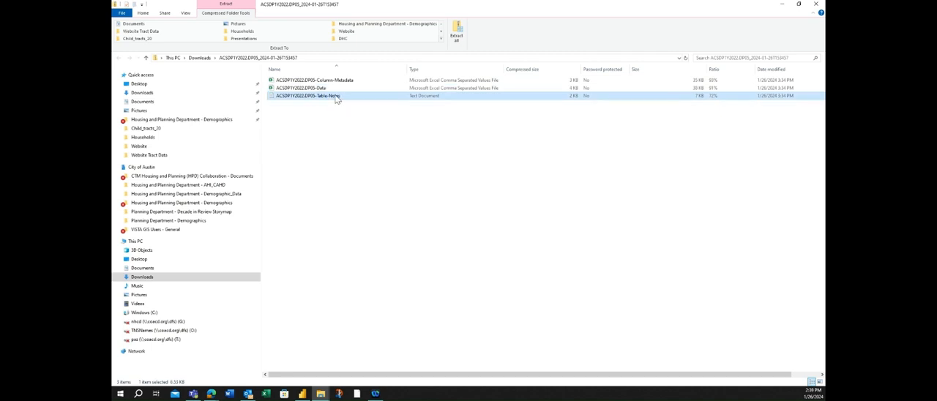
{"action": "left_click", "coordinate": [300, 88]}
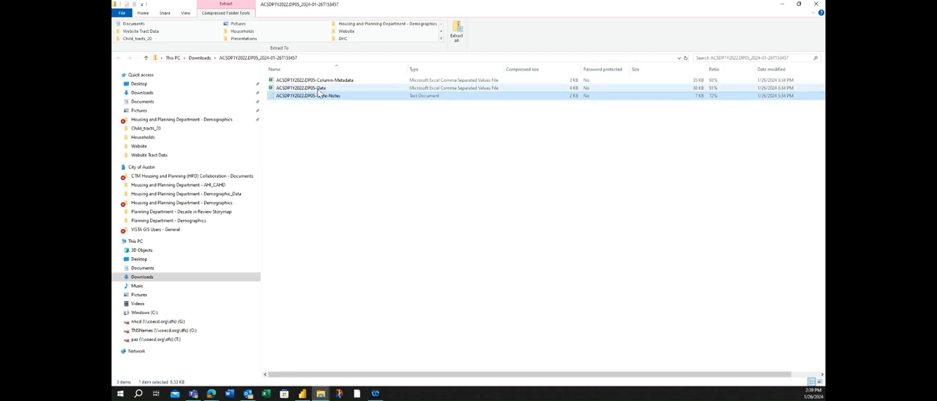
{"action": "left_click", "coordinate": [308, 88]}
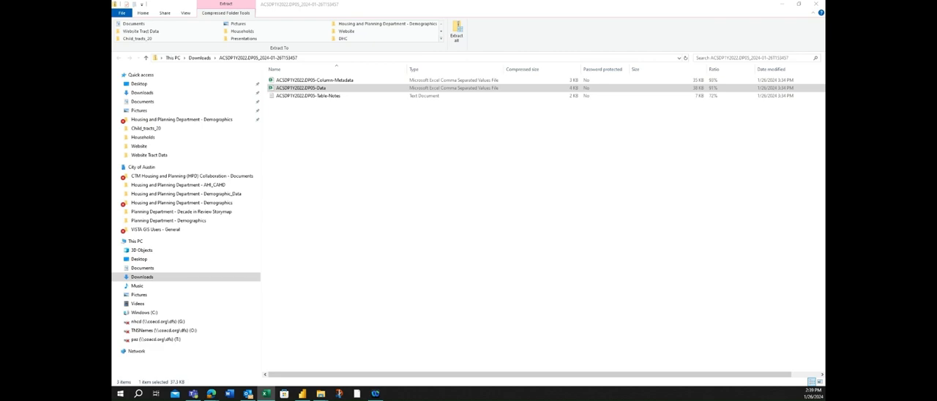
Open the DP05 data CSV in Excel and AutoFit columns A and B
{"action": "double_click", "coordinate": [305, 88]}
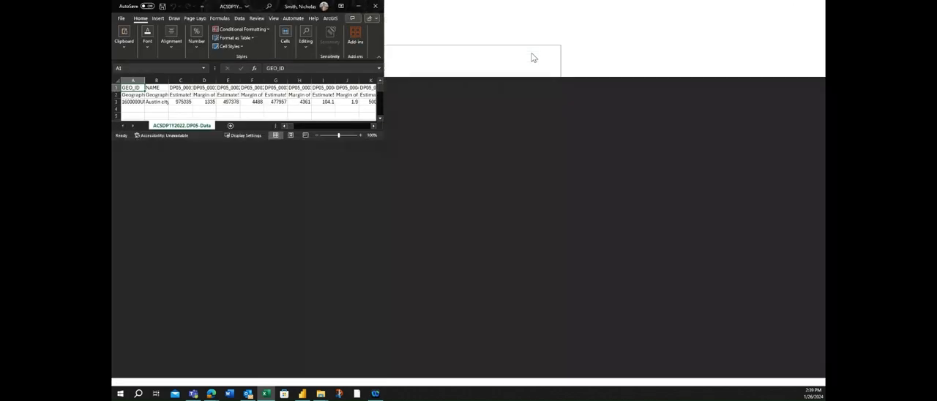
{"action": "left_click", "coordinate": [366, 6]}
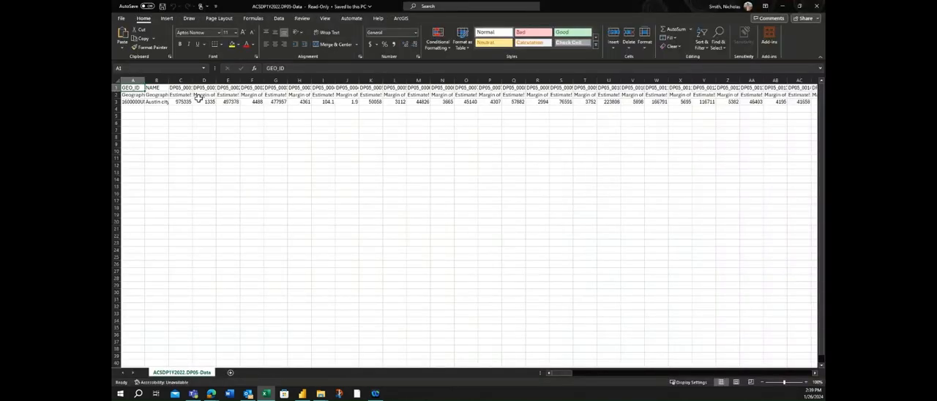
{"action": "mouse_move", "coordinate": [440, 108]}
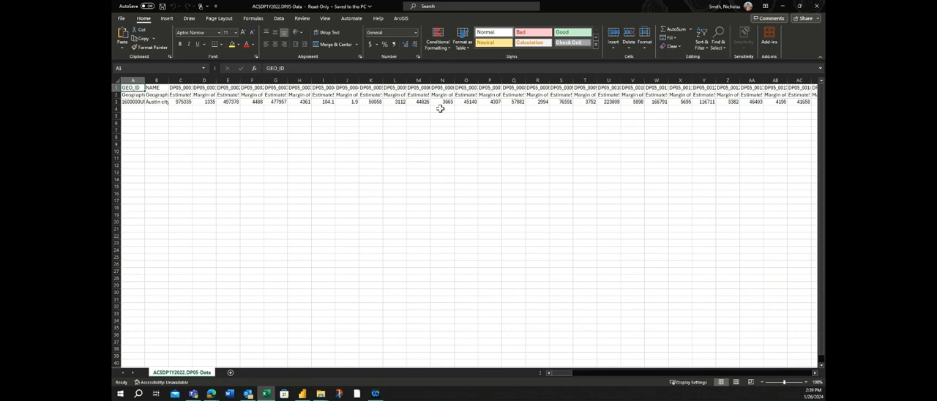
{"action": "left_click", "coordinate": [346, 80]}
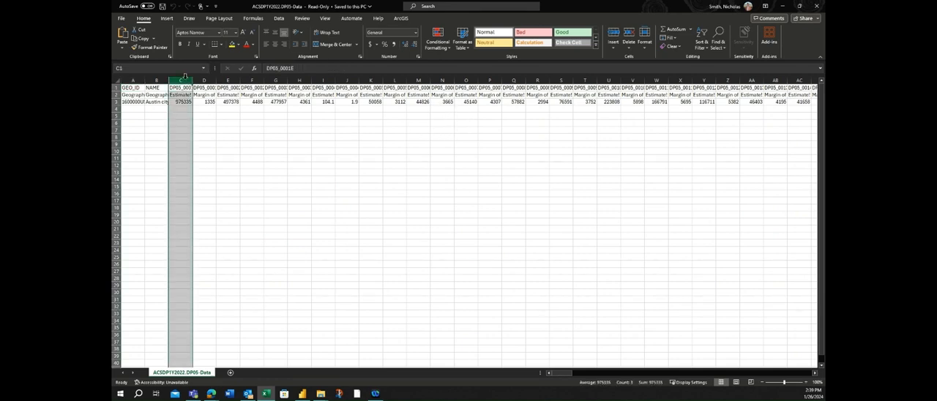
{"action": "left_click", "coordinate": [204, 81]}
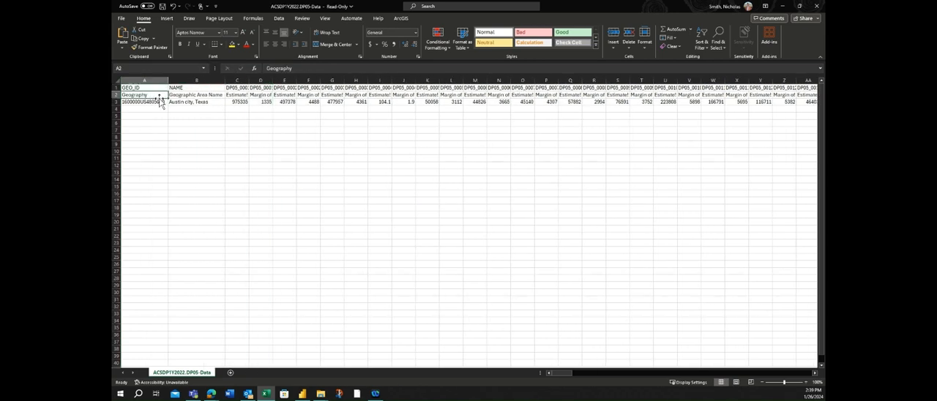
Inspect GEO_ID, name and headers, revealing Austin's total population 975,335 in column C
{"action": "left_click", "coordinate": [145, 102]}
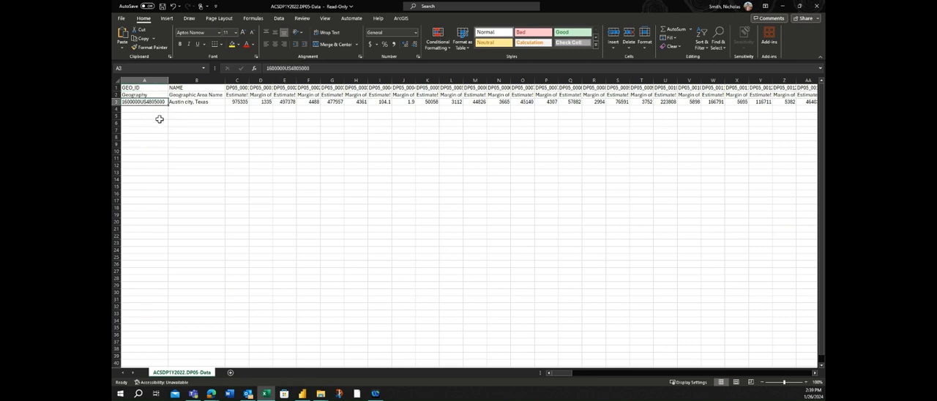
{"action": "mouse_move", "coordinate": [203, 102]}
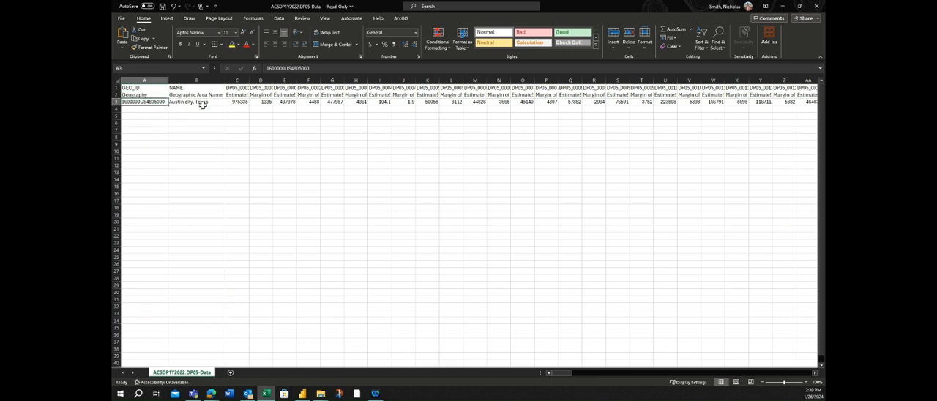
{"action": "left_click", "coordinate": [196, 94]}
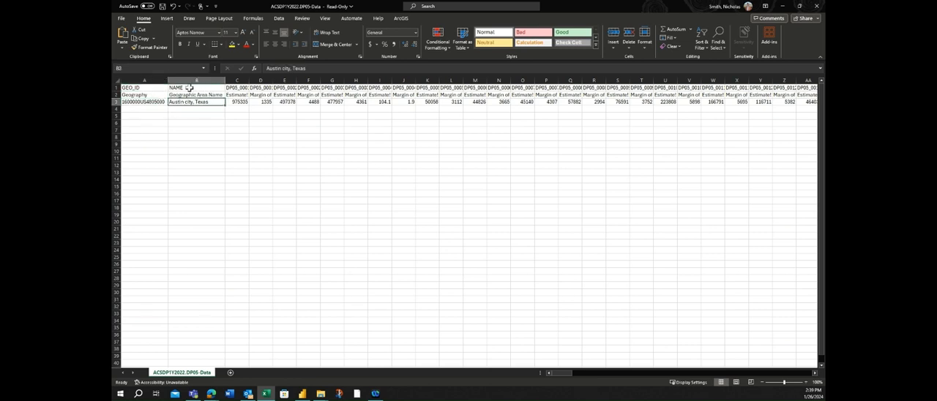
{"action": "left_click", "coordinate": [195, 102]}
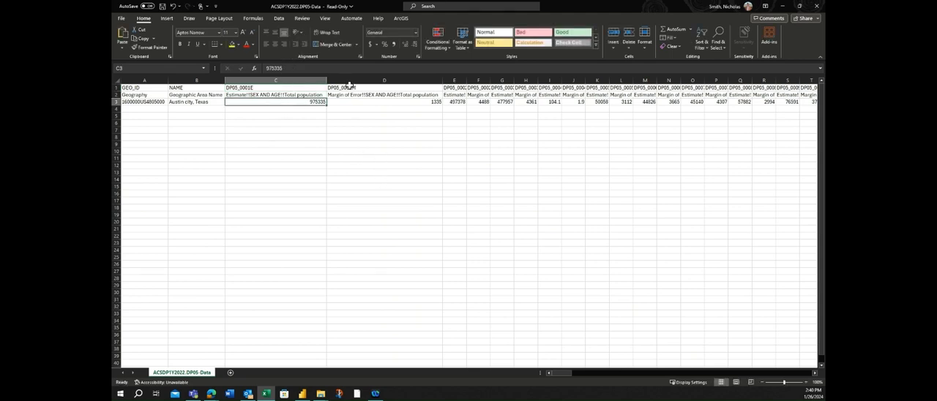
{"action": "left_click", "coordinate": [384, 87]}
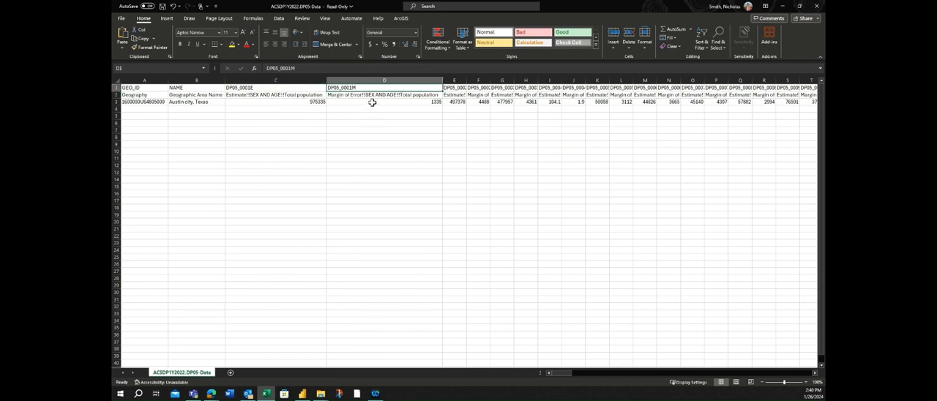
{"action": "mouse_move", "coordinate": [331, 95]}
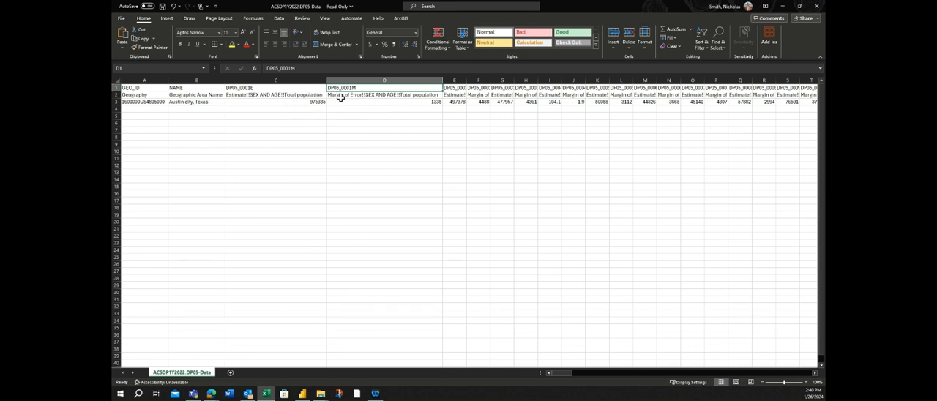
{"action": "left_click", "coordinate": [275, 101]}
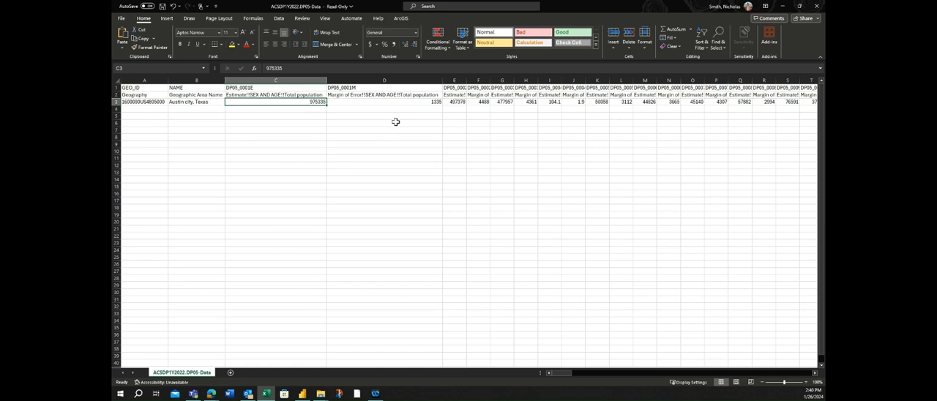
{"action": "left_click", "coordinate": [383, 102]}
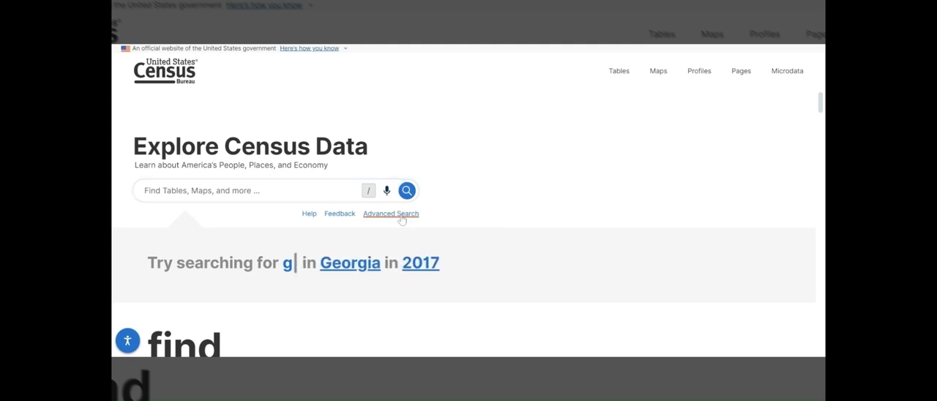
Open Advanced Search, choose Census Tract in Texas, and narrow counties to Travis County
{"action": "left_click", "coordinate": [391, 213]}
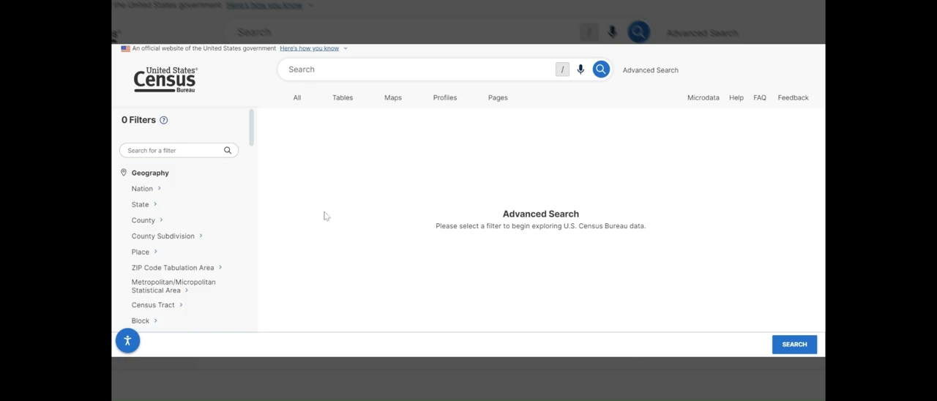
{"action": "mouse_move", "coordinate": [160, 251]}
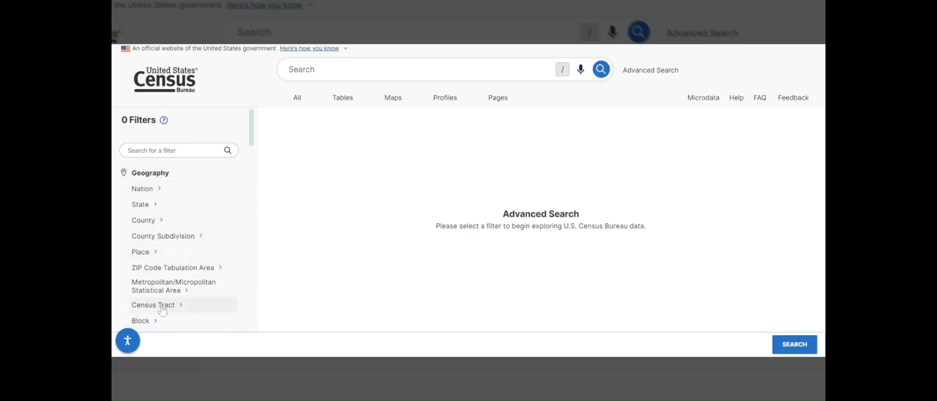
{"action": "left_click", "coordinate": [152, 305]}
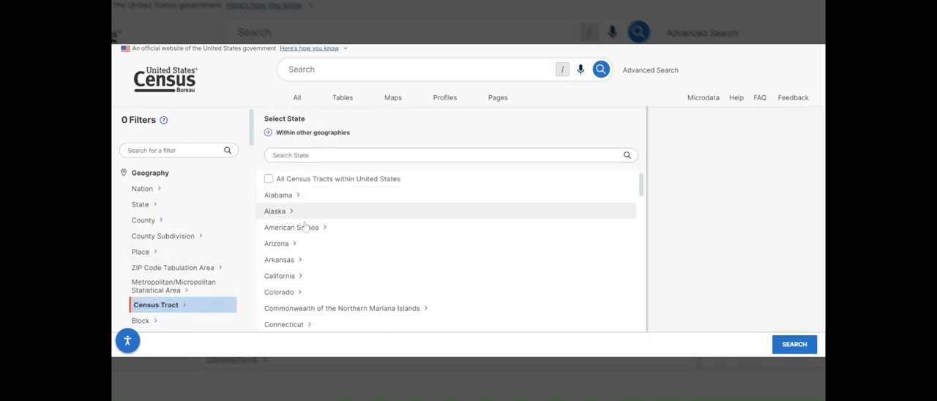
{"action": "mouse_move", "coordinate": [298, 140]}
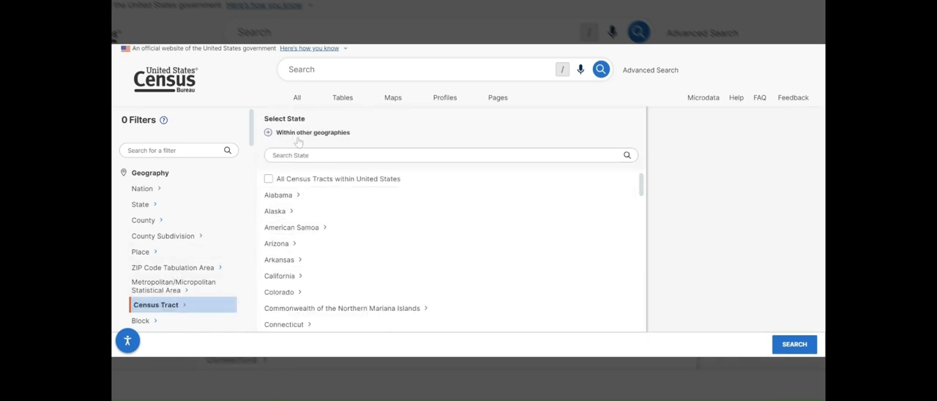
{"action": "mouse_move", "coordinate": [308, 188]}
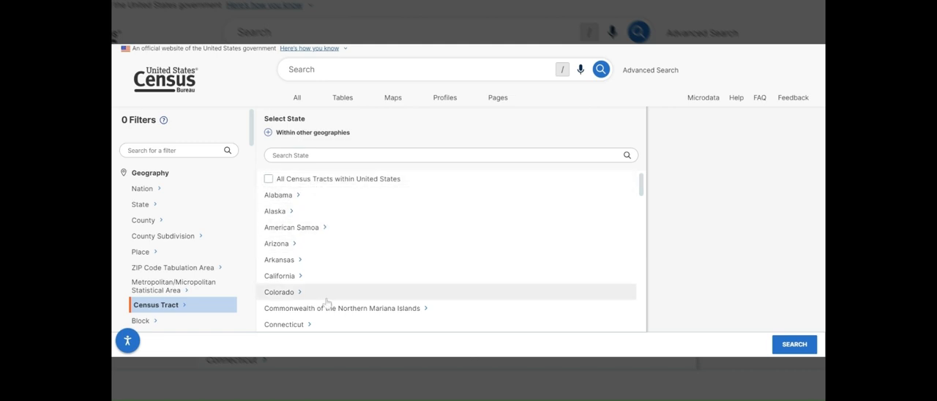
{"action": "scroll", "scroll_direction": "down", "scroll_amount": 3}
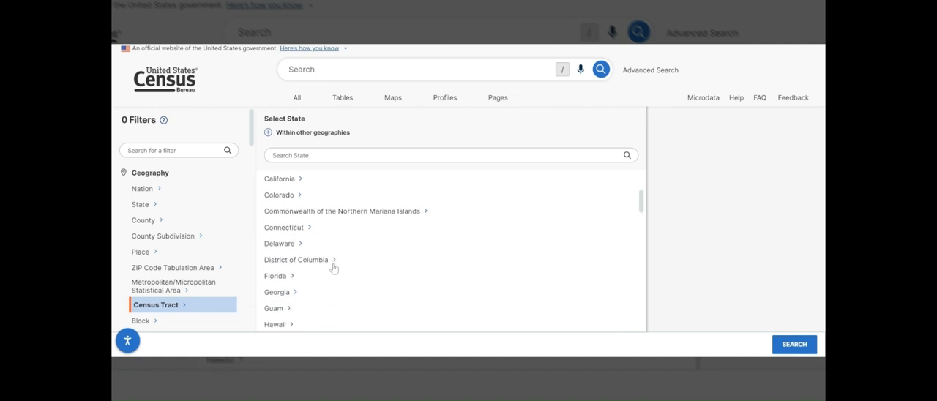
{"action": "scroll", "scroll_direction": "down", "scroll_amount": 3}
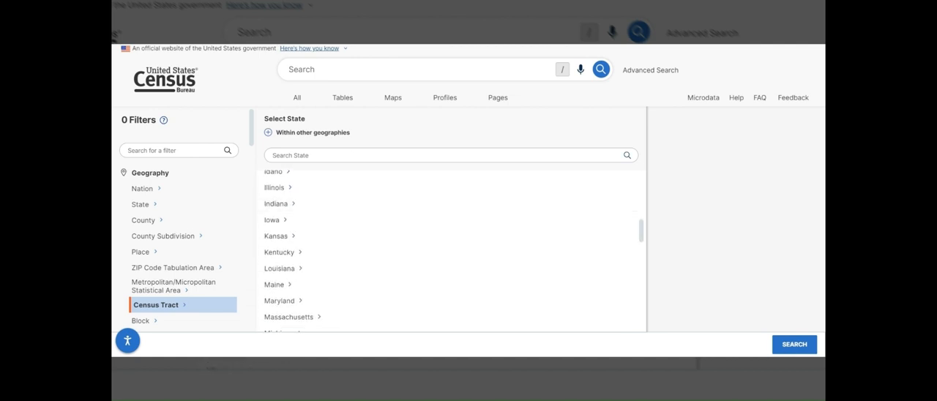
{"action": "type", "text": "texas"}
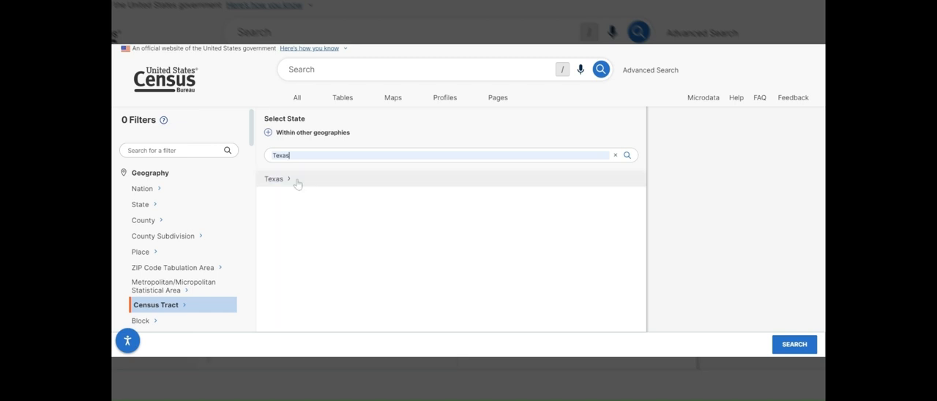
{"action": "left_click", "coordinate": [273, 178]}
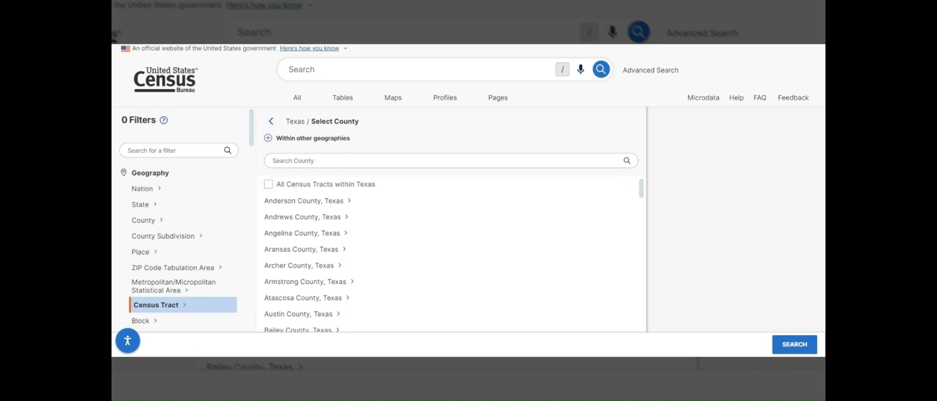
{"action": "type", "text": "travis"}
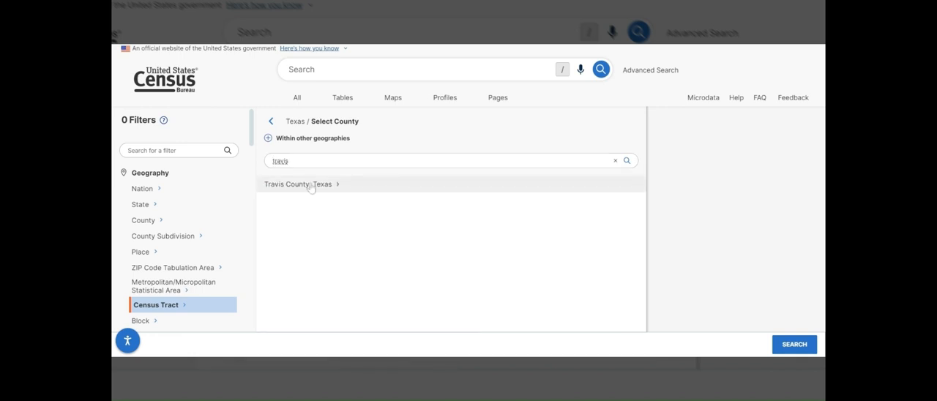
{"action": "left_click", "coordinate": [297, 184]}
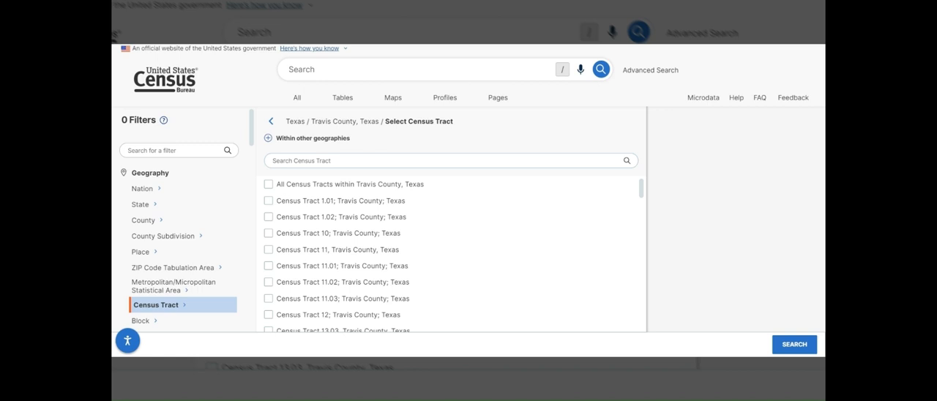
{"action": "mouse_move", "coordinate": [391, 200]}
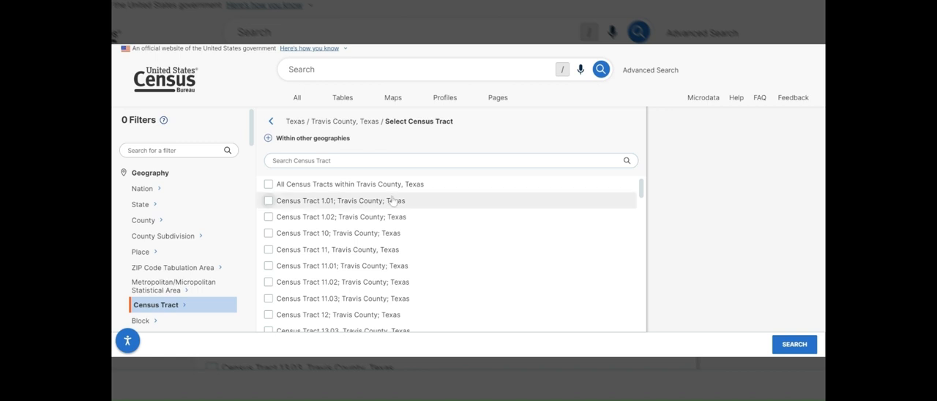
{"action": "mouse_move", "coordinate": [409, 217]}
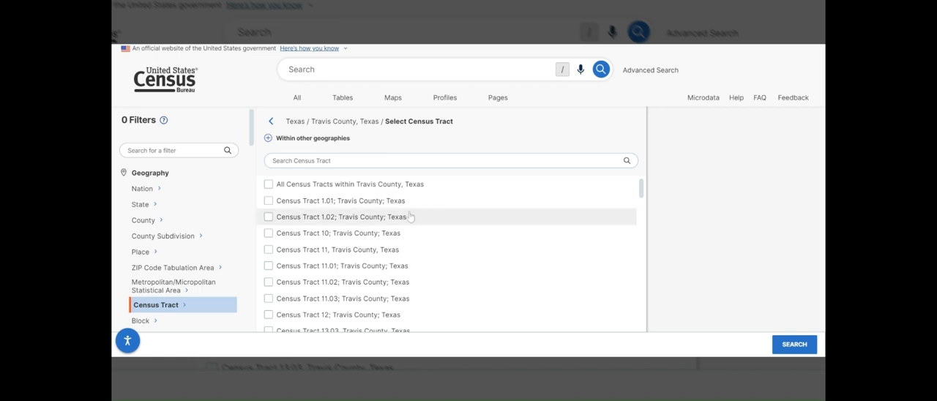
{"action": "mouse_move", "coordinate": [268, 266]}
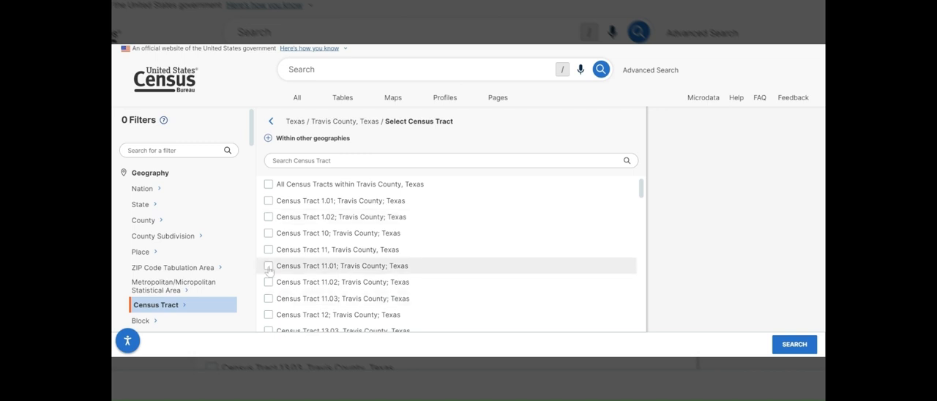
Select all census tracts within Travis County, Texas and run the search
{"action": "left_click", "coordinate": [268, 233]}
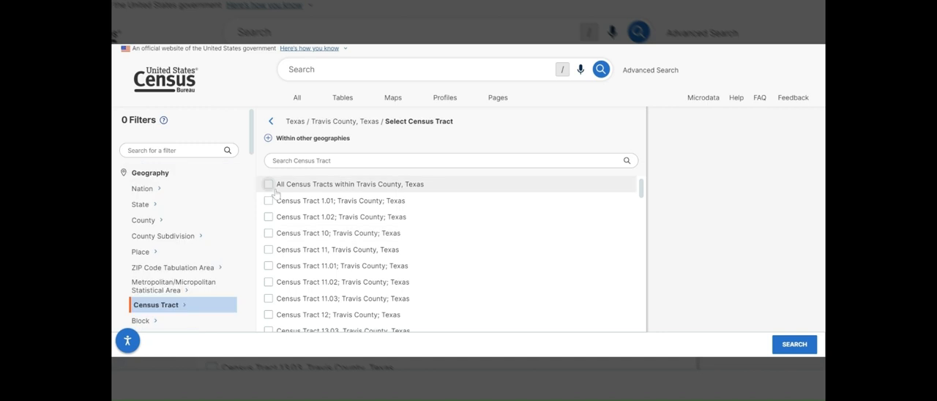
{"action": "mouse_move", "coordinate": [283, 197]}
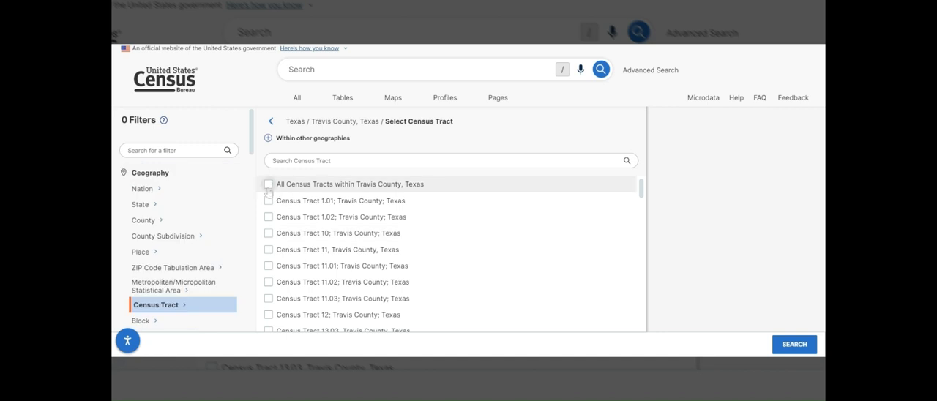
{"action": "left_click", "coordinate": [269, 183]}
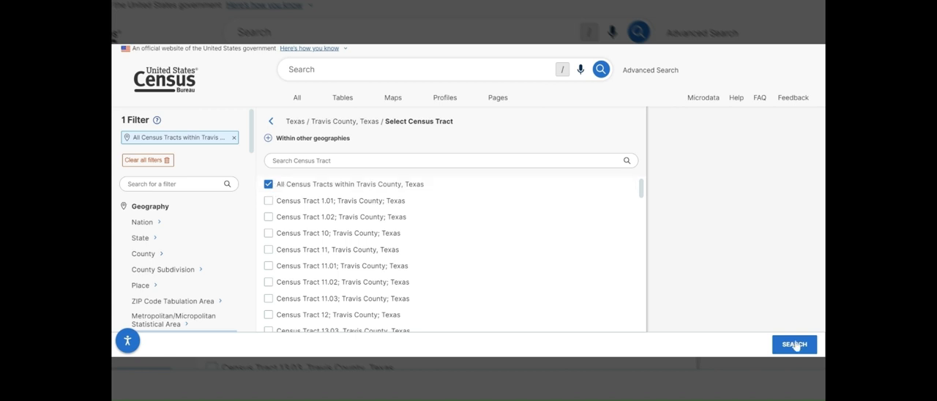
{"action": "left_click", "coordinate": [795, 344]}
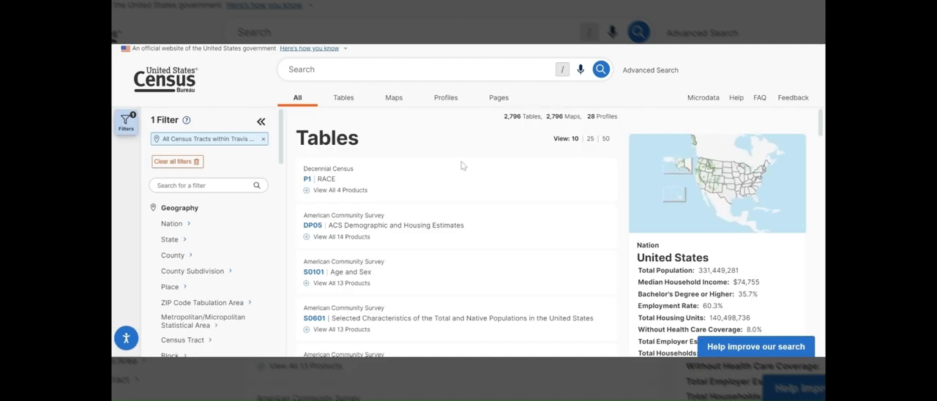
{"action": "mouse_move", "coordinate": [650, 70]}
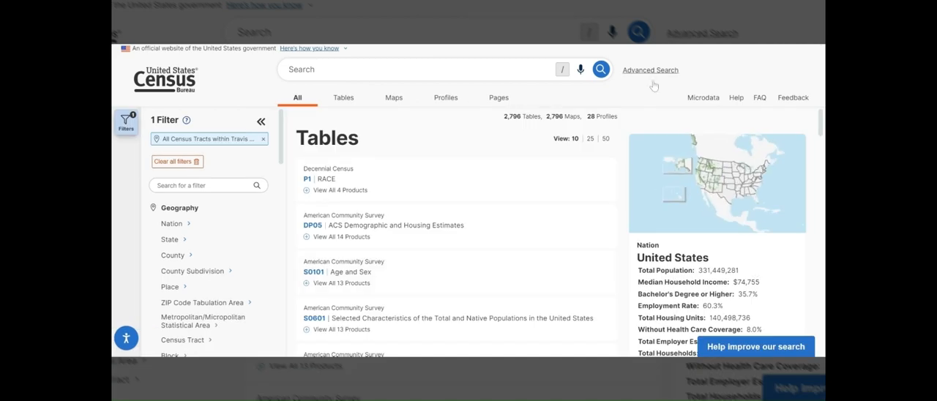
{"action": "mouse_move", "coordinate": [710, 258]}
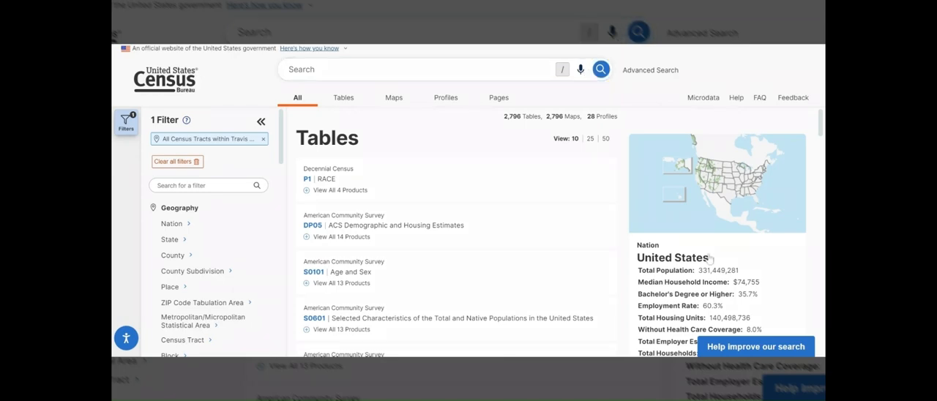
{"action": "mouse_move", "coordinate": [222, 158]}
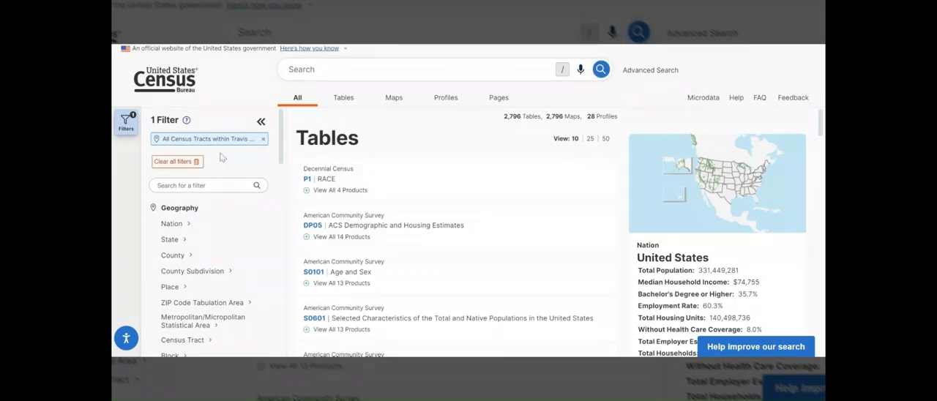
{"action": "mouse_move", "coordinate": [393, 230]}
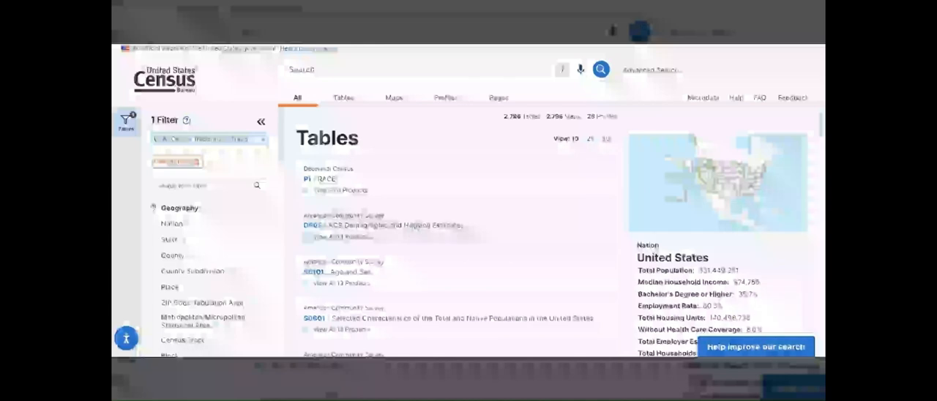
{"action": "left_click", "coordinate": [319, 225]}
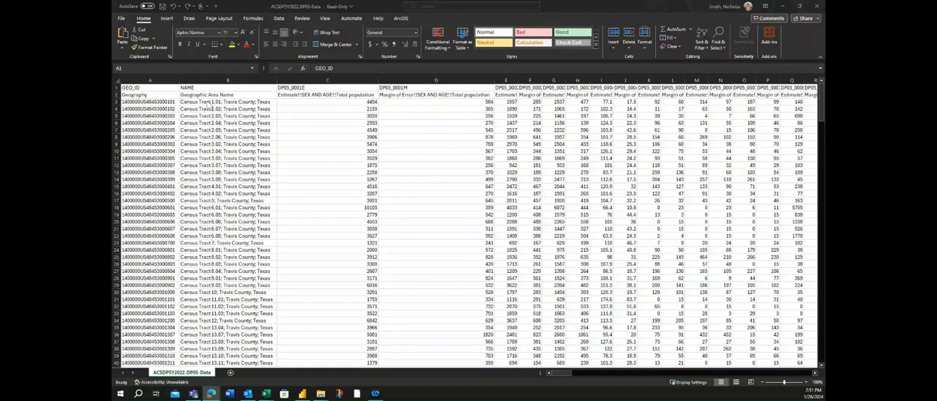
{"action": "mouse_move", "coordinate": [401, 255]}
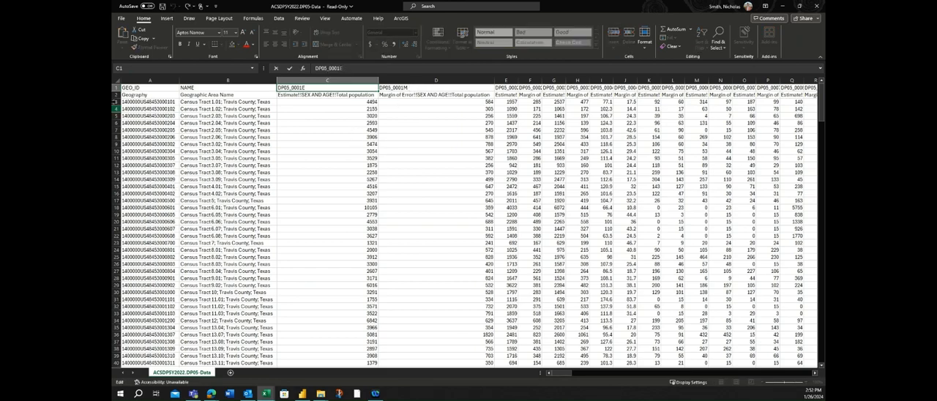
Inspect the first tract's GEO_ID and area name, then scroll down through the rows
{"action": "left_click", "coordinate": [149, 100]}
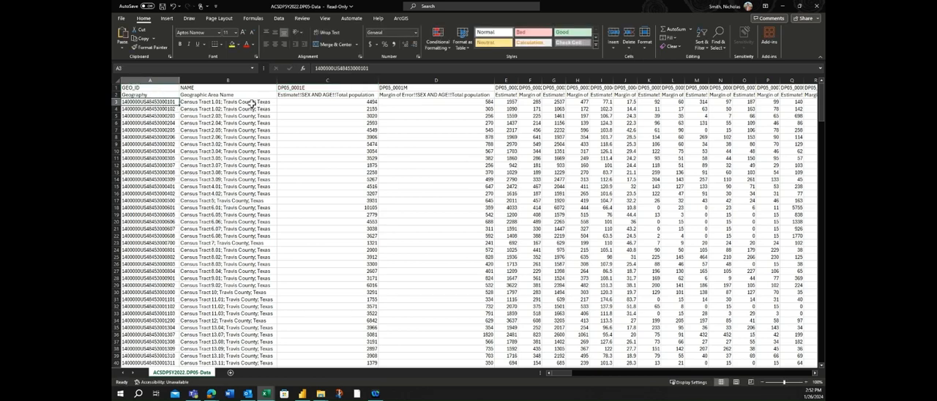
{"action": "left_click", "coordinate": [227, 102]}
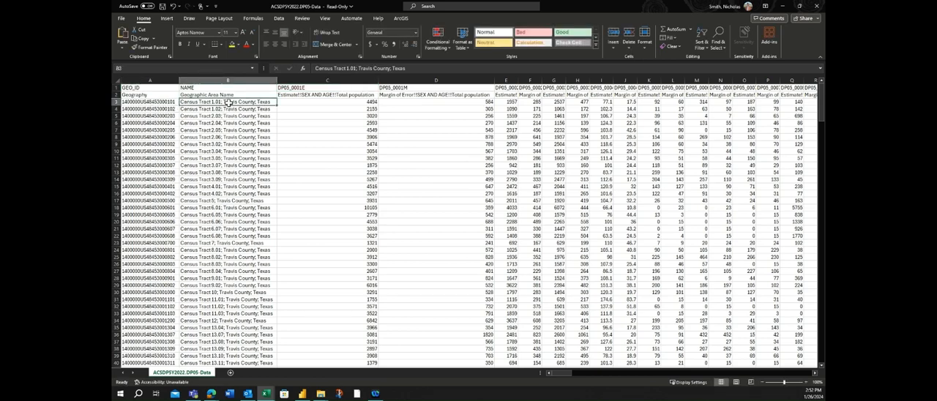
{"action": "left_click", "coordinate": [149, 102]}
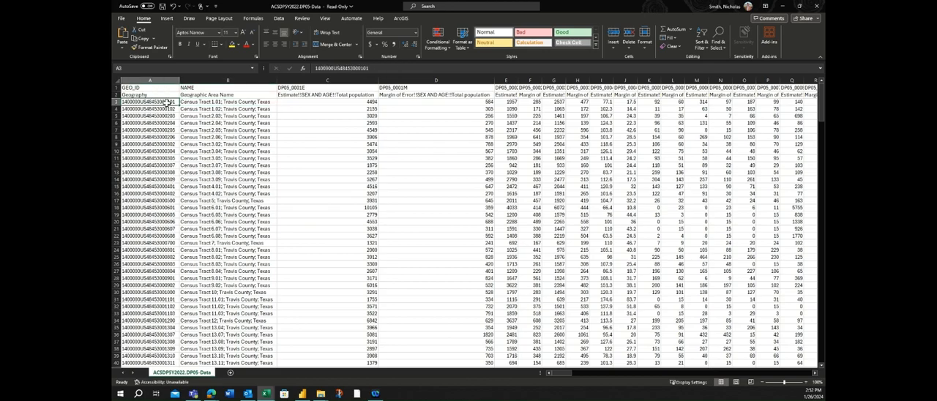
{"action": "scroll", "scroll_direction": "down", "scroll_amount": 3}
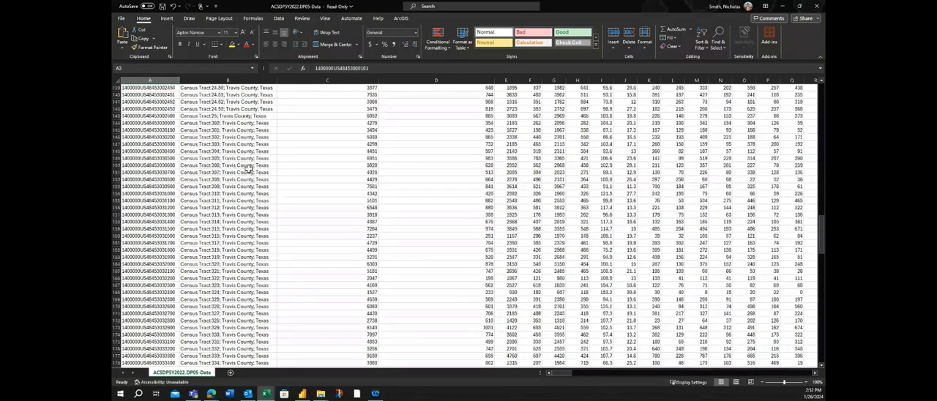
{"action": "scroll", "scroll_direction": "down", "scroll_amount": 3}
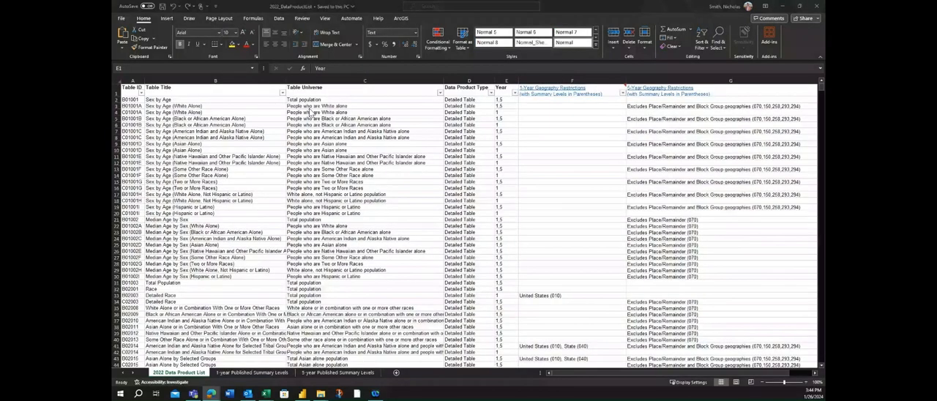
{"action": "mouse_move", "coordinate": [328, 118]}
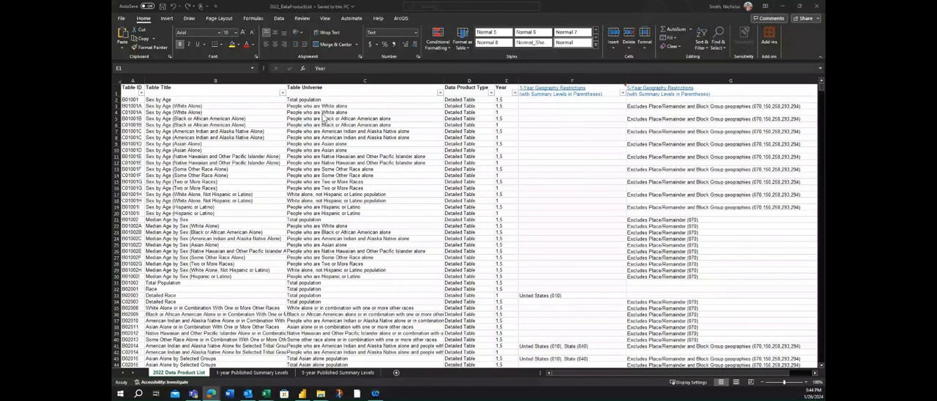
{"action": "mouse_move", "coordinate": [218, 87]}
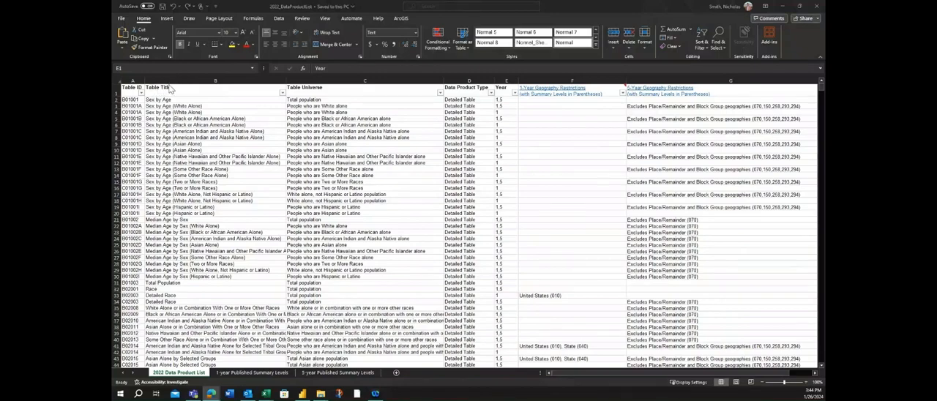
{"action": "mouse_move", "coordinate": [239, 97]}
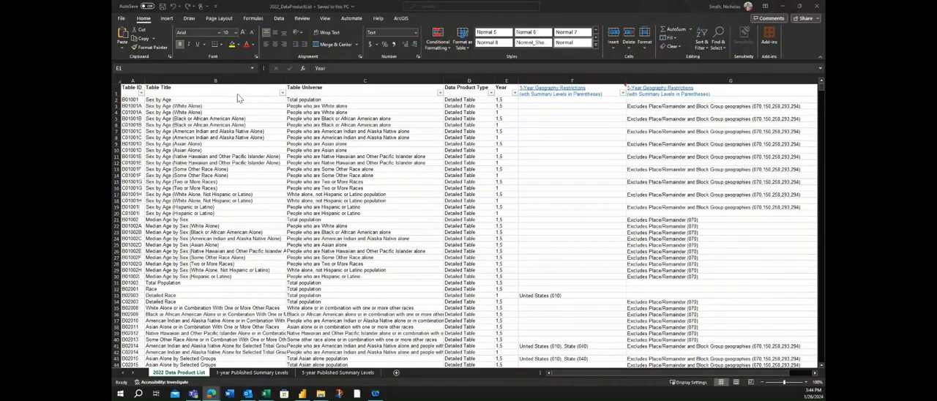
{"action": "mouse_move", "coordinate": [303, 18]}
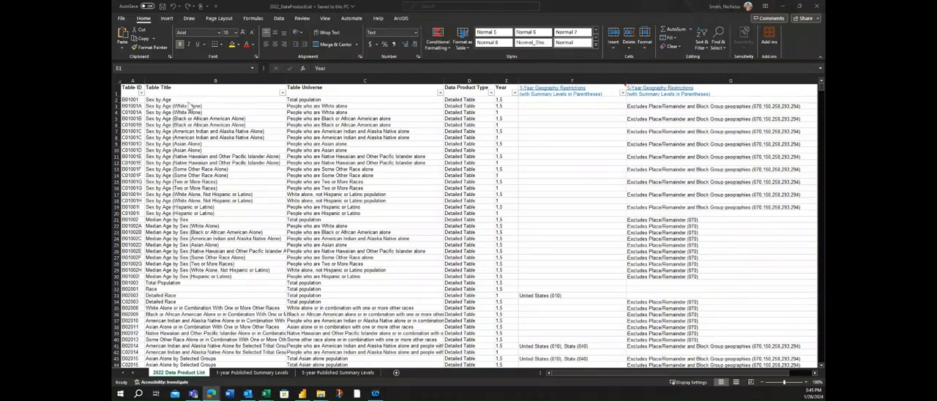
{"action": "mouse_move", "coordinate": [253, 96]}
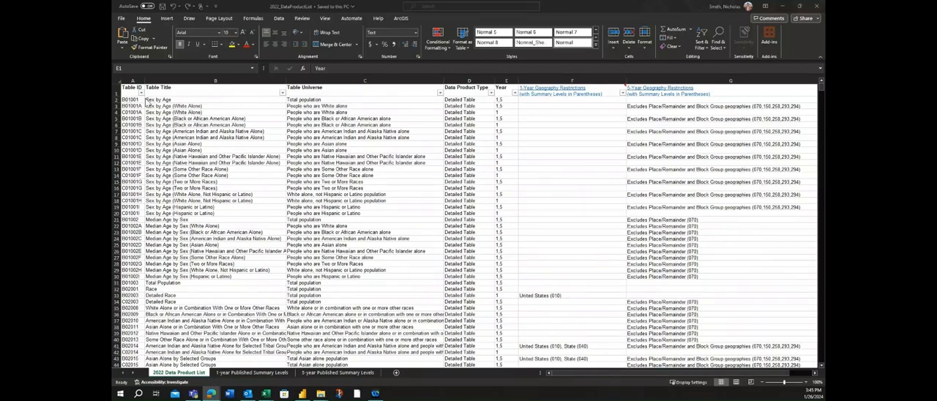
{"action": "mouse_move", "coordinate": [170, 91]}
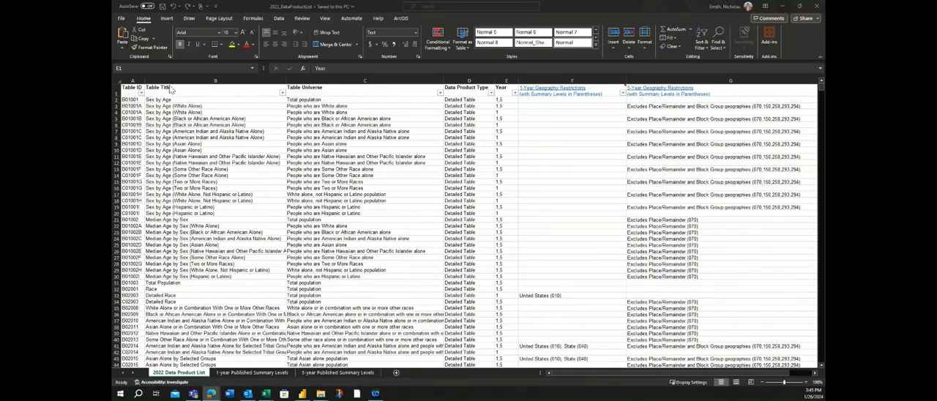
{"action": "mouse_move", "coordinate": [302, 88]}
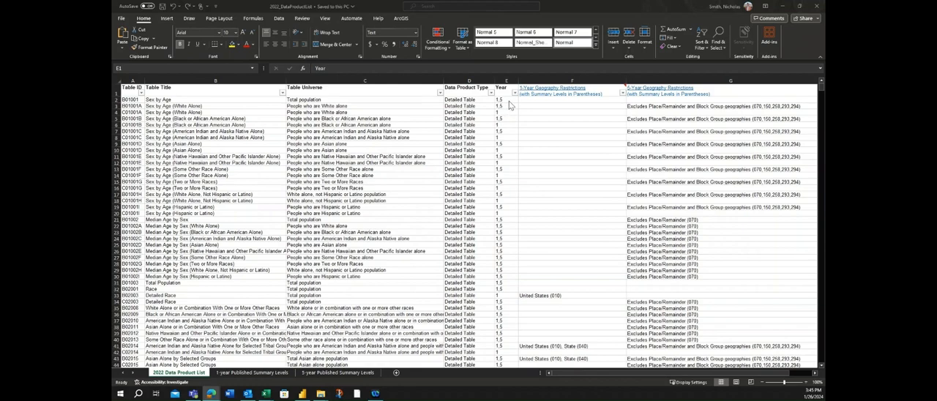
{"action": "mouse_move", "coordinate": [516, 126]}
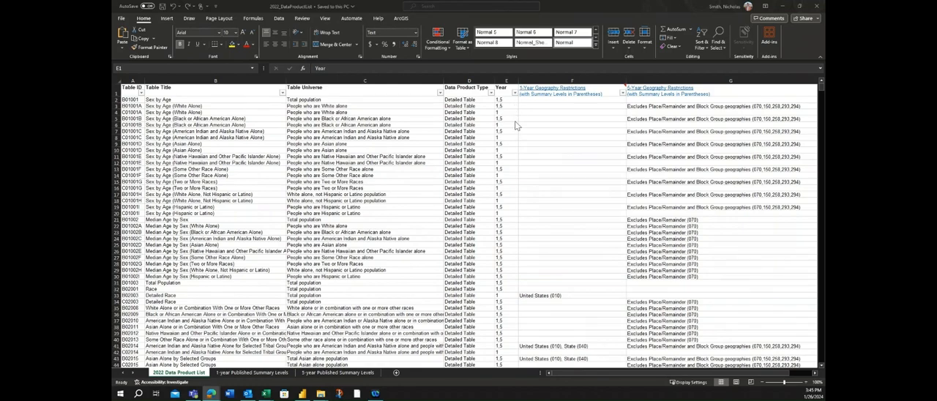
{"action": "mouse_move", "coordinate": [583, 91]}
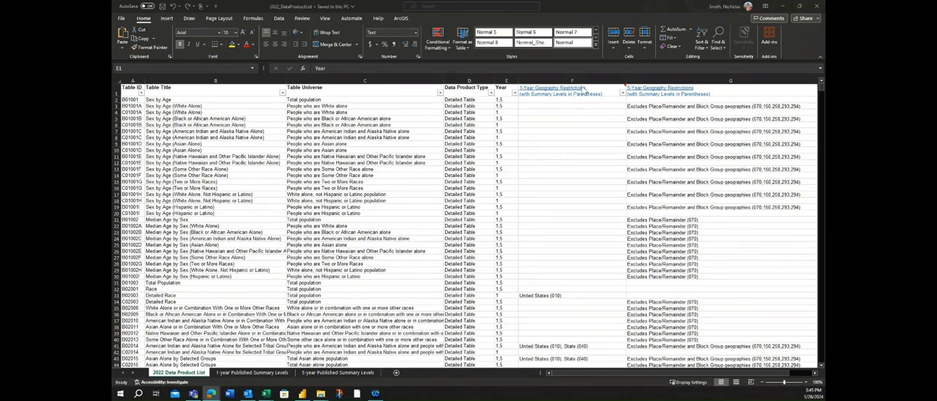
{"action": "mouse_move", "coordinate": [702, 216]}
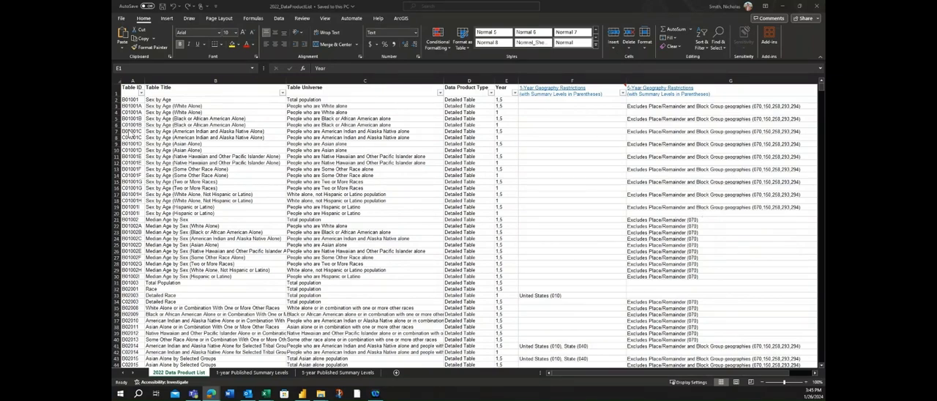
{"action": "mouse_move", "coordinate": [197, 123]}
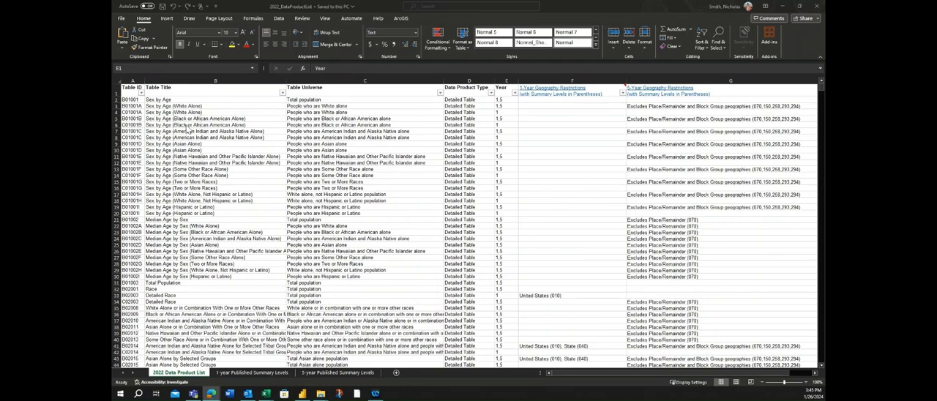
{"action": "mouse_move", "coordinate": [443, 128]}
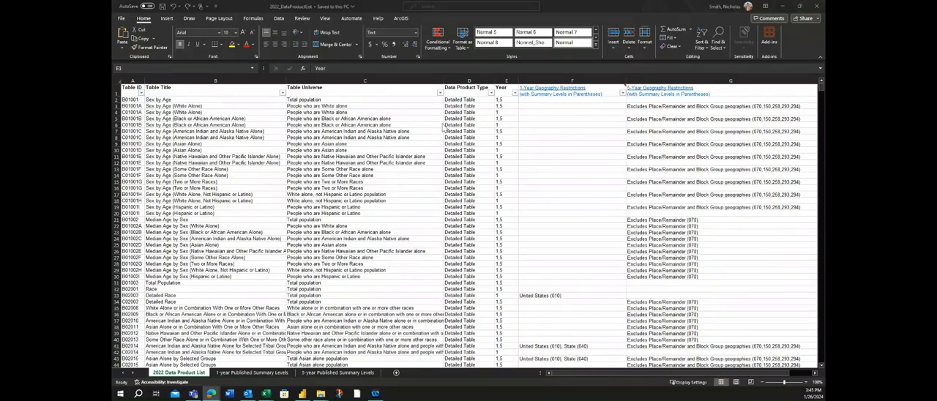
{"action": "mouse_move", "coordinate": [227, 81]}
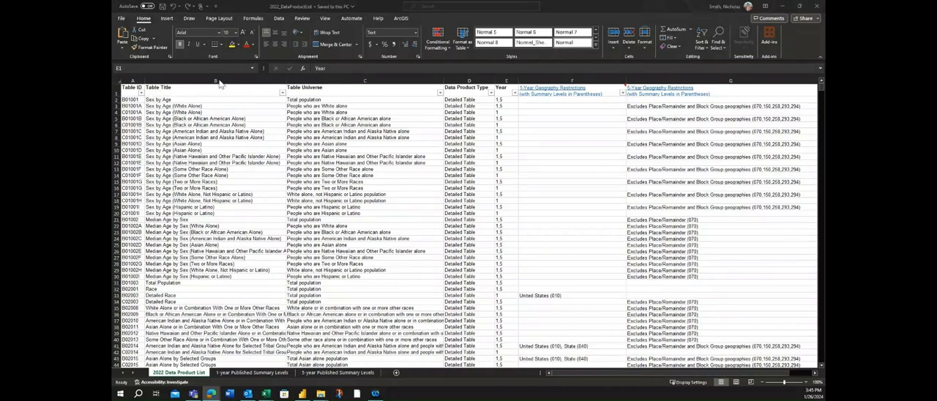
Select the Table Title column and bring up Find and Replace in Excel
{"action": "left_click", "coordinate": [215, 87]}
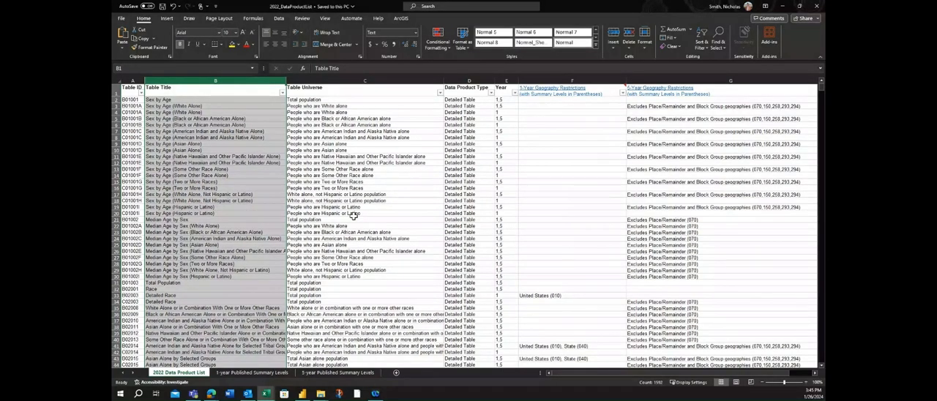
{"action": "key", "text": "ctrl+f"}
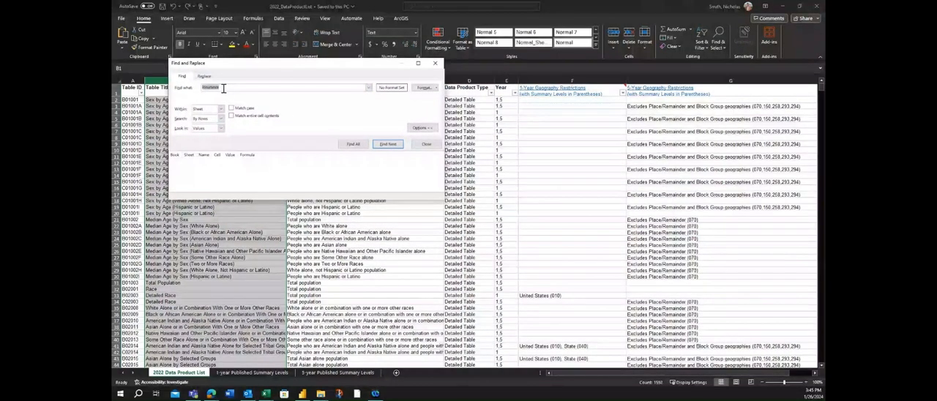
Find all 'insurance' matches and select the B27001 Health Insurance Coverage Status by Sex by Age result
{"action": "left_click", "coordinate": [353, 144]}
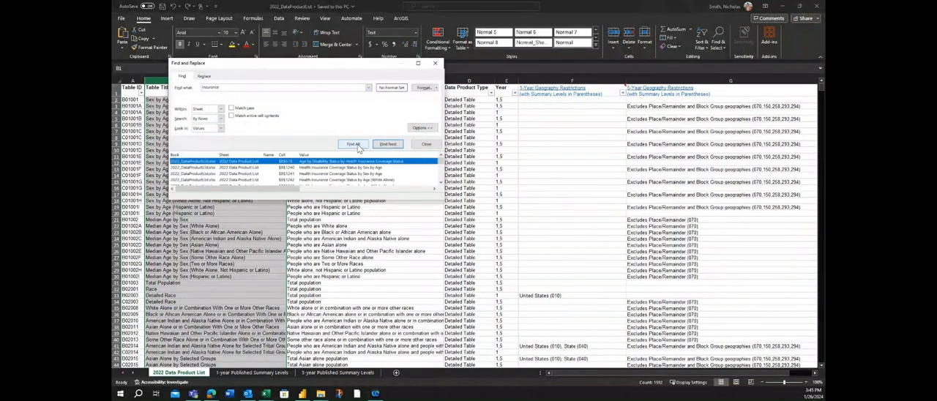
{"action": "left_click", "coordinate": [388, 143]}
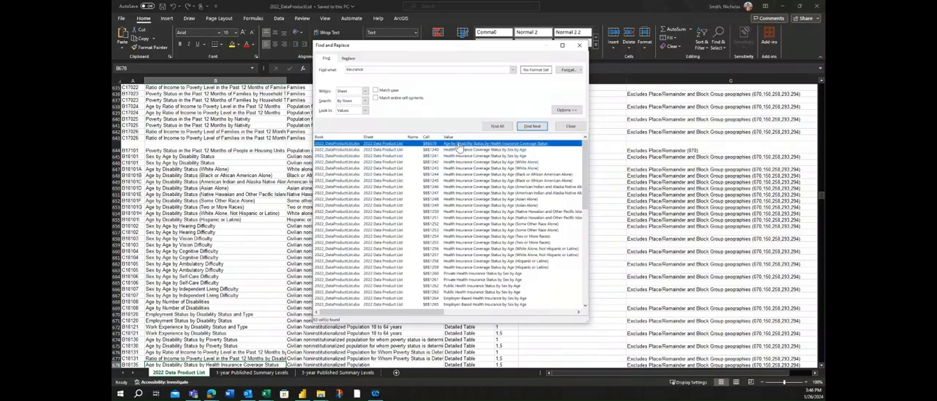
{"action": "left_click", "coordinate": [483, 149]}
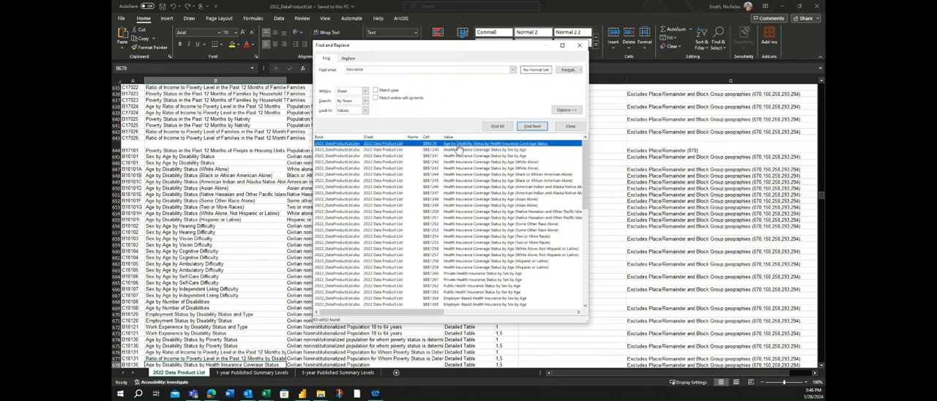
{"action": "mouse_move", "coordinate": [494, 150]}
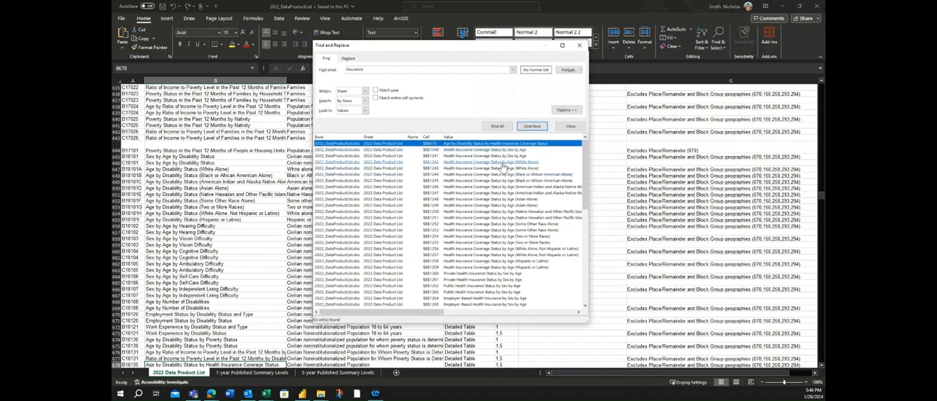
{"action": "mouse_move", "coordinate": [483, 169]}
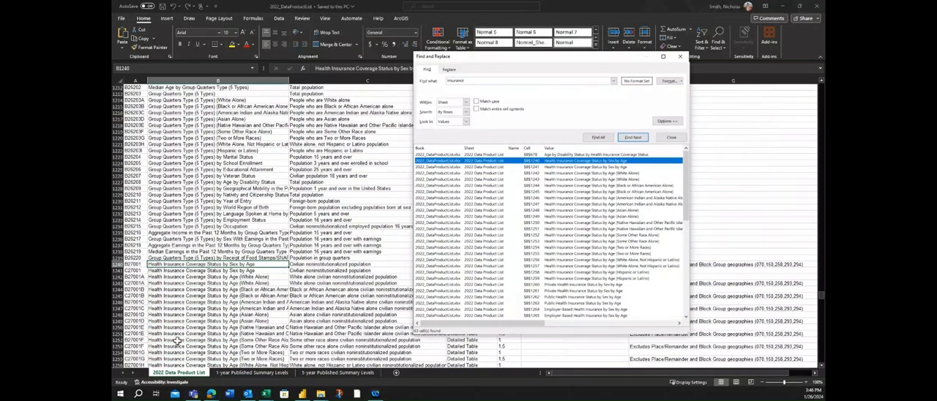
{"action": "scroll", "scroll_direction": "down", "scroll_amount": 3}
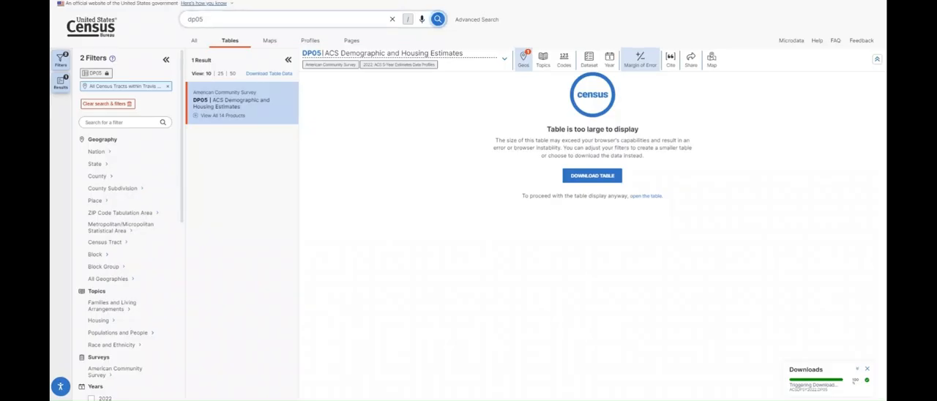
Replace the dp05 search with b27001 to load the B27001 table
{"action": "left_click", "coordinate": [286, 18]}
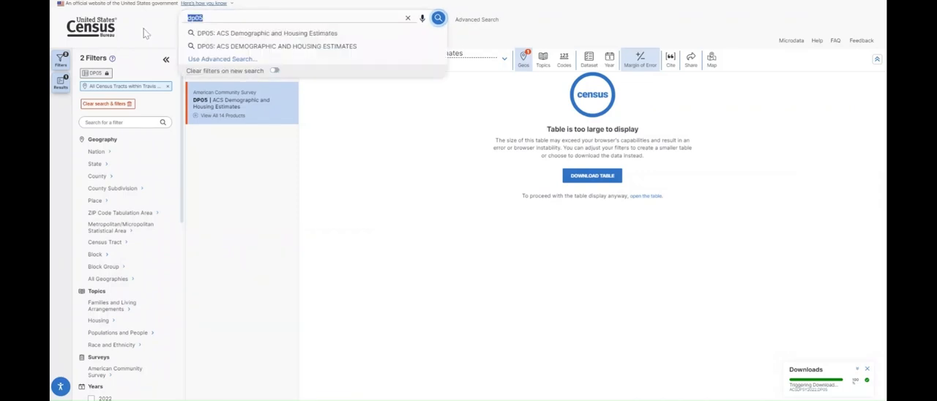
{"action": "type", "text": "b27001"}
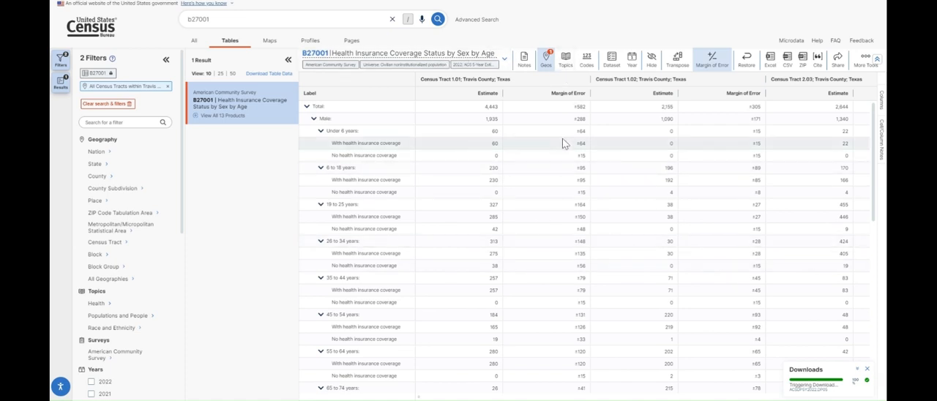
{"action": "mouse_move", "coordinate": [252, 189]}
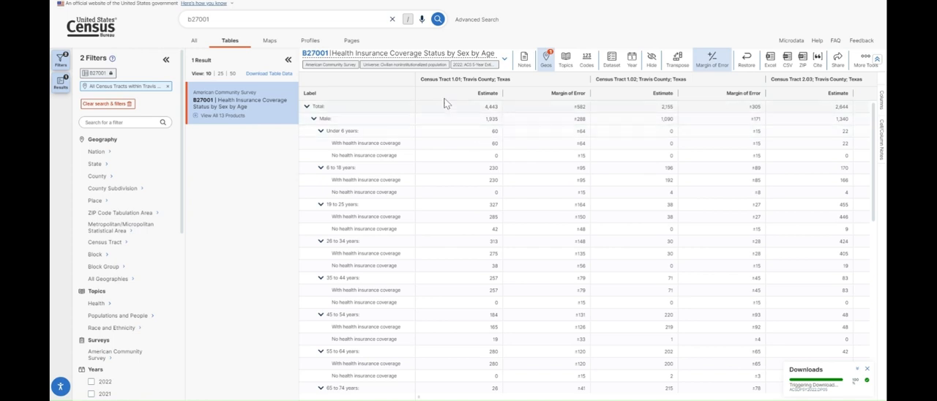
{"action": "mouse_move", "coordinate": [359, 201]}
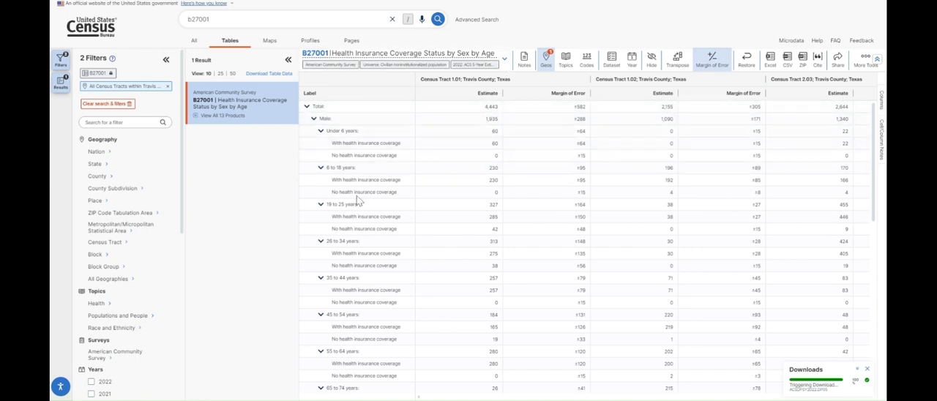
{"action": "mouse_move", "coordinate": [634, 198]}
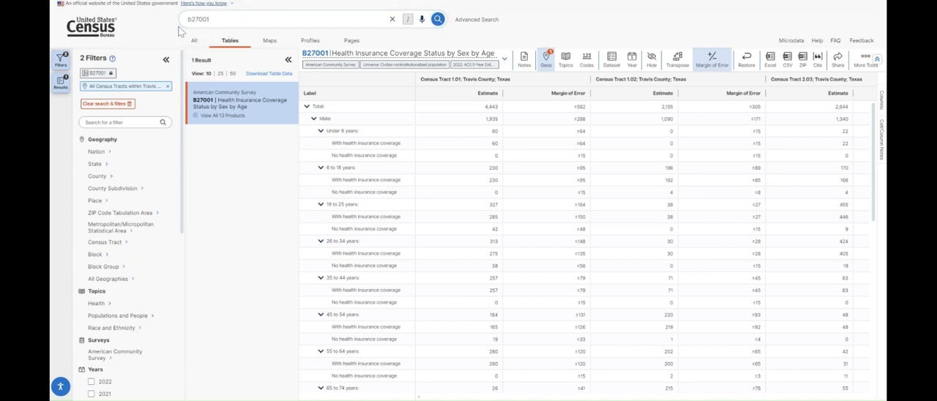
Search data.census.gov for 'insurance' and review the 47 table results
{"action": "left_click", "coordinate": [392, 19]}
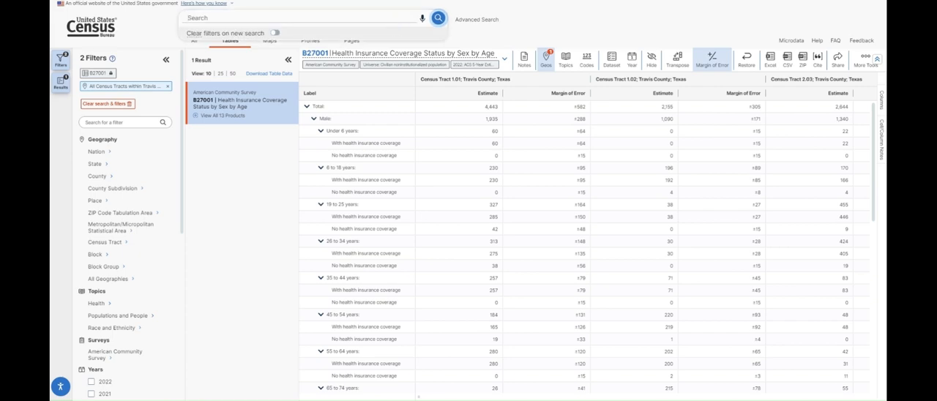
{"action": "type", "text": "insurance"}
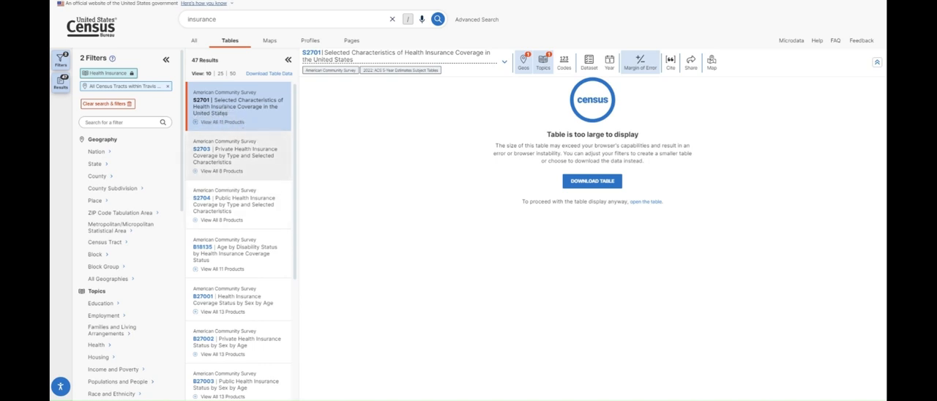
{"action": "mouse_move", "coordinate": [260, 231]}
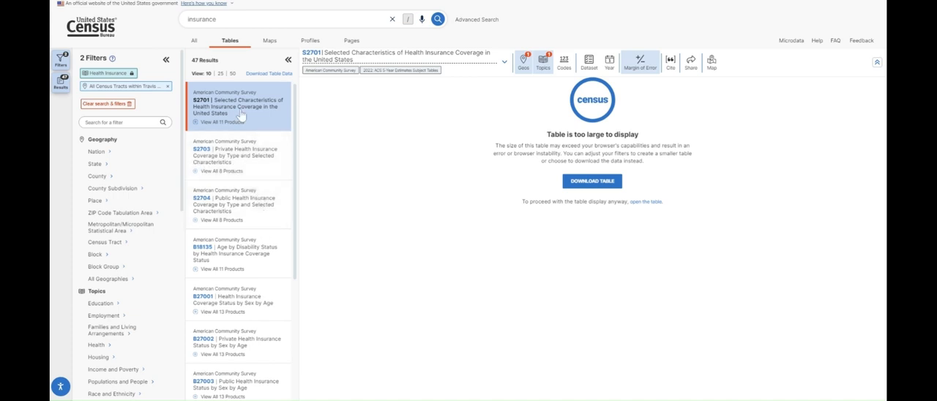
{"action": "mouse_move", "coordinate": [640, 207]}
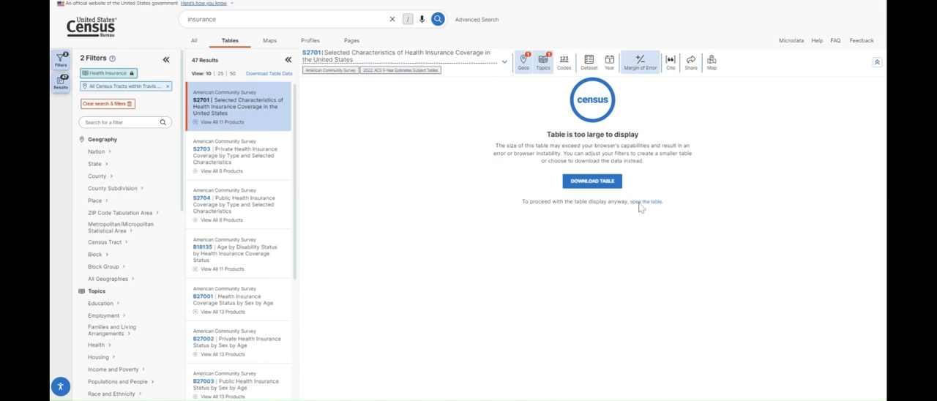
{"action": "mouse_move", "coordinate": [366, 239]}
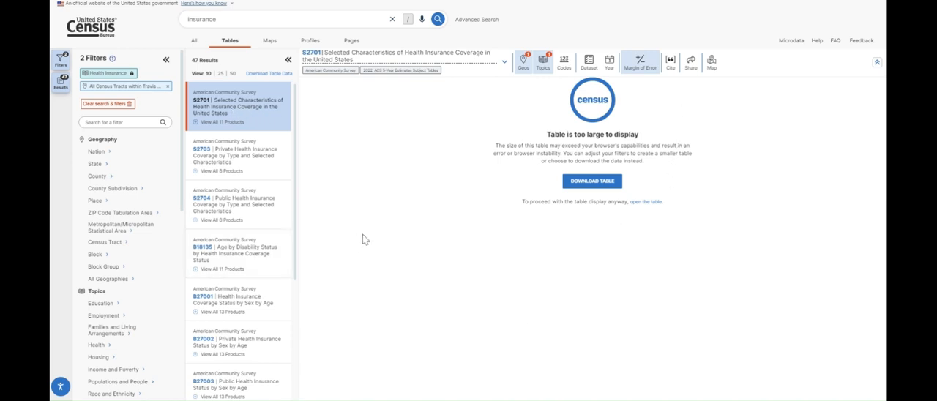
{"action": "mouse_move", "coordinate": [626, 146]}
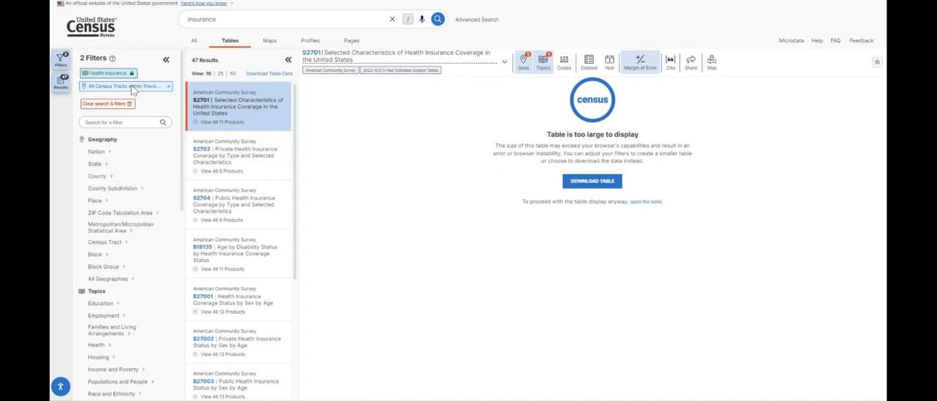
{"action": "mouse_move", "coordinate": [532, 99]}
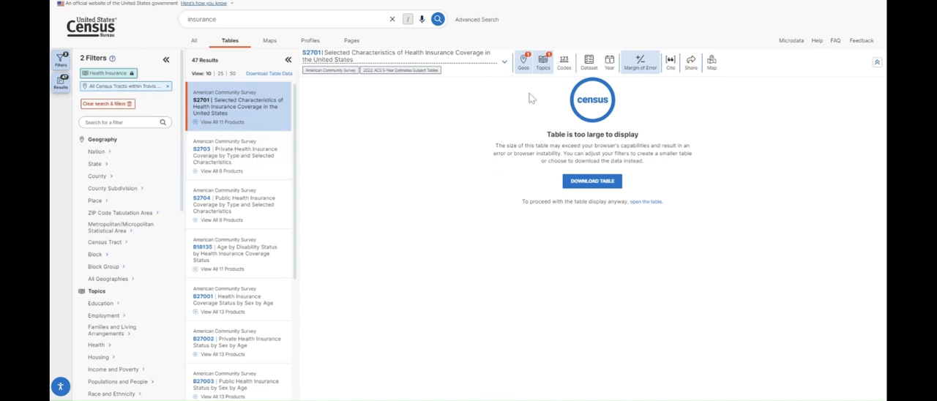
{"action": "mouse_move", "coordinate": [467, 135]}
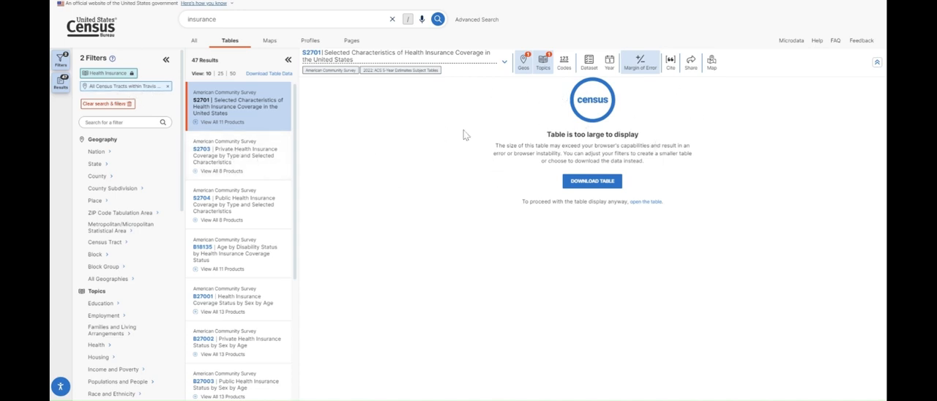
{"action": "mouse_move", "coordinate": [574, 117]}
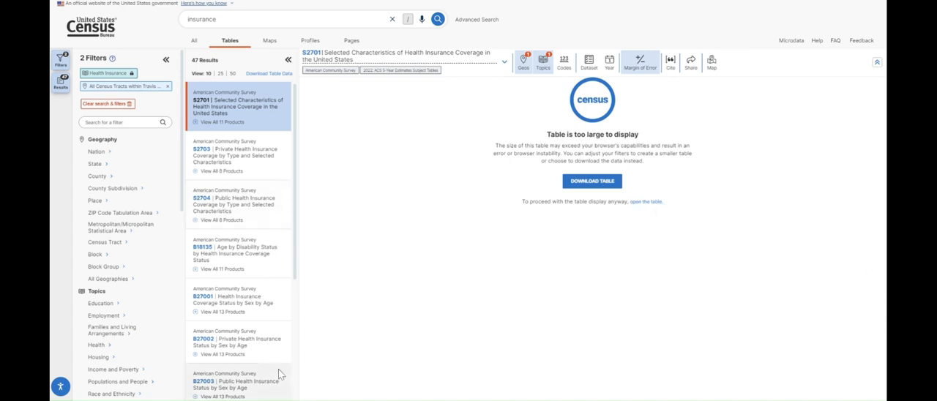
{"action": "mouse_move", "coordinate": [278, 374]}
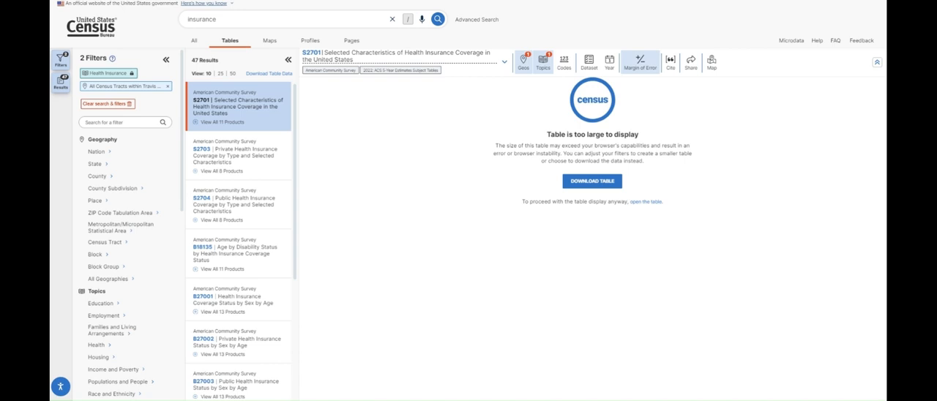
{"action": "mouse_move", "coordinate": [414, 254]}
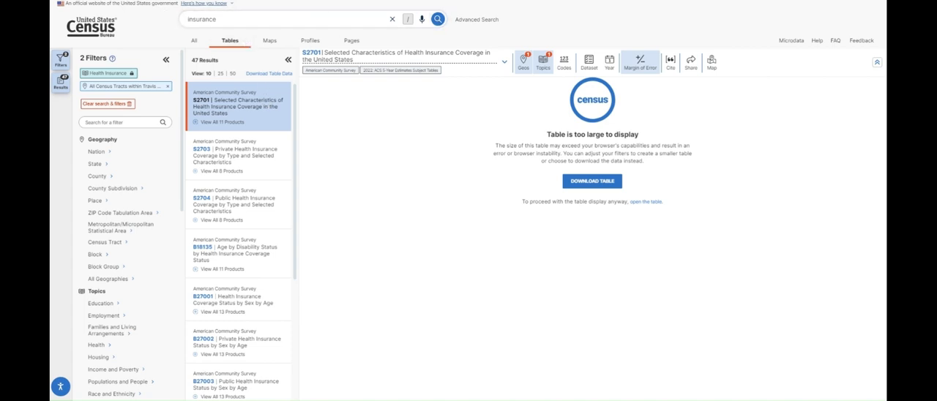
{"action": "mouse_move", "coordinate": [579, 200]}
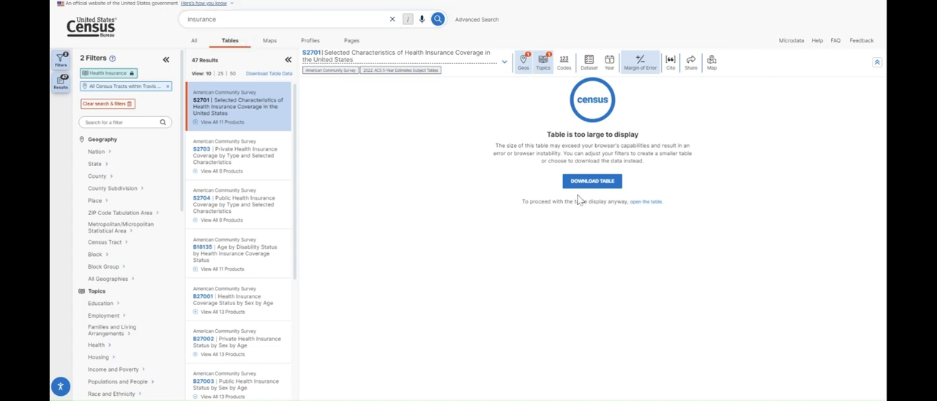
{"action": "mouse_move", "coordinate": [430, 160]}
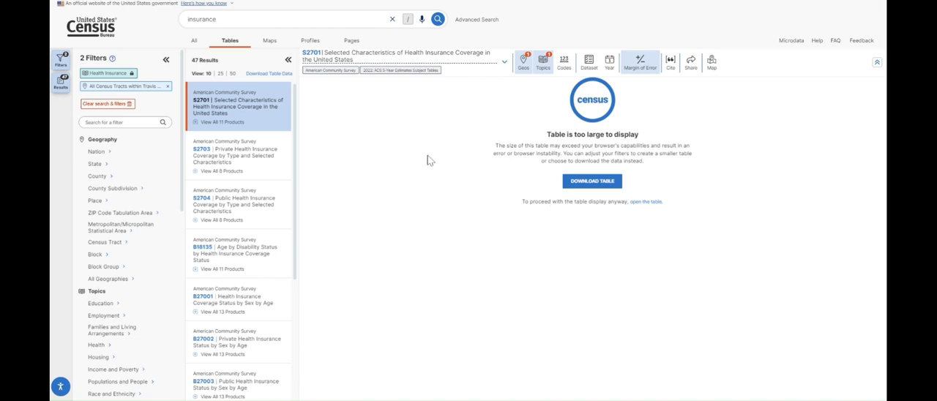
{"action": "mouse_move", "coordinate": [425, 198]}
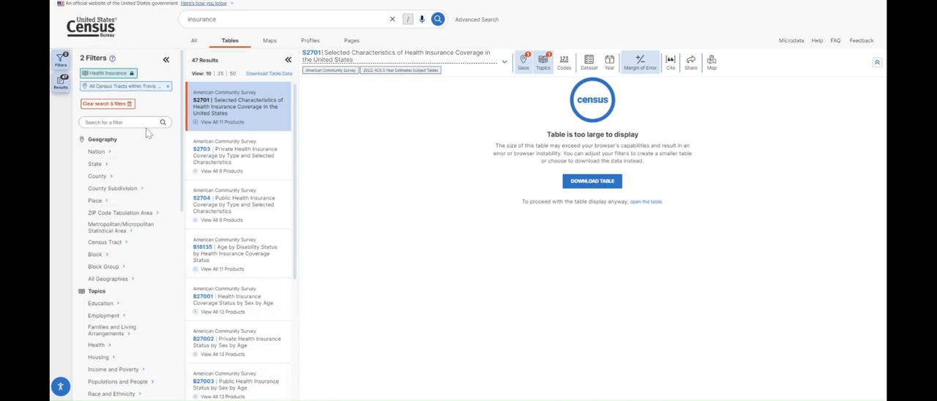
{"action": "mouse_move", "coordinate": [271, 76]}
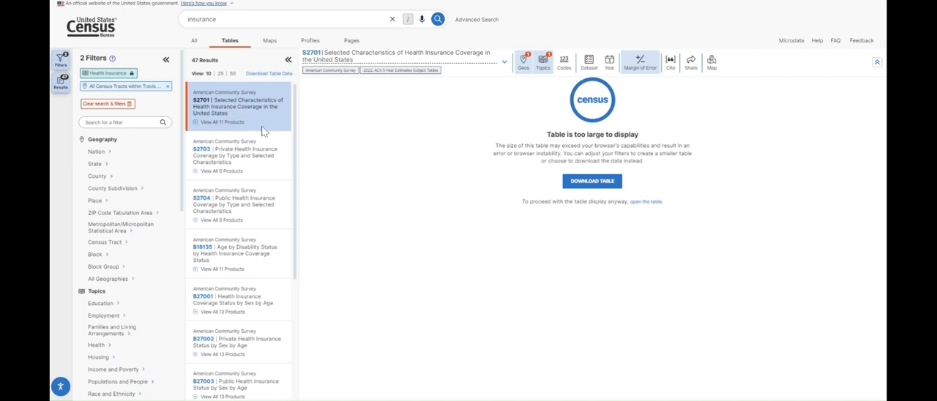
{"action": "mouse_move", "coordinate": [358, 163]}
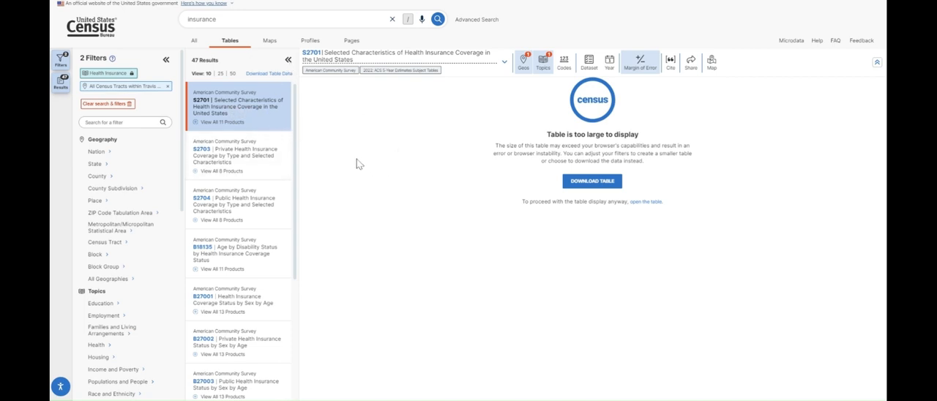
{"action": "mouse_move", "coordinate": [368, 153]}
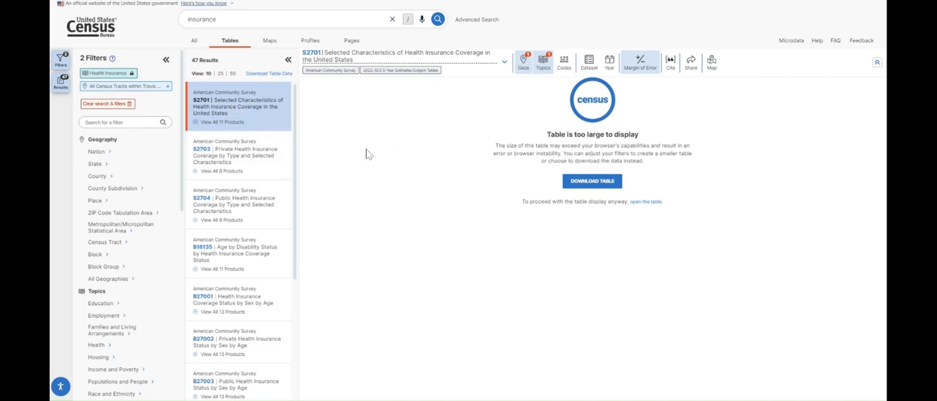
{"action": "mouse_move", "coordinate": [345, 140]}
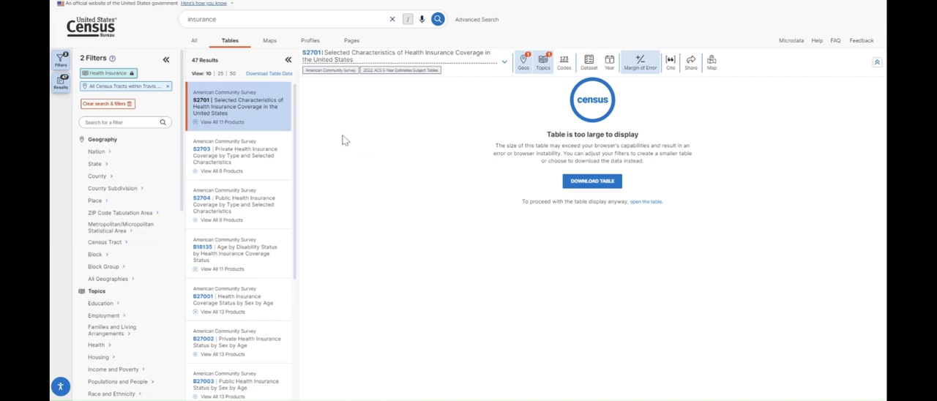